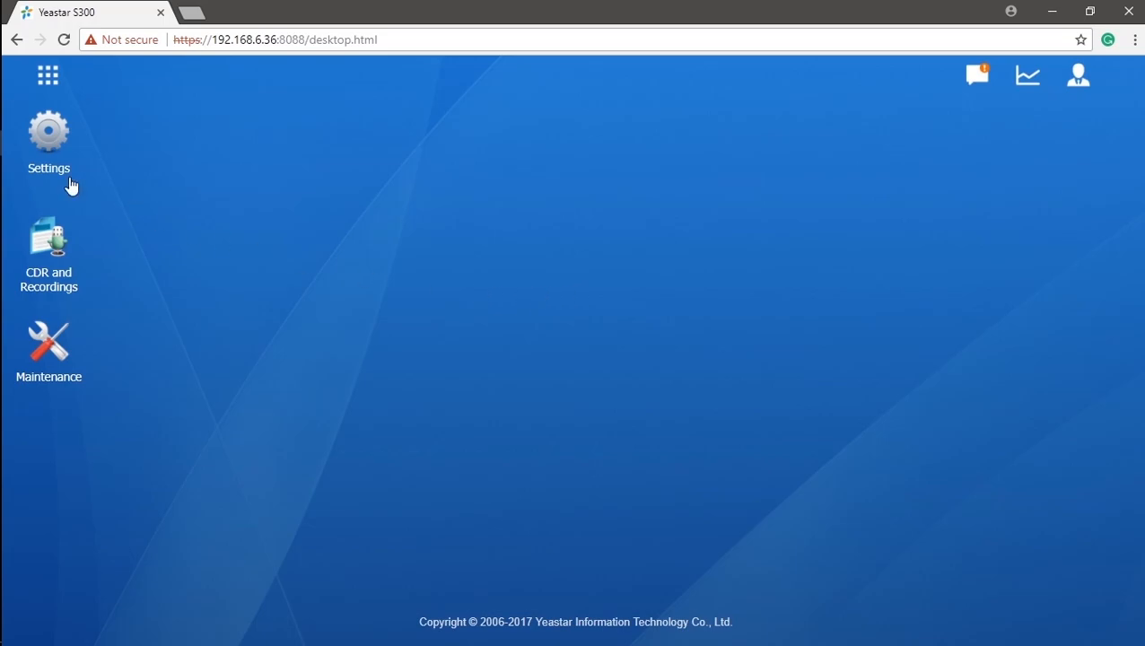
- Open the Settings window from the desktop Settings icon
{"action": "left_click", "coordinate": [48, 132]}
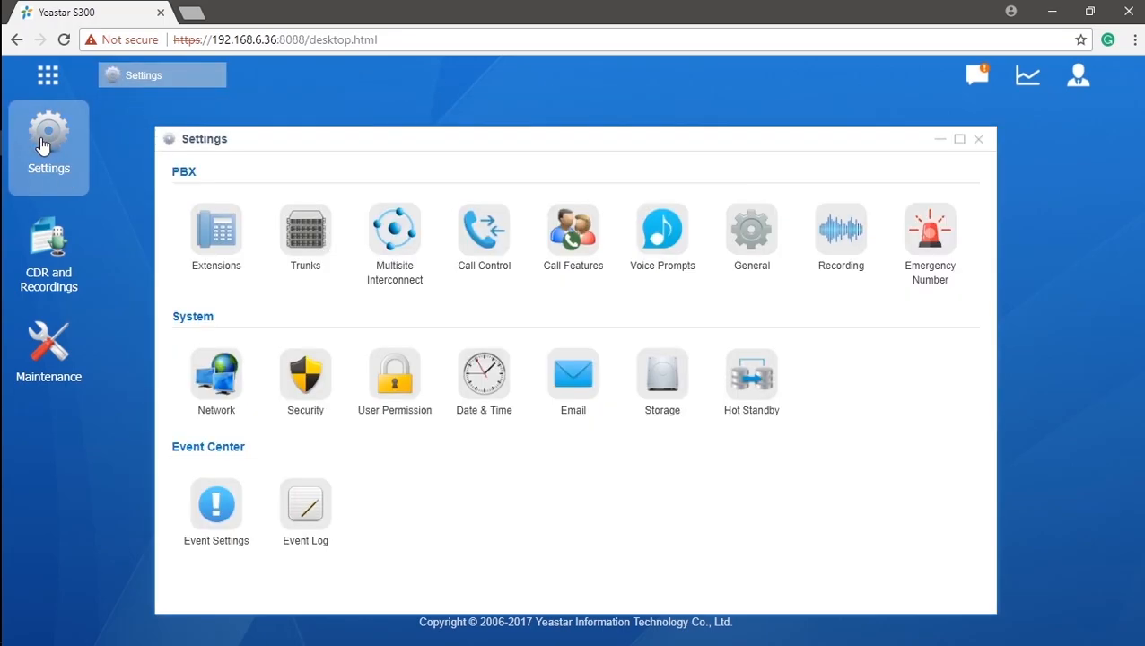
{"action": "mouse_move", "coordinate": [228, 259]}
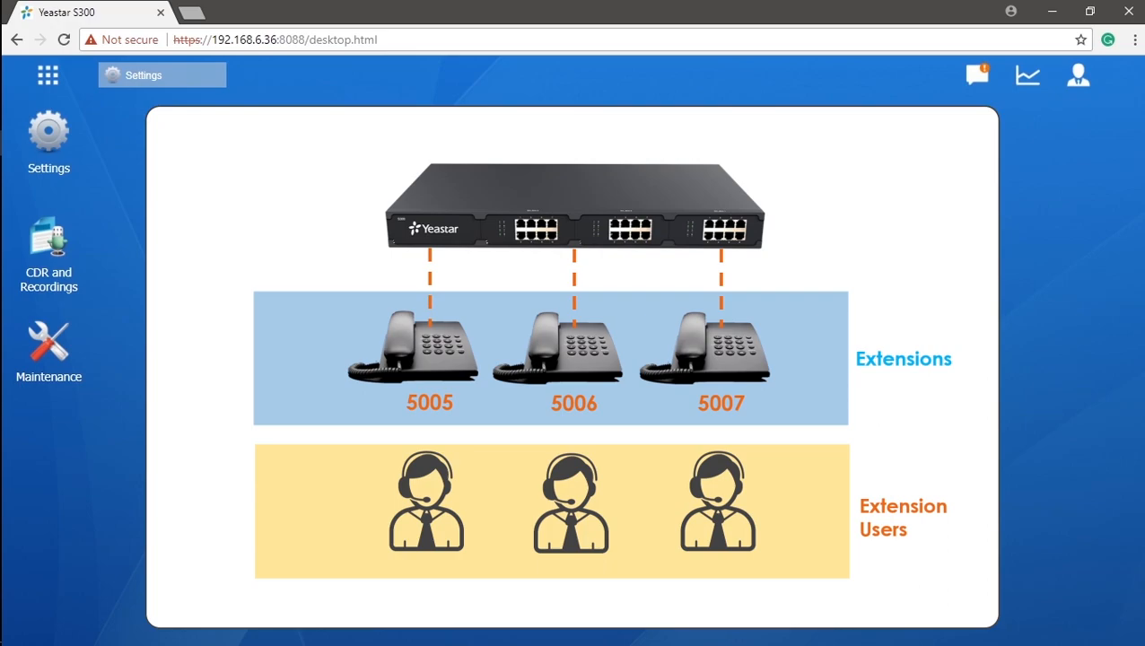
- Add and save SIP extension 1007, then open its Edit Extension form
{"action": "left_click", "coordinate": [48, 132]}
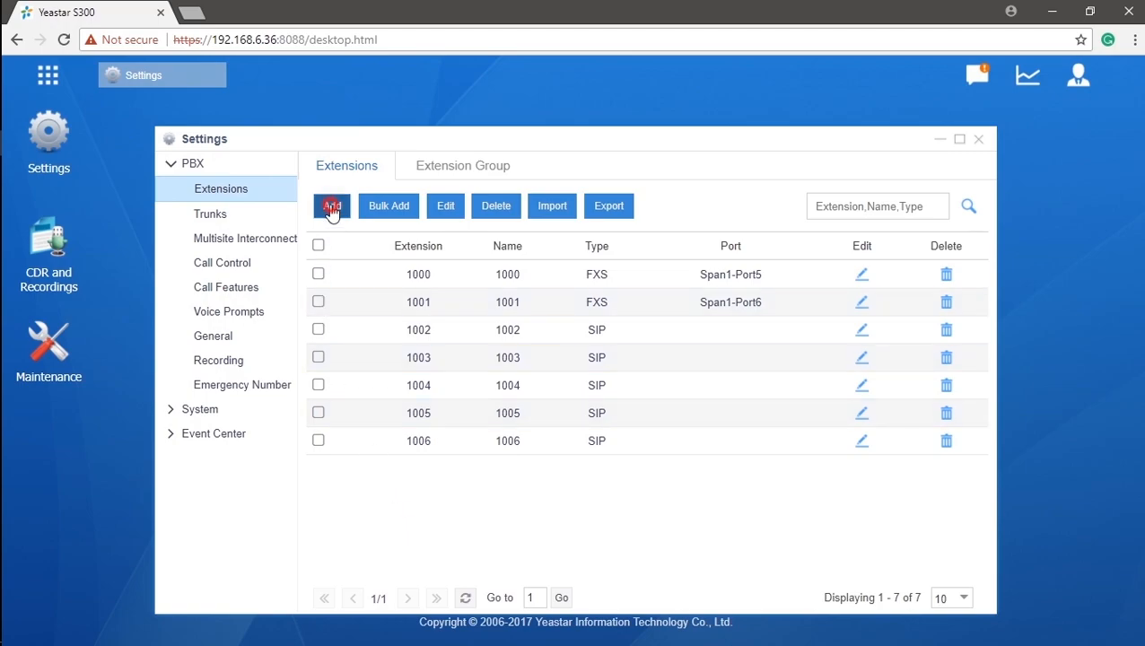
{"action": "left_click", "coordinate": [332, 206]}
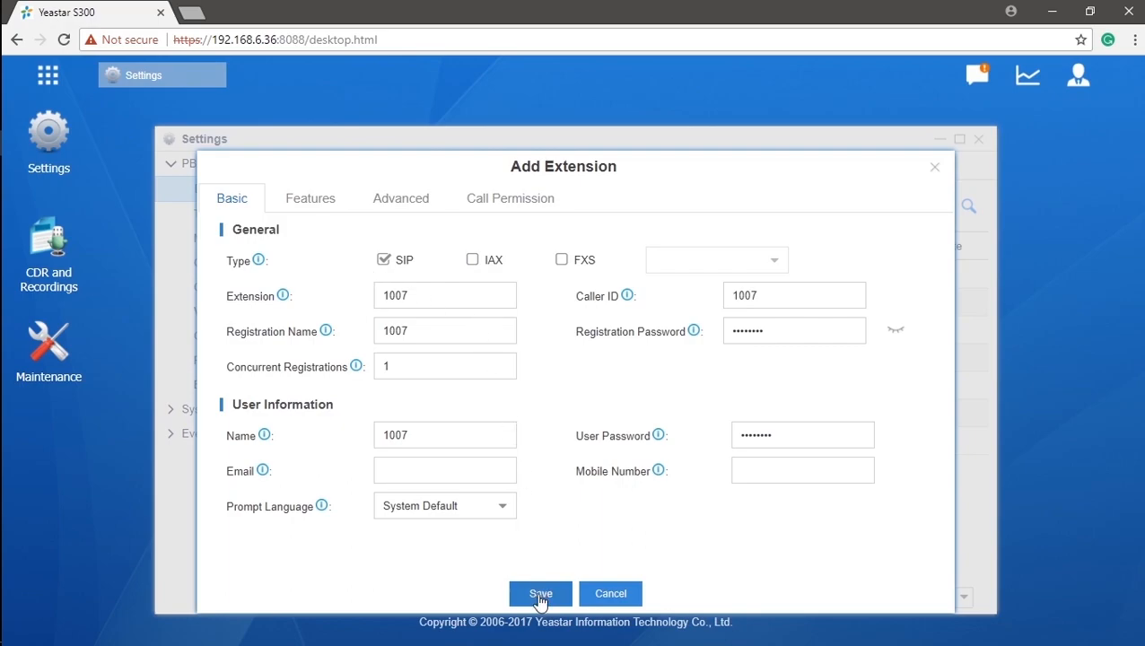
{"action": "left_click", "coordinate": [539, 593]}
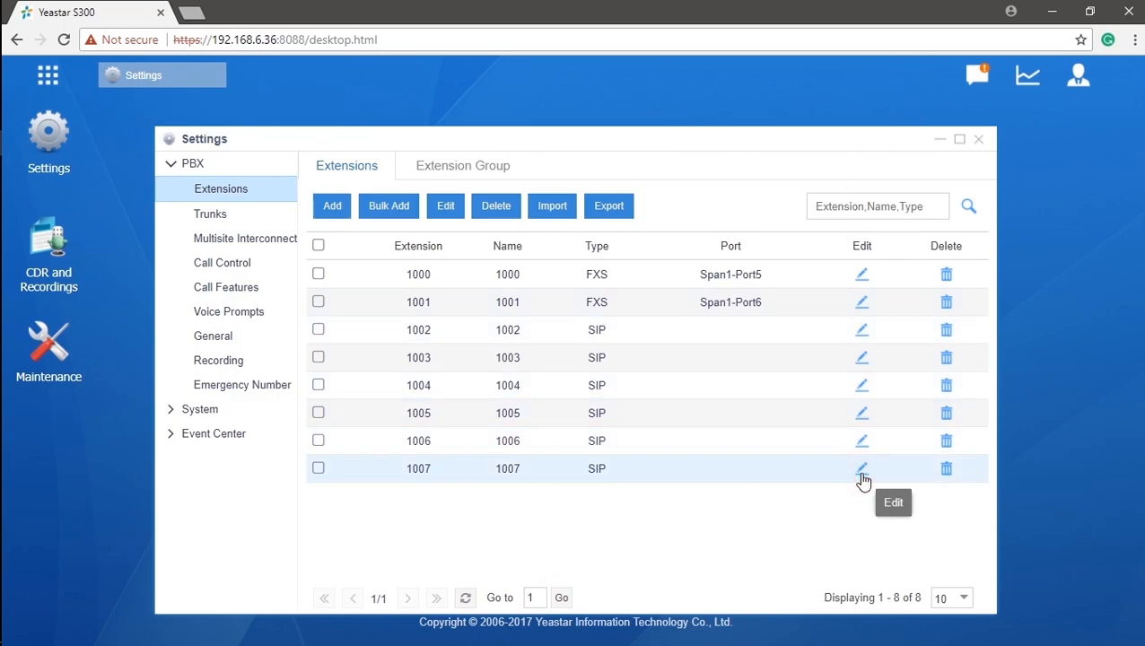
{"action": "left_click", "coordinate": [861, 468]}
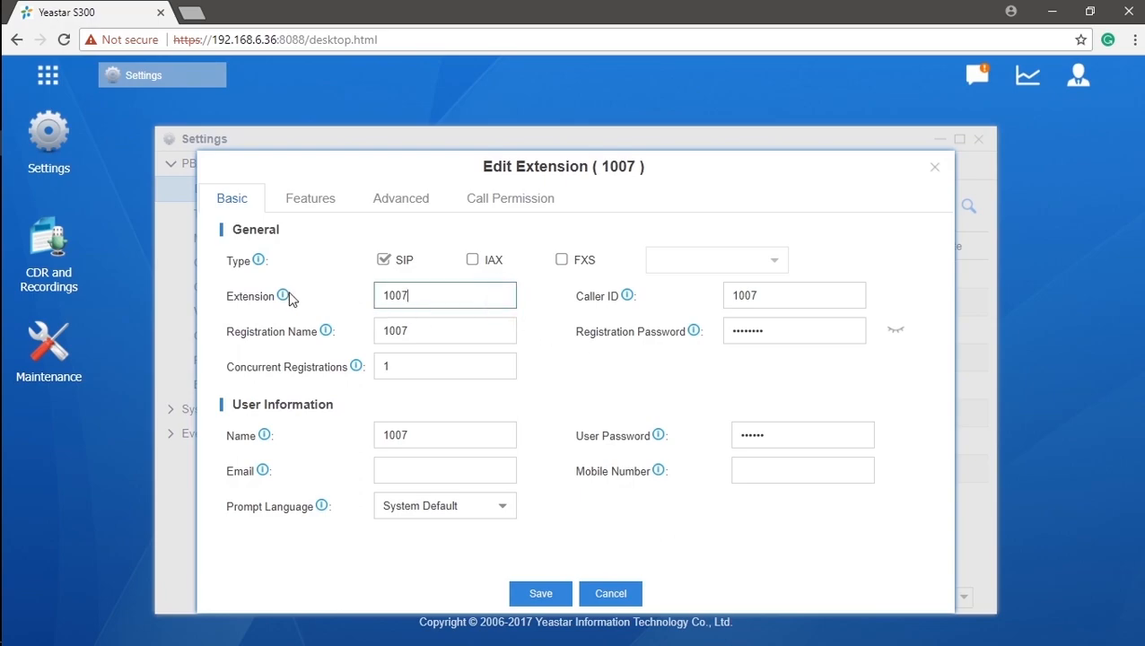
{"action": "mouse_move", "coordinate": [284, 297]}
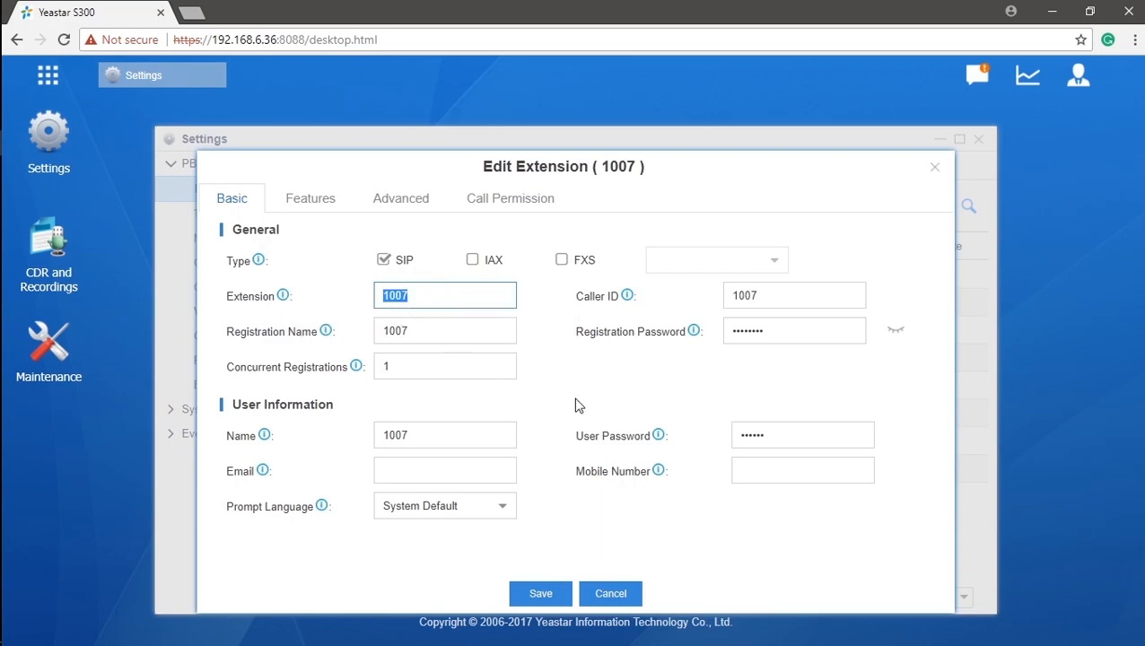
{"action": "mouse_move", "coordinate": [617, 417]}
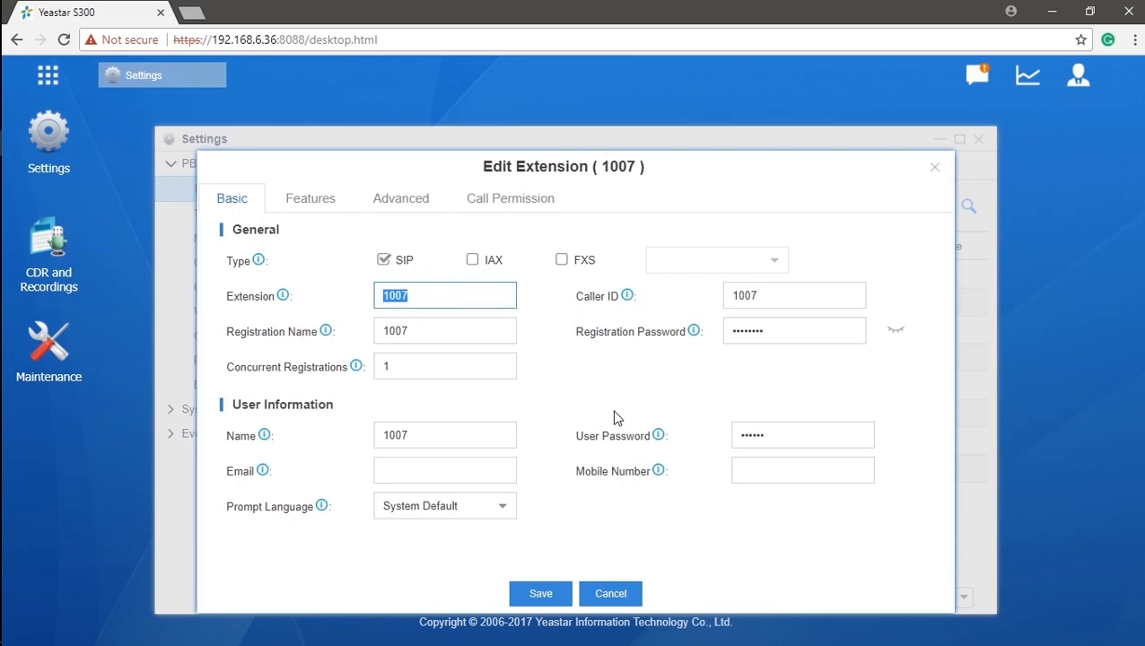
- Cancel the 1007 editor, review the 1000–5999 user extension range, and return to Extensions
{"action": "left_click", "coordinate": [610, 593]}
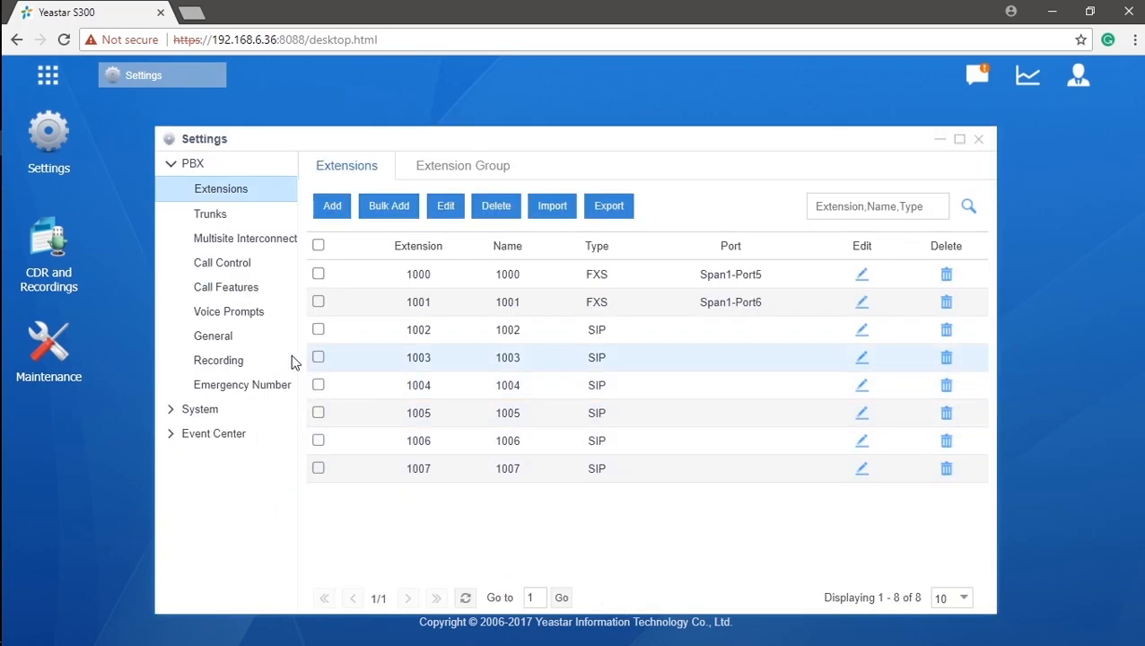
{"action": "left_click", "coordinate": [214, 335]}
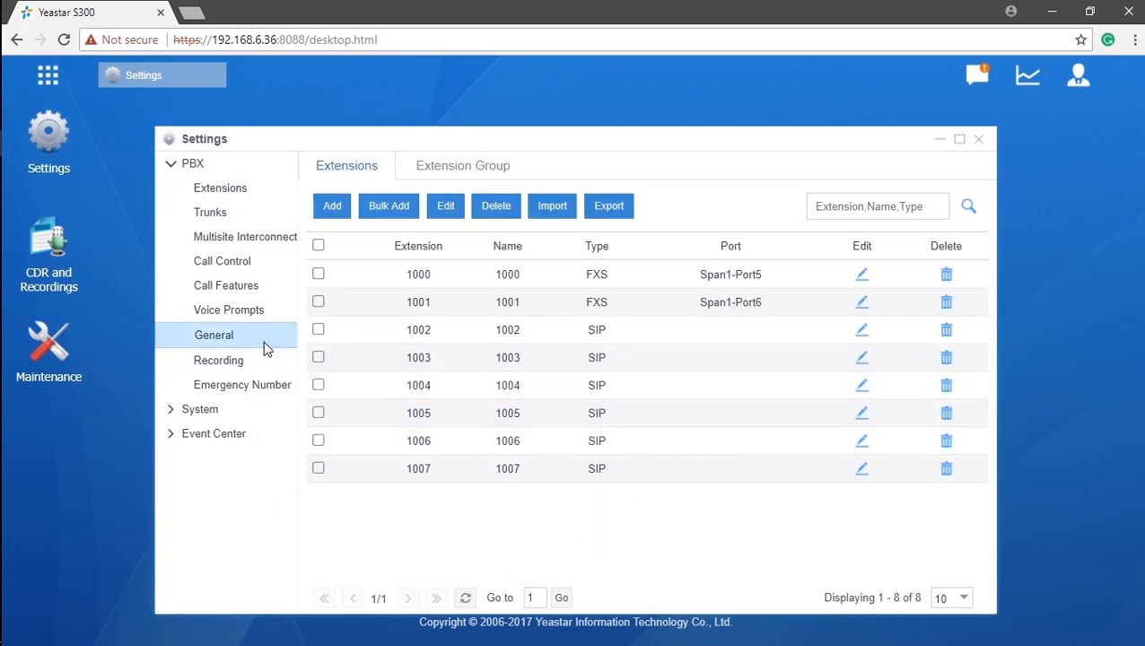
{"action": "left_click", "coordinate": [214, 335]}
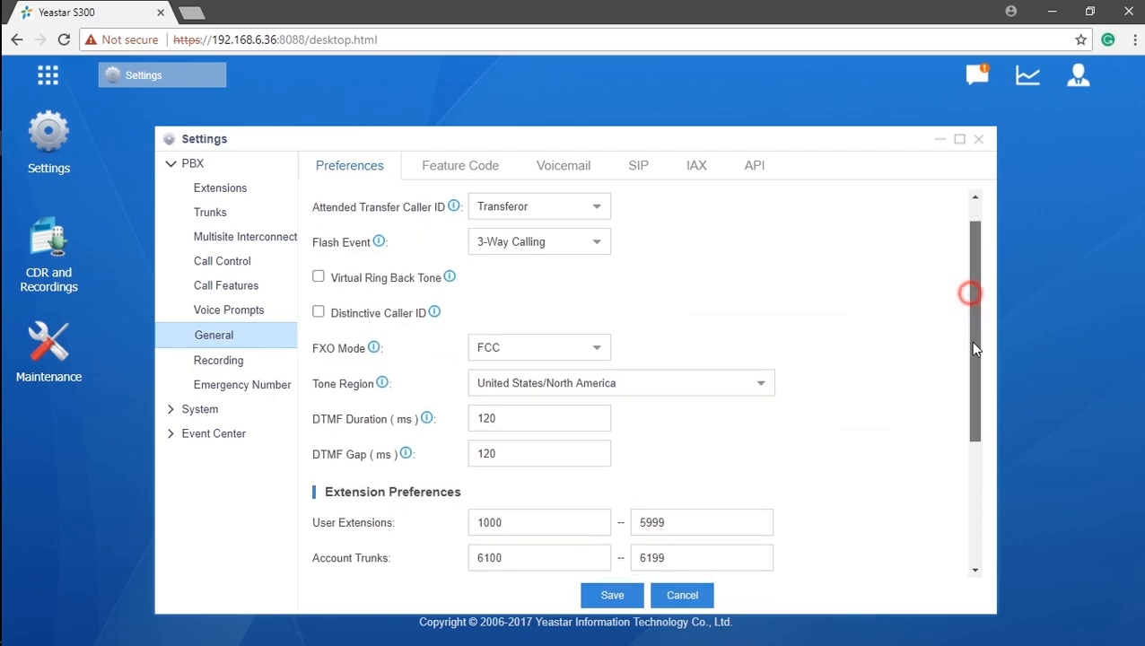
{"action": "scroll", "scroll_direction": "down", "scroll_amount": 3}
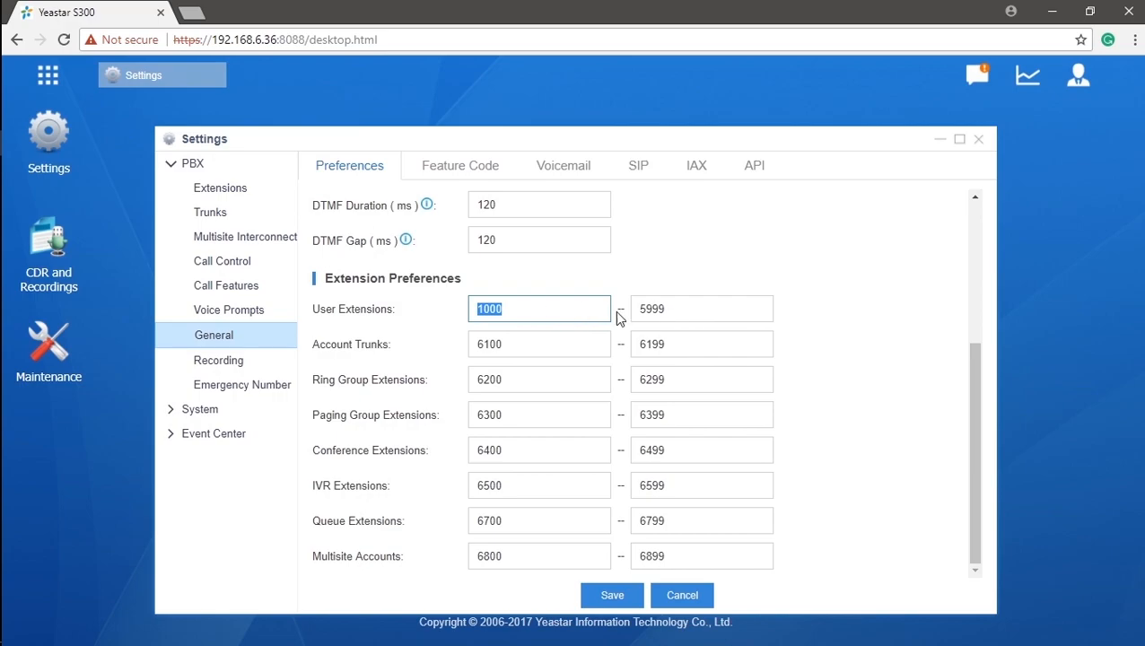
{"action": "left_click", "coordinate": [702, 309]}
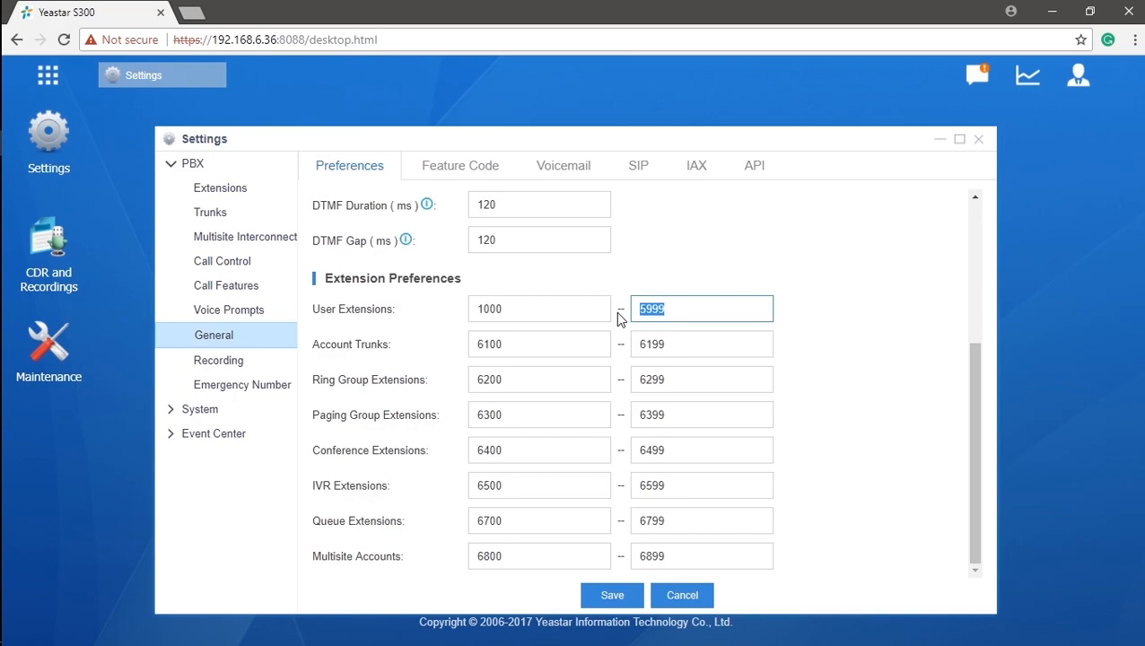
{"action": "left_click", "coordinate": [221, 188]}
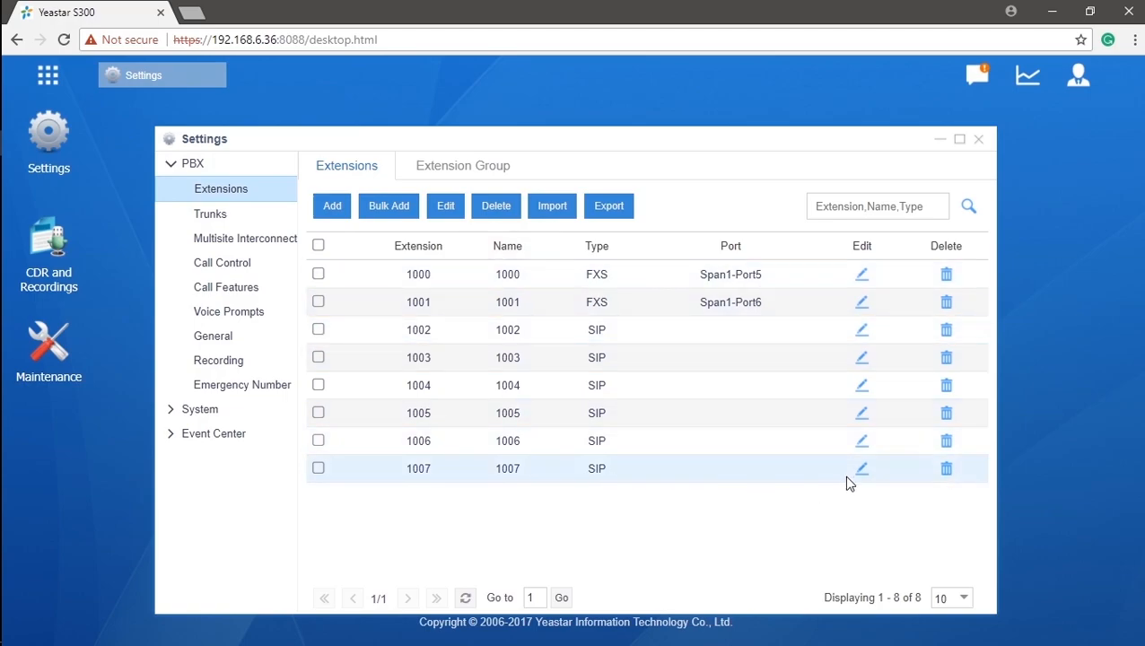
- Reopen extension 1007, enable IAX, and set Concurrent Registrations to 5
{"action": "left_click", "coordinate": [861, 468]}
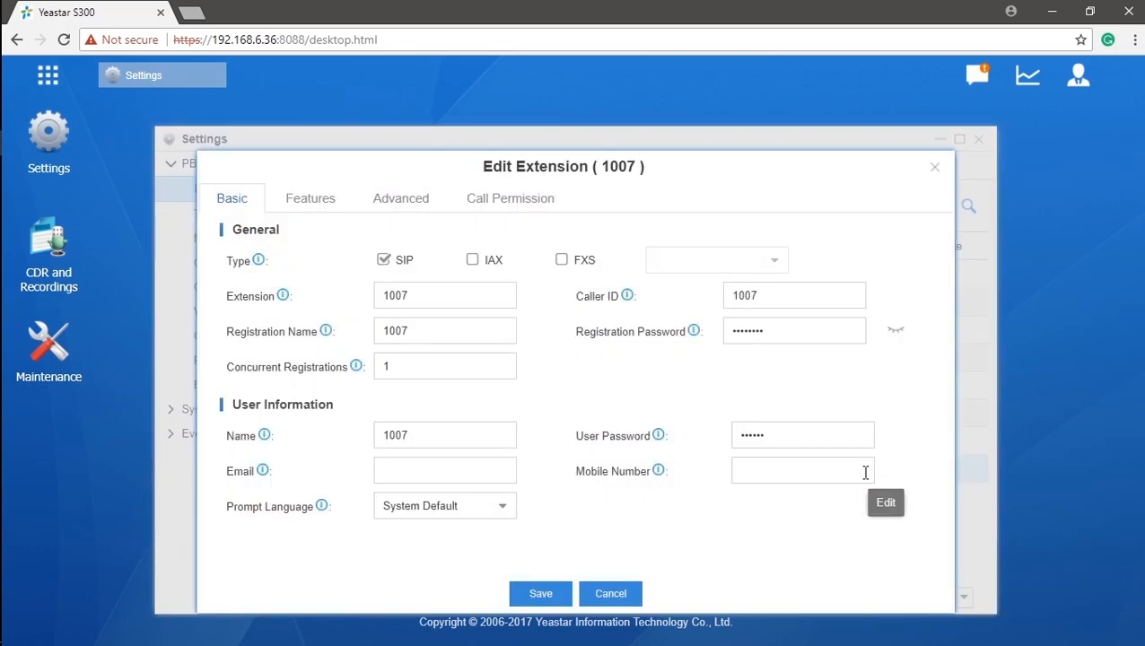
{"action": "mouse_move", "coordinate": [418, 268]}
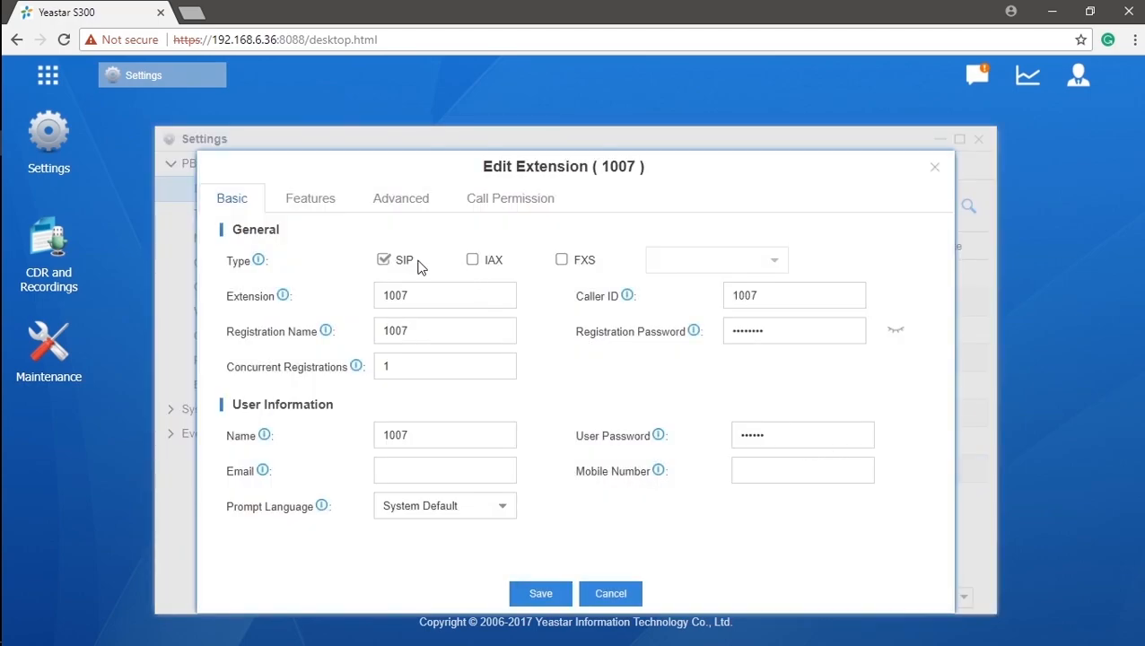
{"action": "mouse_move", "coordinate": [536, 271]}
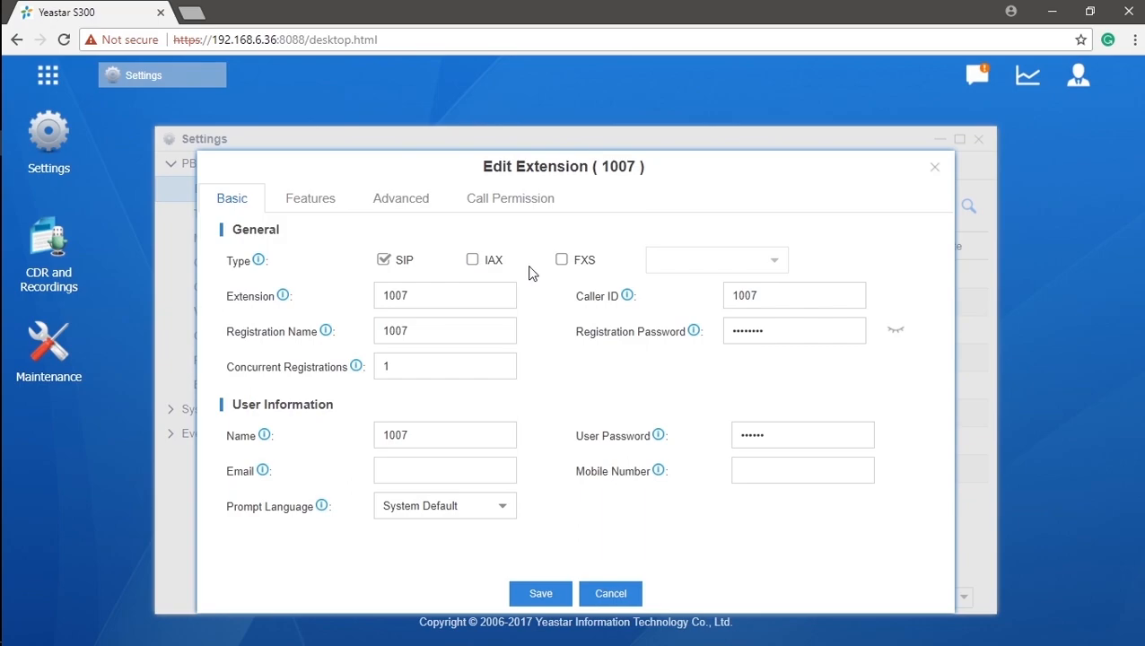
{"action": "left_click", "coordinate": [473, 260]}
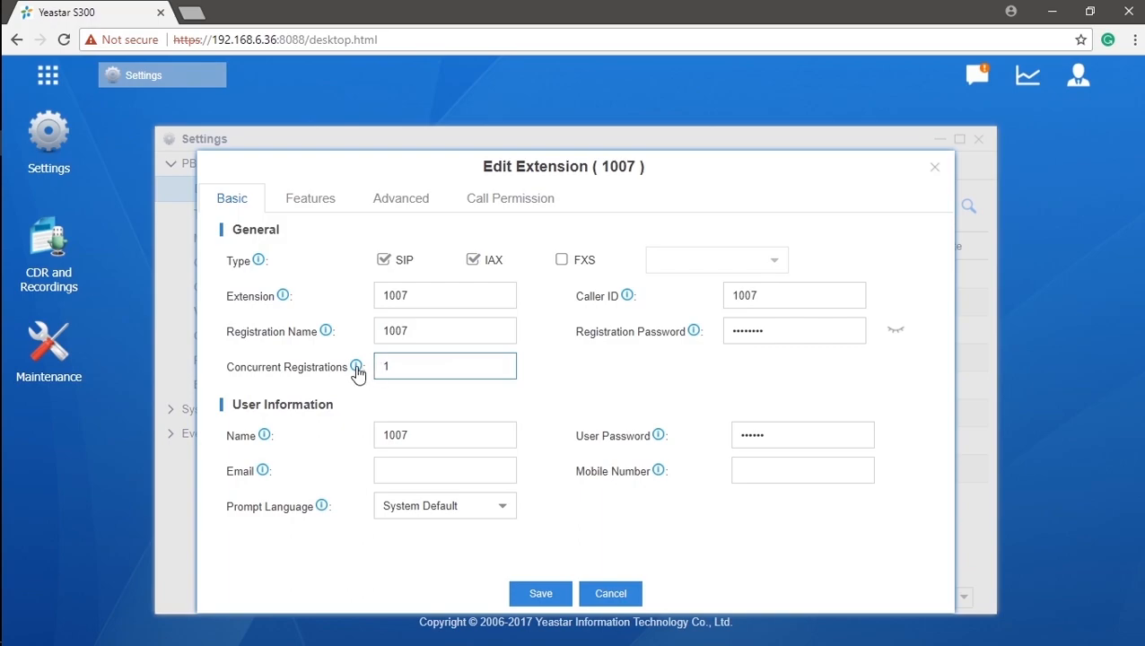
{"action": "mouse_move", "coordinate": [357, 368]}
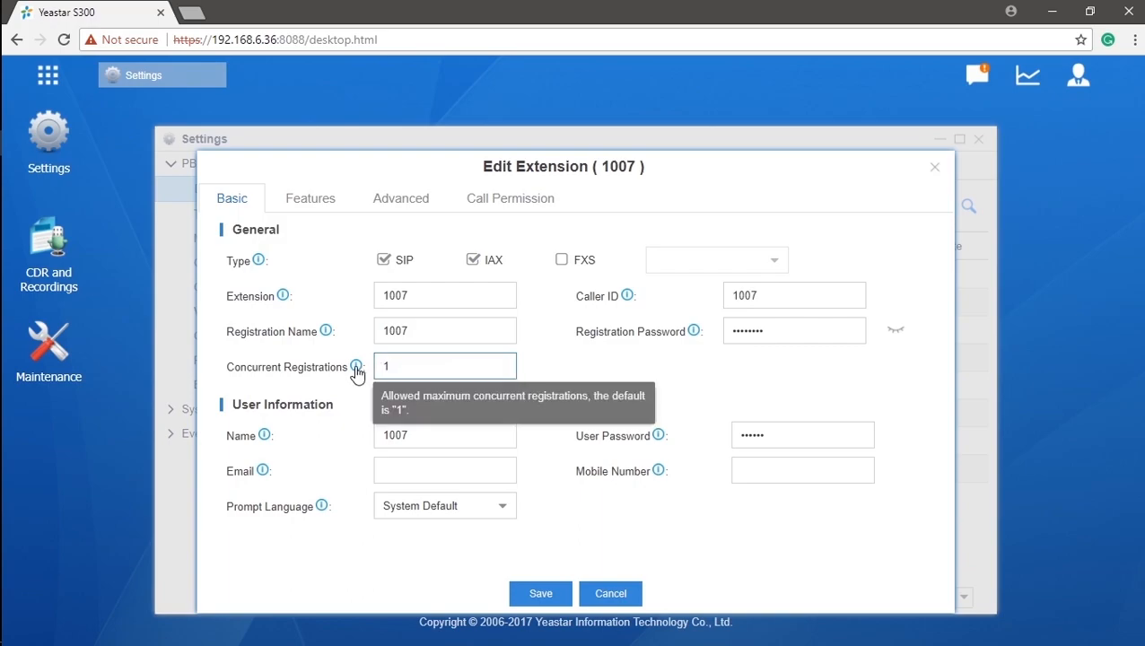
{"action": "left_click", "coordinate": [445, 366]}
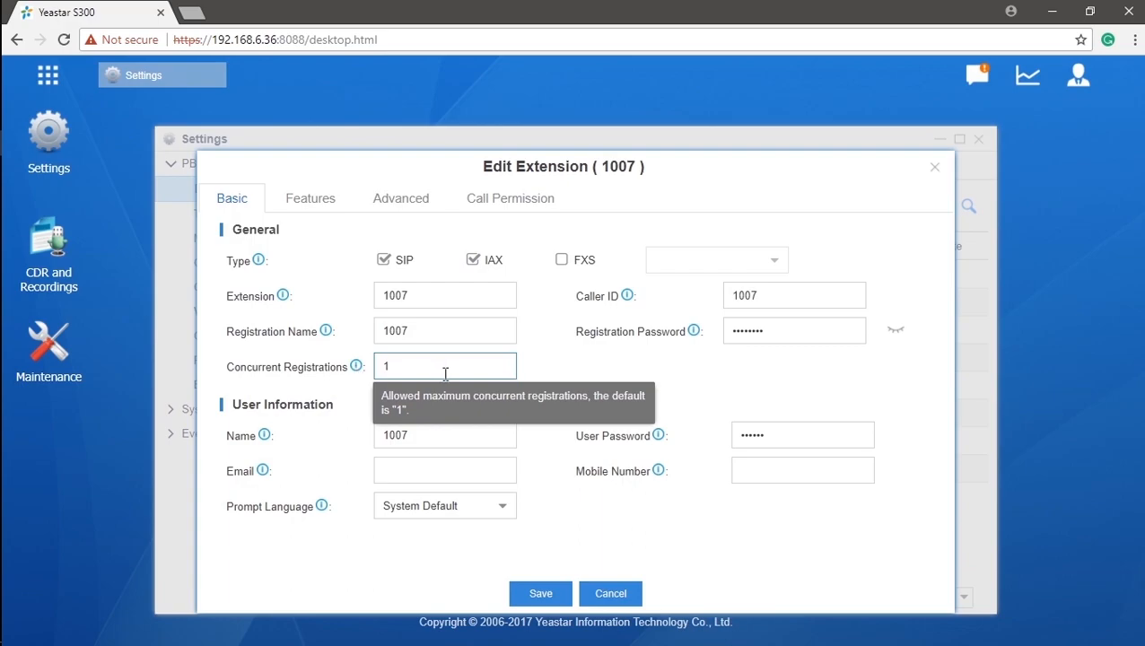
{"action": "type", "text": "5"}
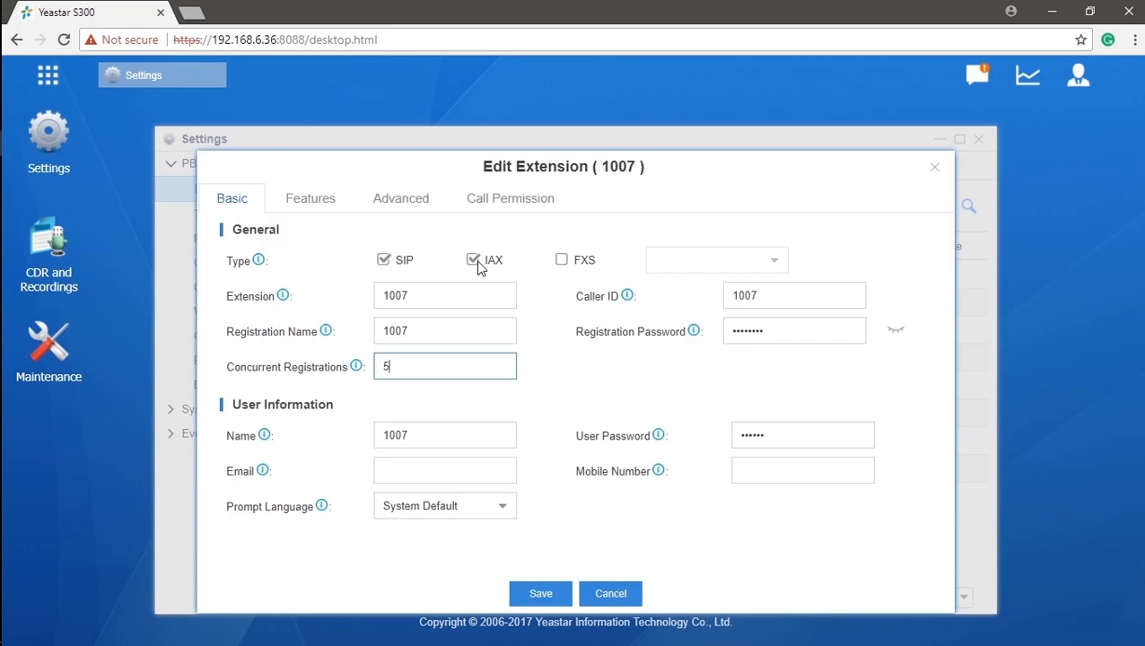
- Turn IAX back off, inspect registration name and password, and enter Jason as the name
{"action": "left_click", "coordinate": [563, 260]}
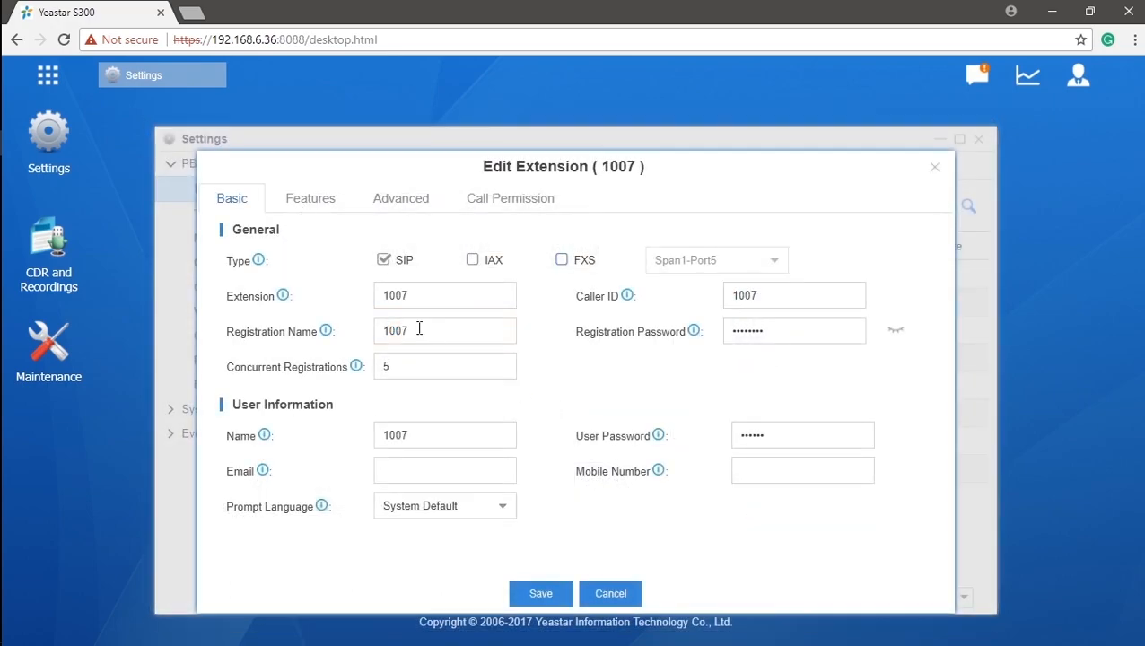
{"action": "double_click", "coordinate": [395, 330]}
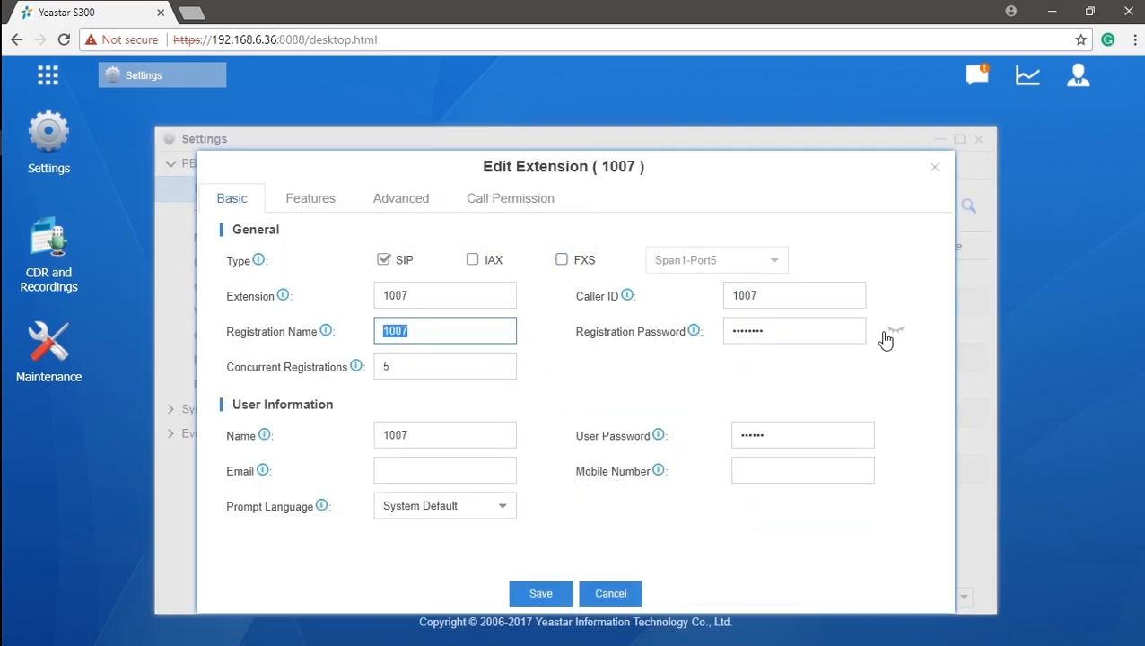
{"action": "left_click", "coordinate": [892, 337]}
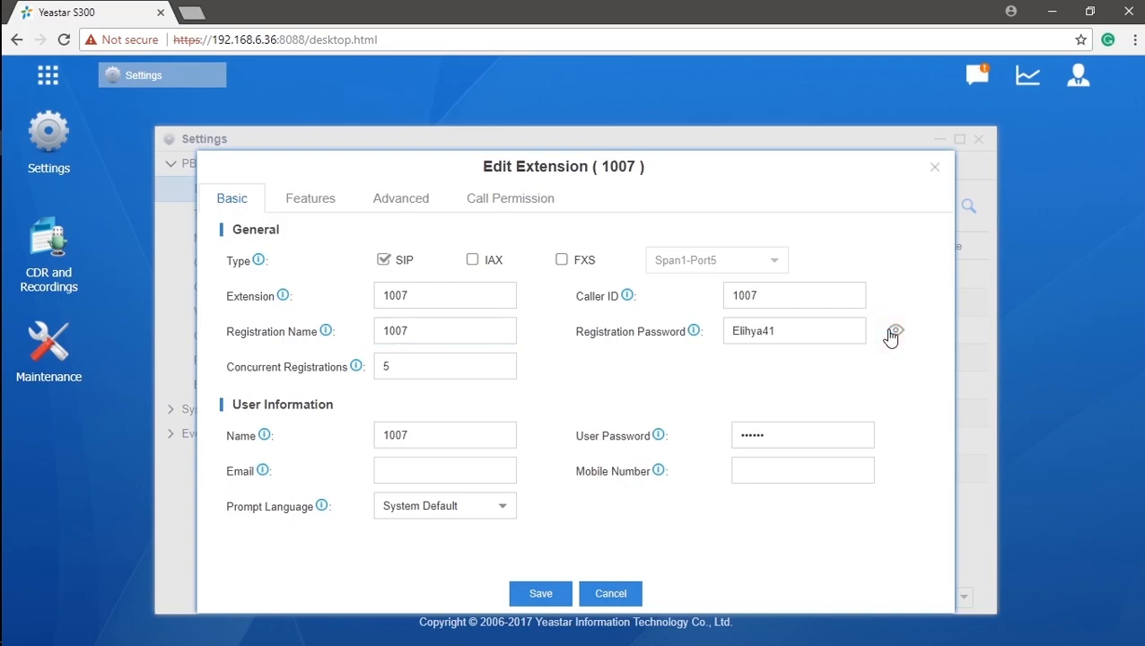
{"action": "mouse_move", "coordinate": [660, 378]}
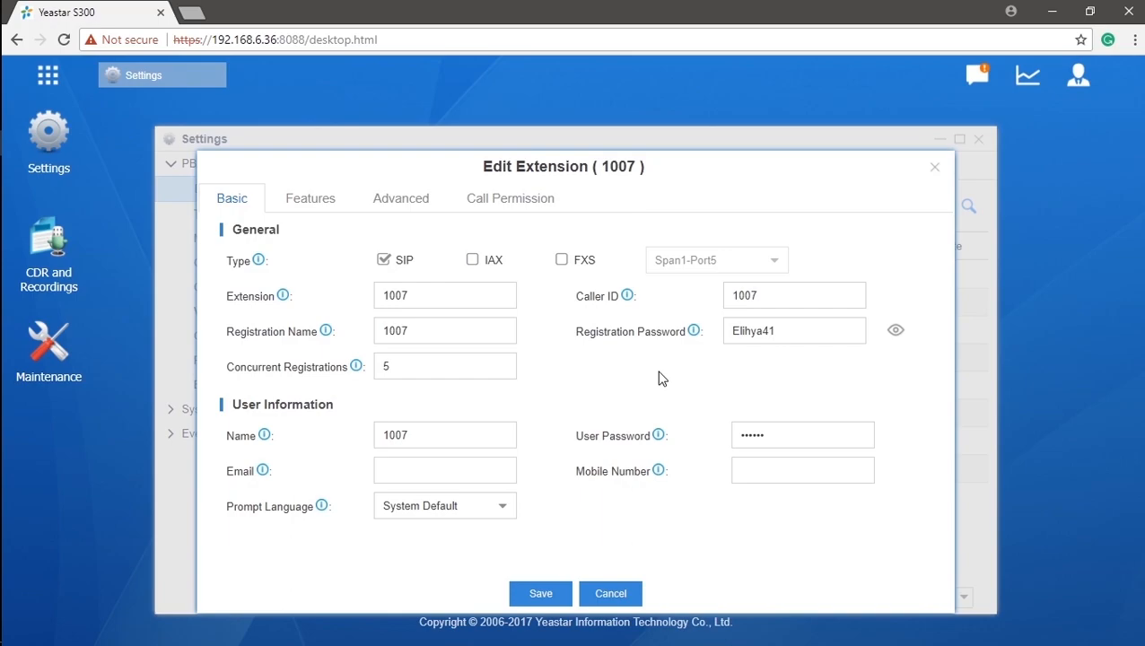
{"action": "mouse_move", "coordinate": [681, 358]}
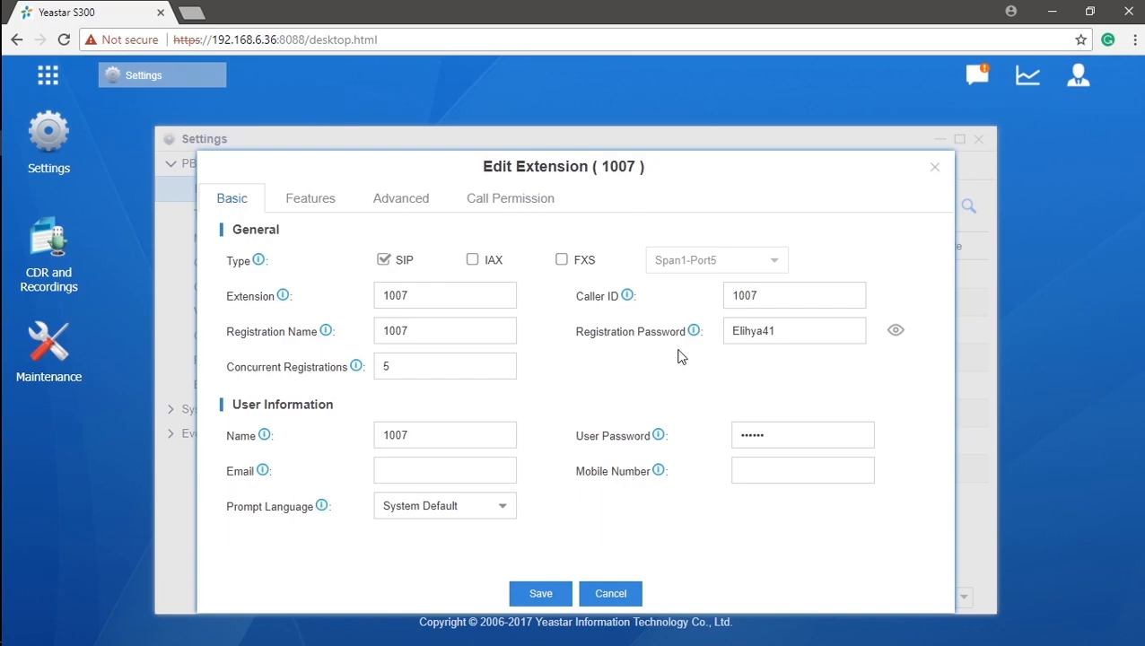
{"action": "mouse_move", "coordinate": [692, 331]}
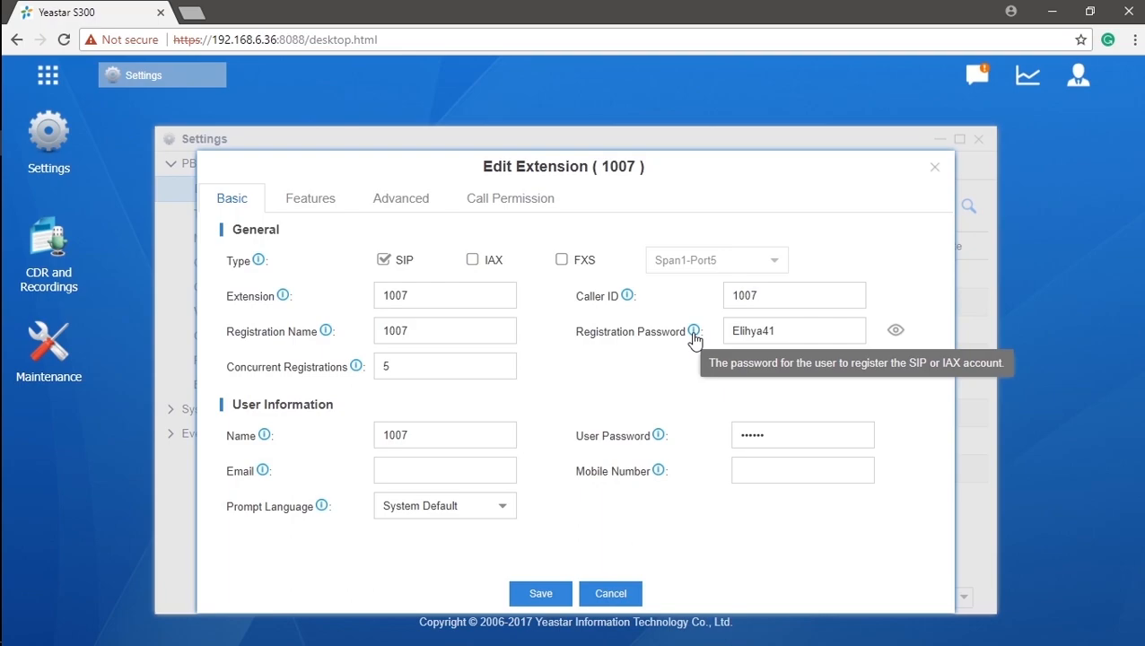
{"action": "mouse_move", "coordinate": [802, 296]}
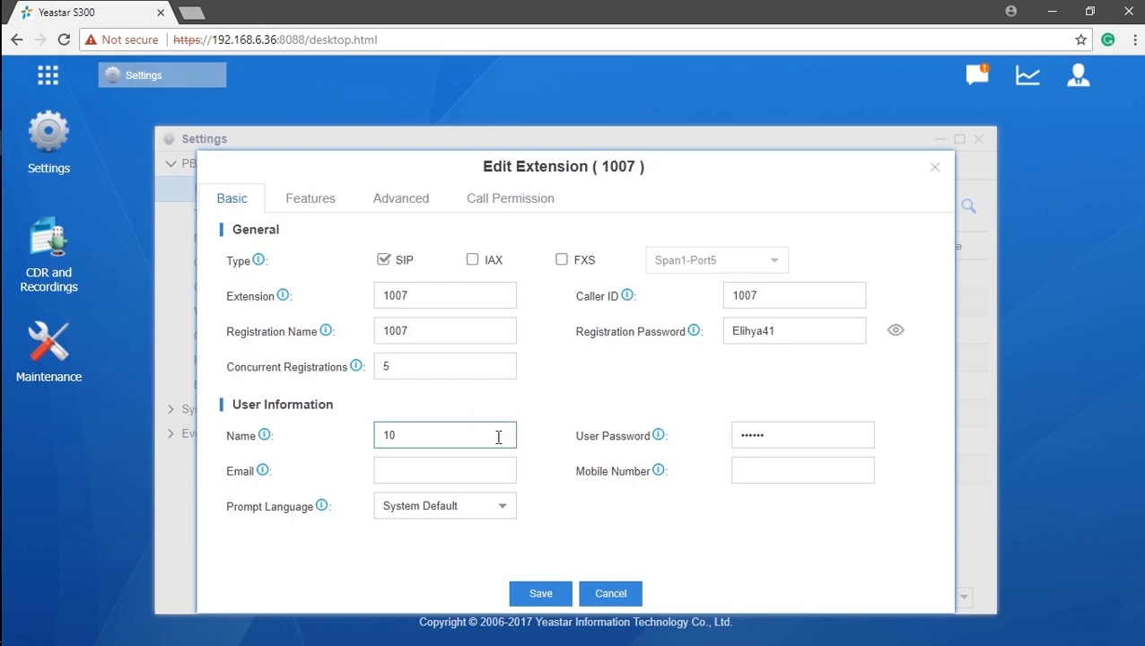
{"action": "type", "text": "Jason"}
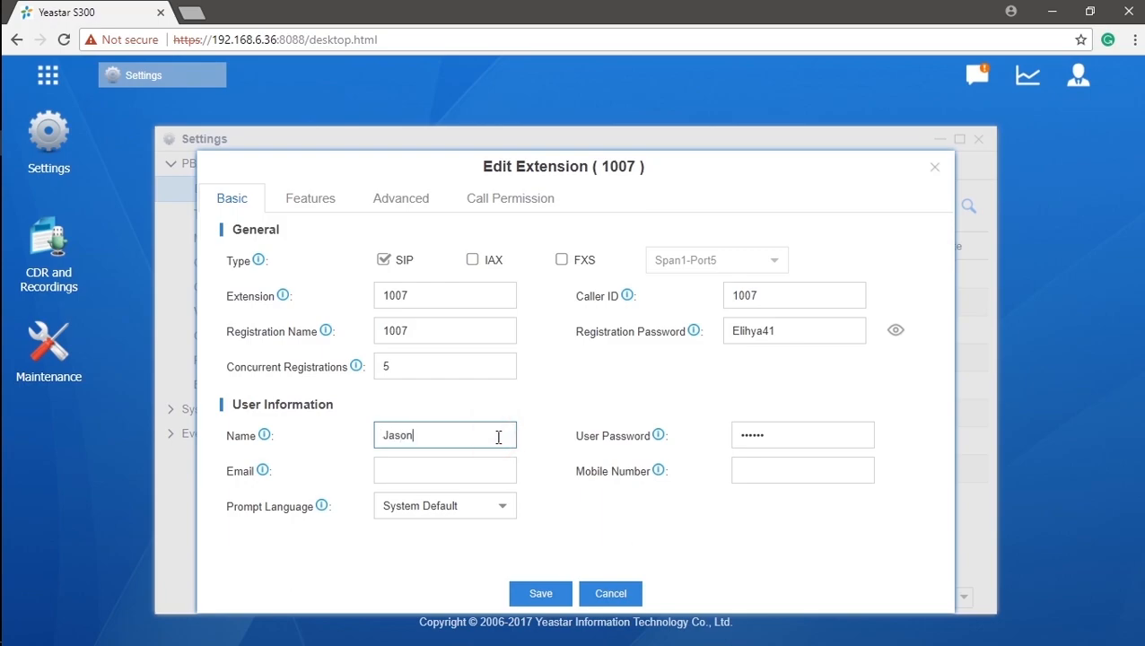
{"action": "mouse_move", "coordinate": [530, 448]}
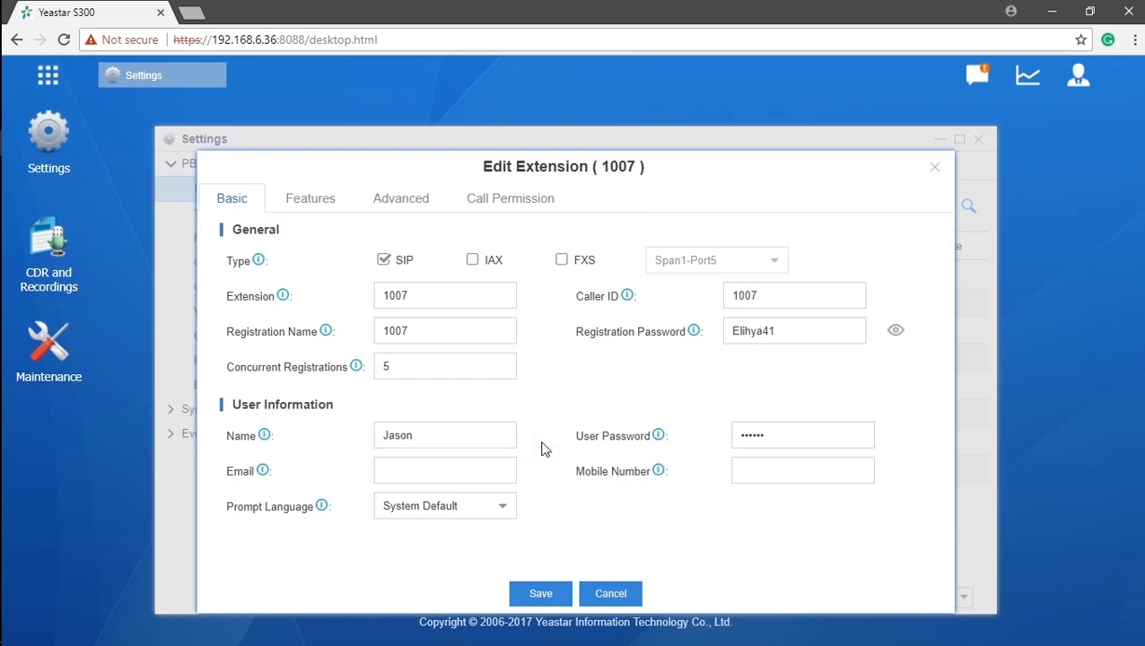
{"action": "mouse_move", "coordinate": [616, 457]}
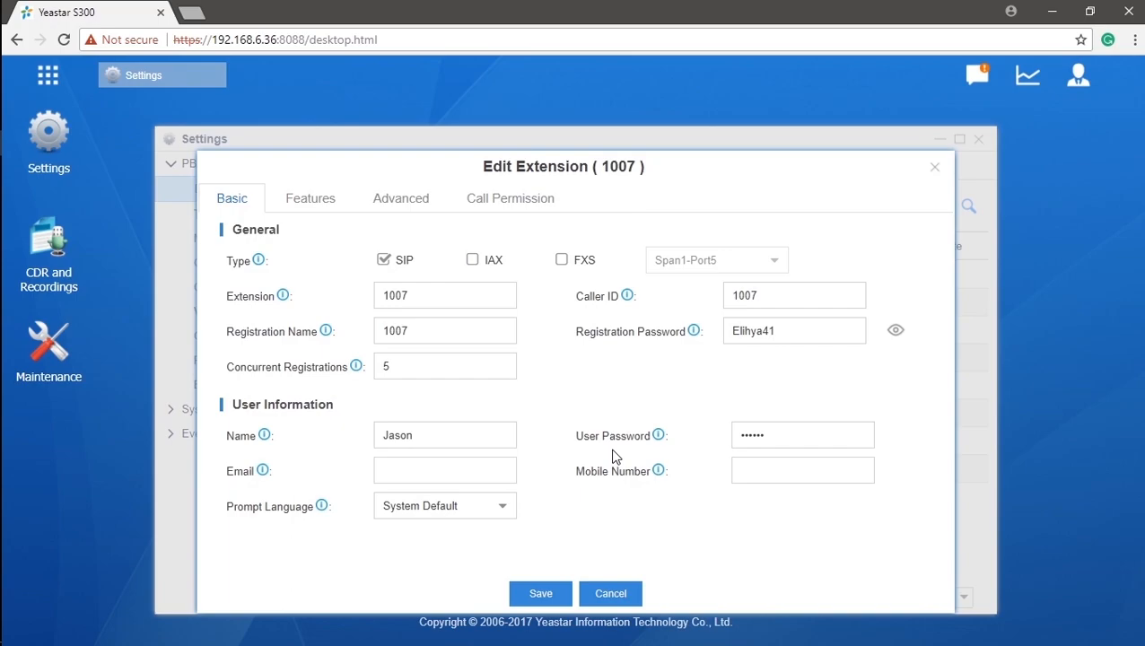
{"action": "mouse_move", "coordinate": [626, 458]}
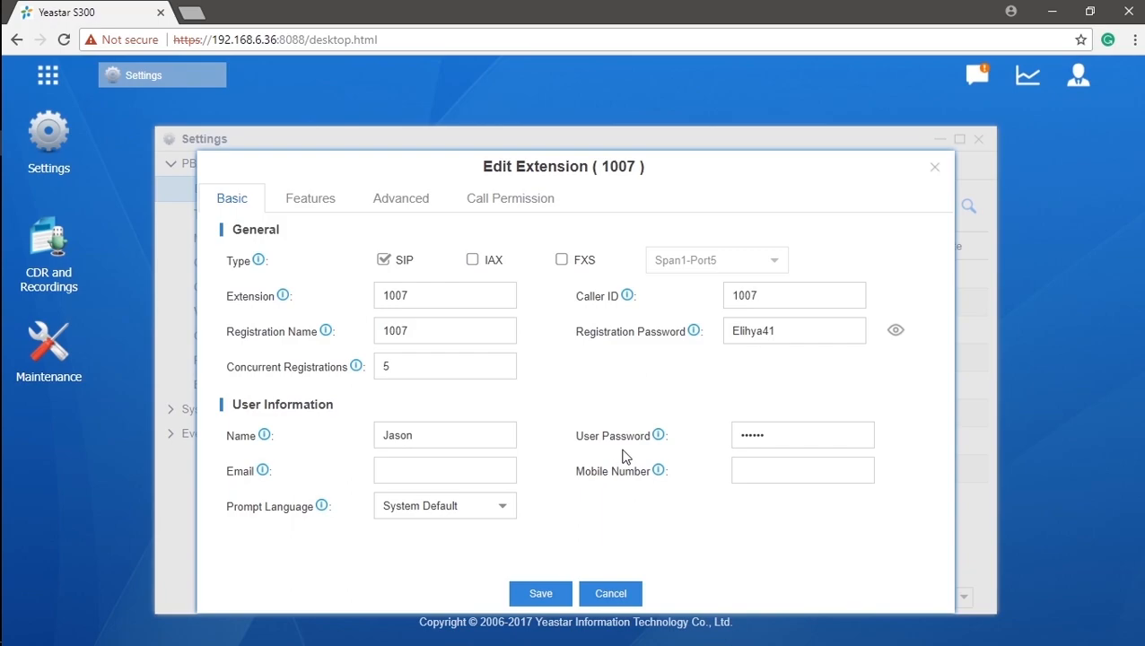
{"action": "mouse_move", "coordinate": [658, 435]}
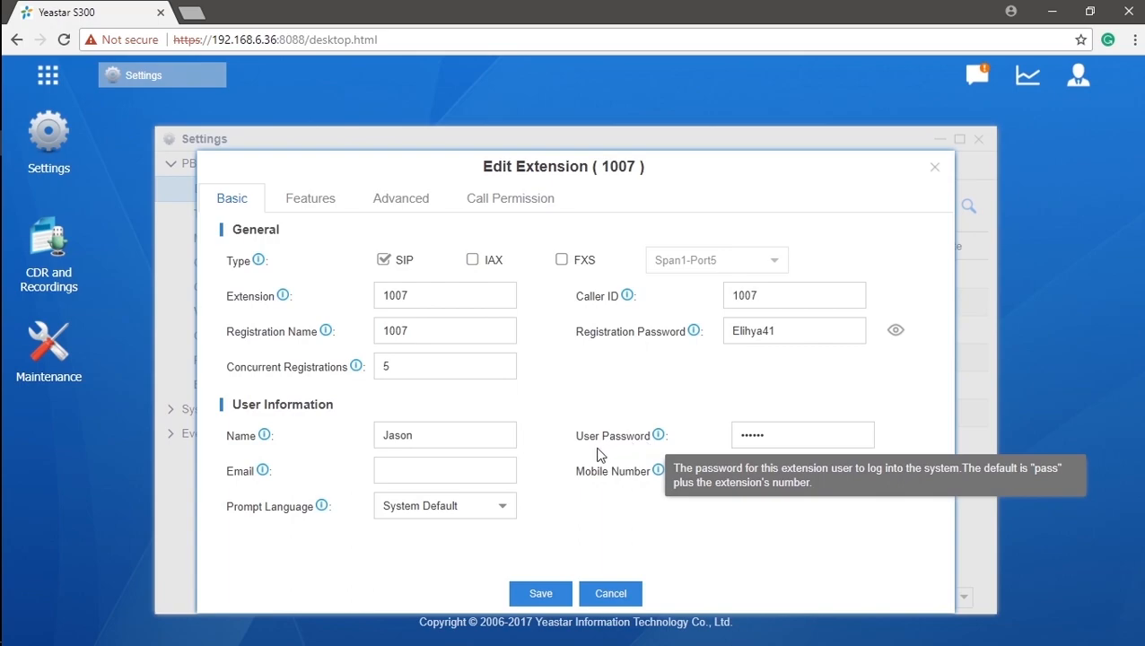
{"action": "mouse_move", "coordinate": [556, 467]}
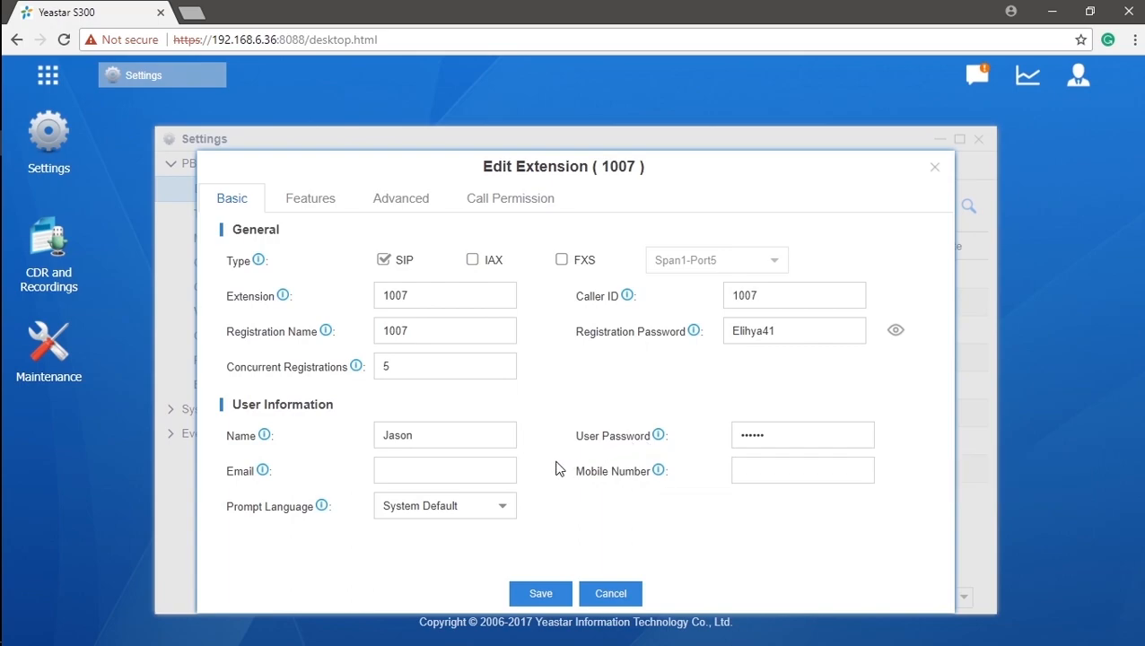
{"action": "left_click", "coordinate": [444, 470]}
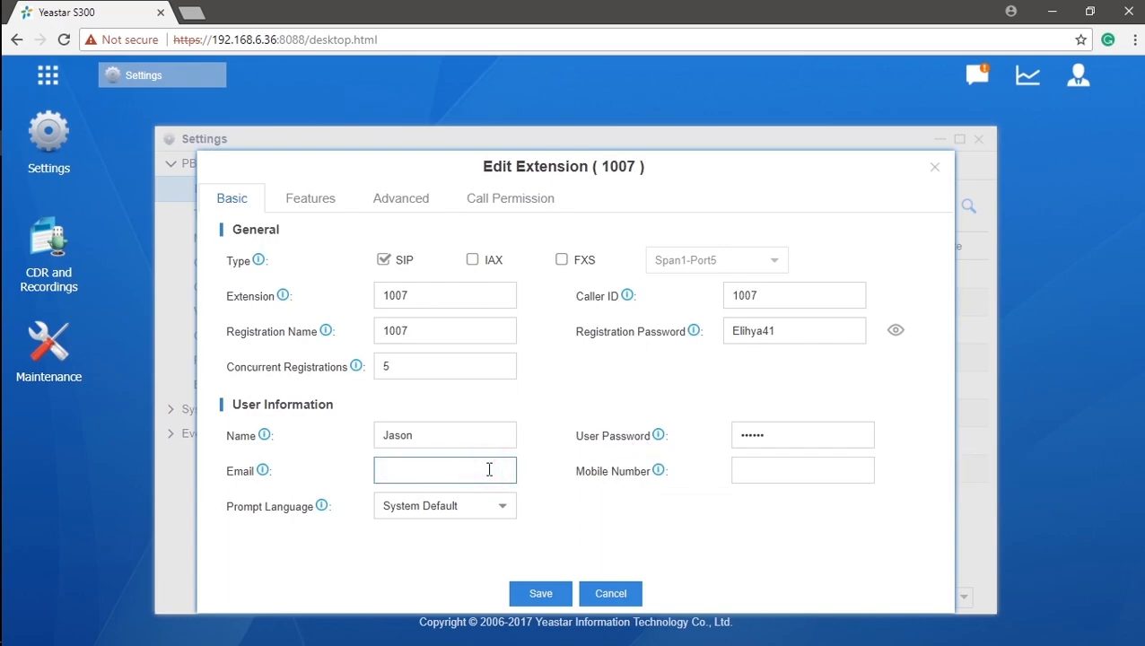
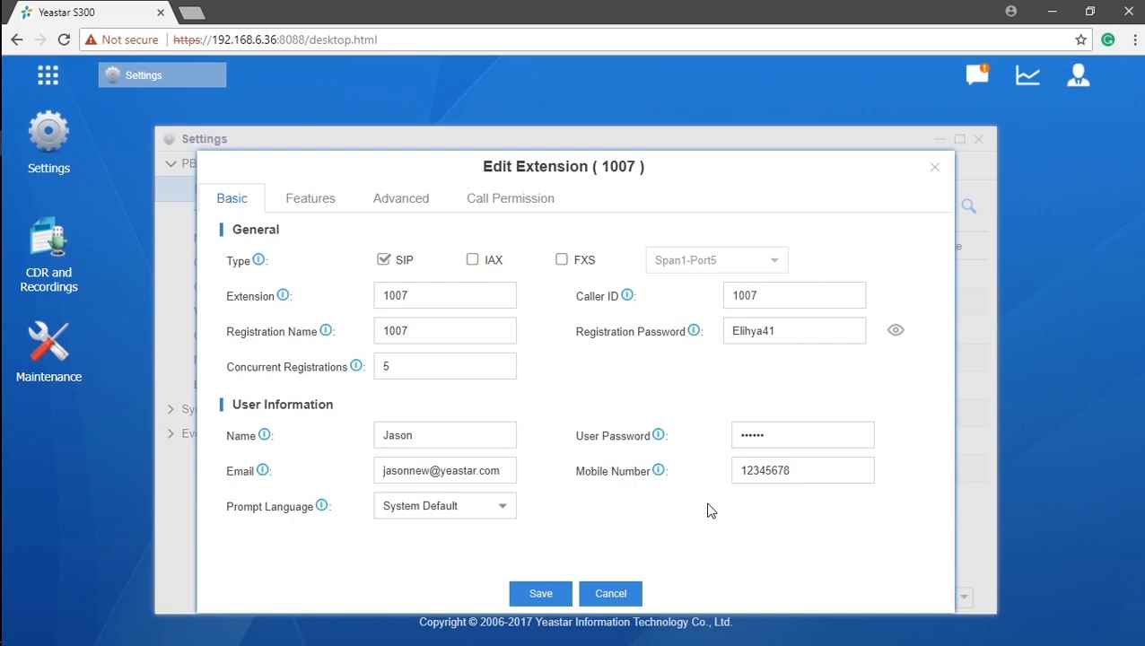
{"action": "mouse_move", "coordinate": [521, 519]}
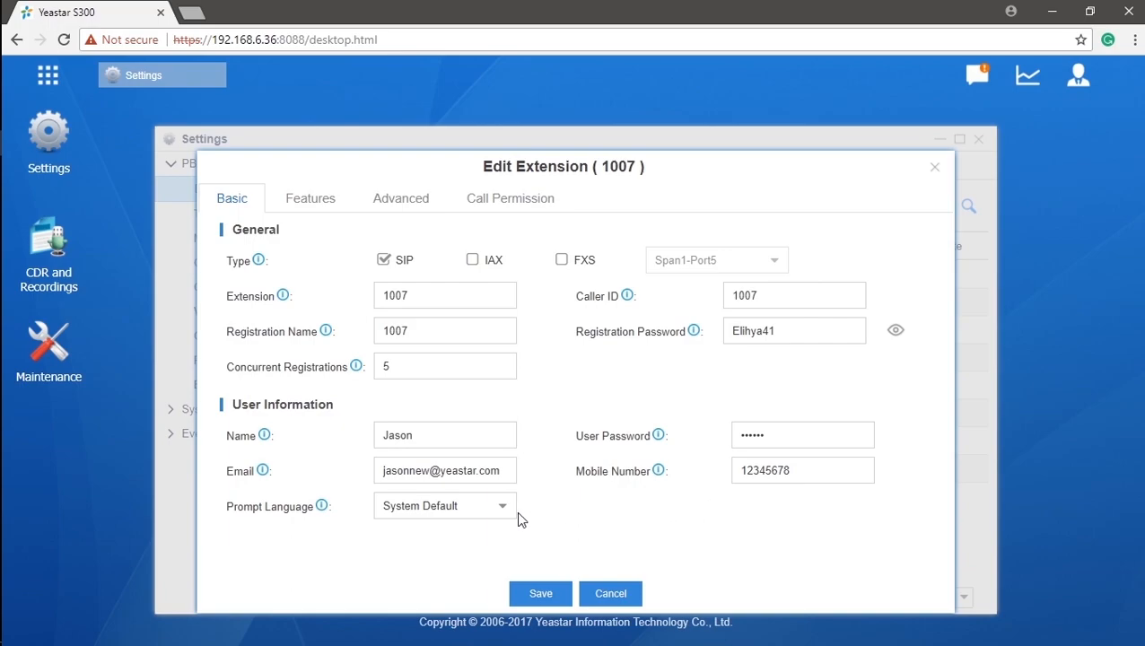
{"action": "left_click", "coordinate": [445, 506]}
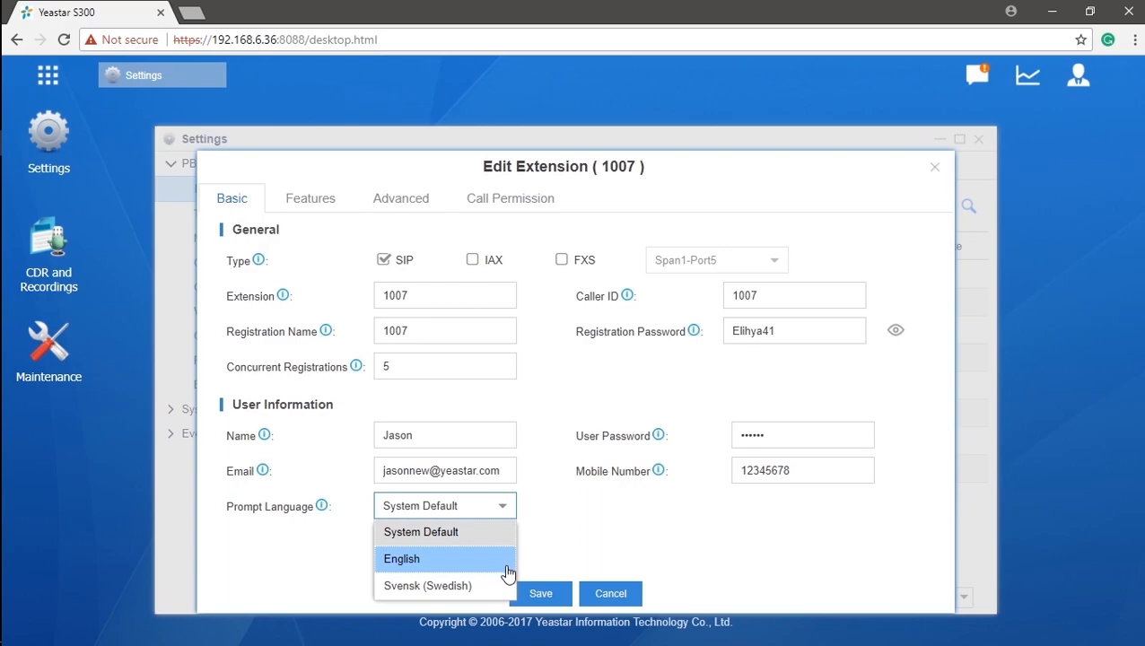
{"action": "left_click", "coordinate": [401, 558]}
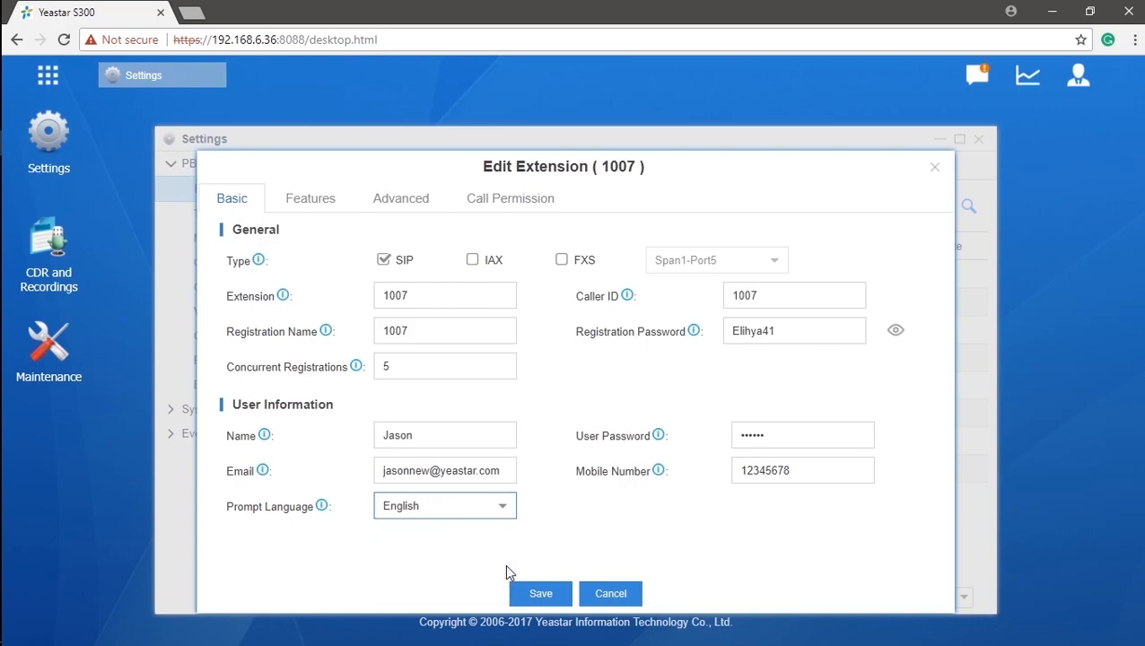
{"action": "mouse_move", "coordinate": [310, 199]}
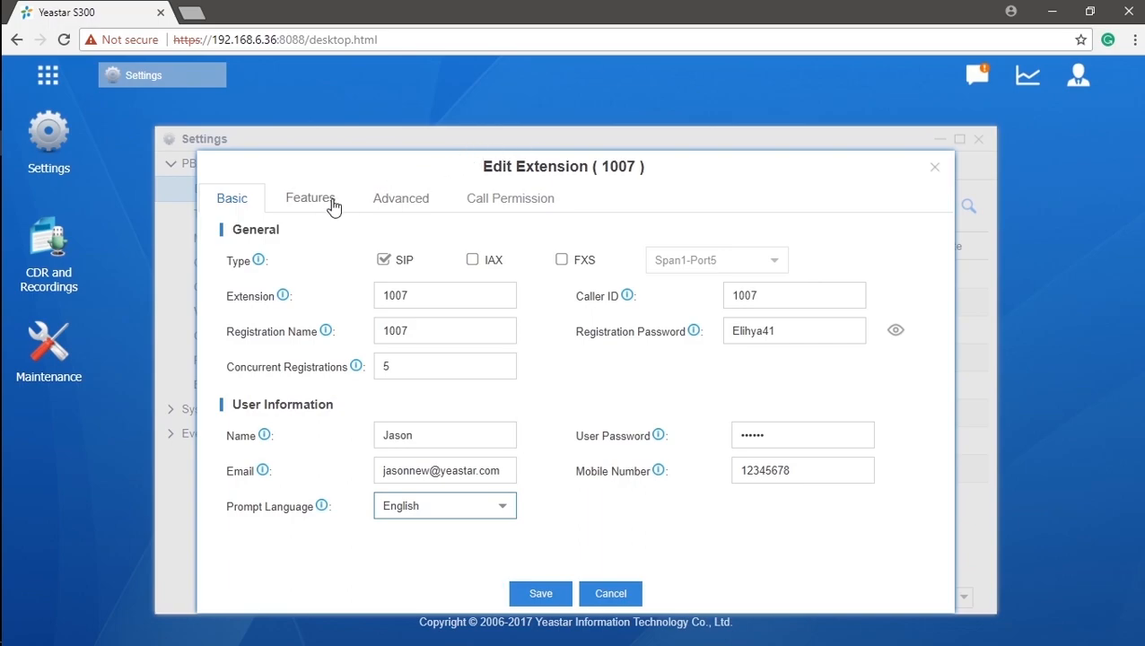
{"action": "left_click", "coordinate": [310, 198]}
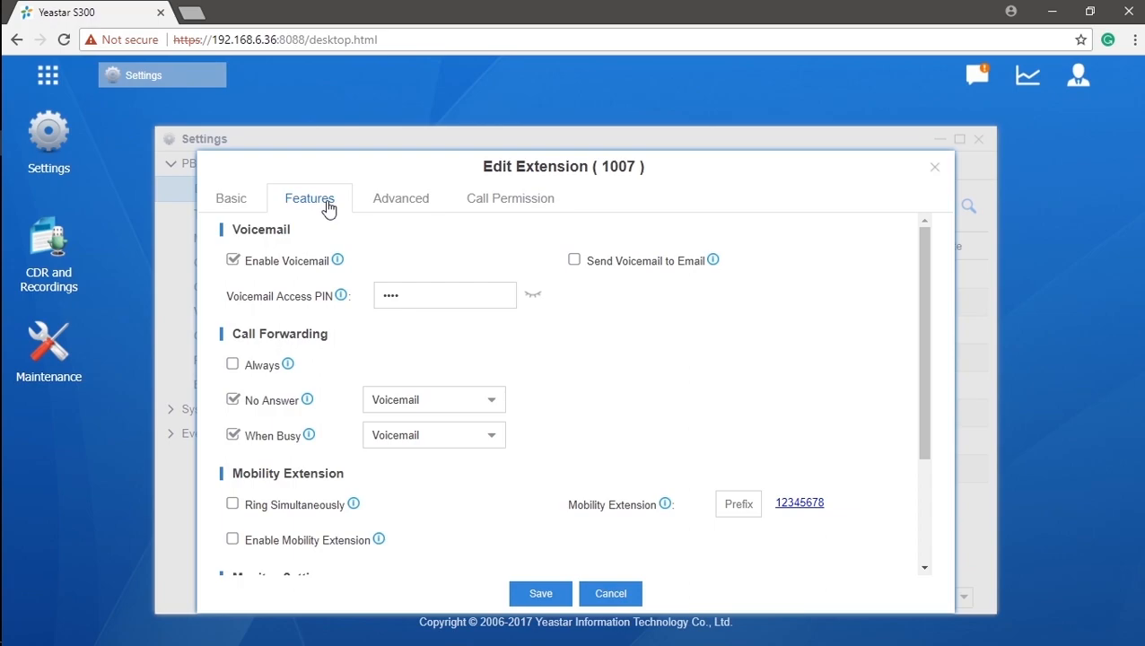
{"action": "scroll", "scroll_direction": "down", "scroll_amount": 3}
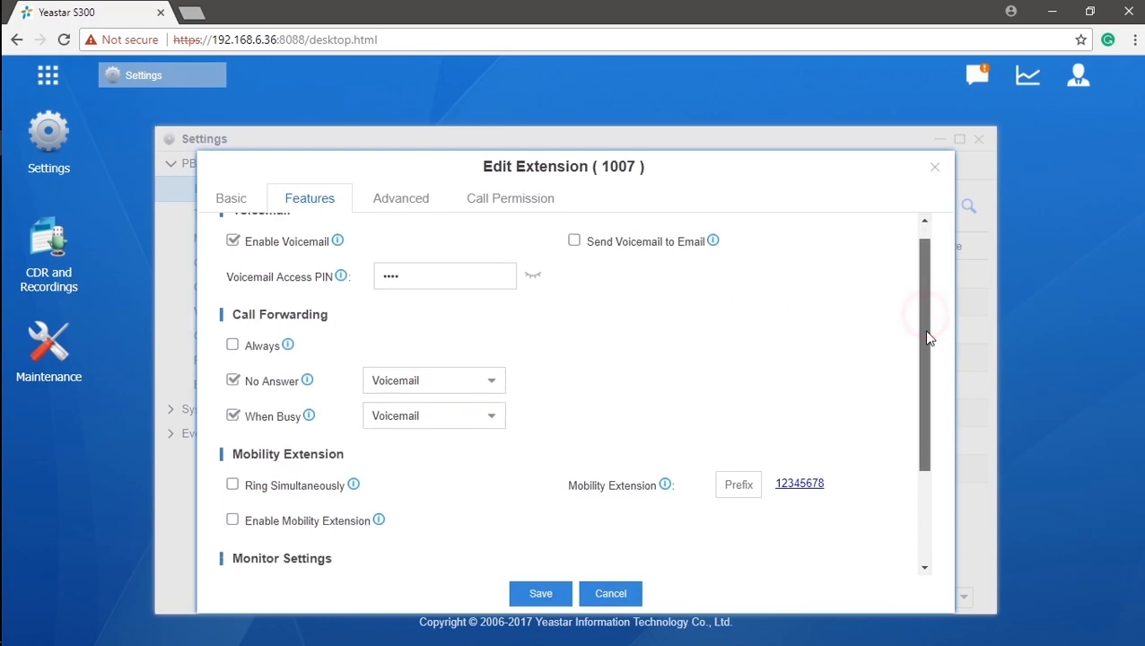
{"action": "scroll", "scroll_direction": "down", "scroll_amount": 3}
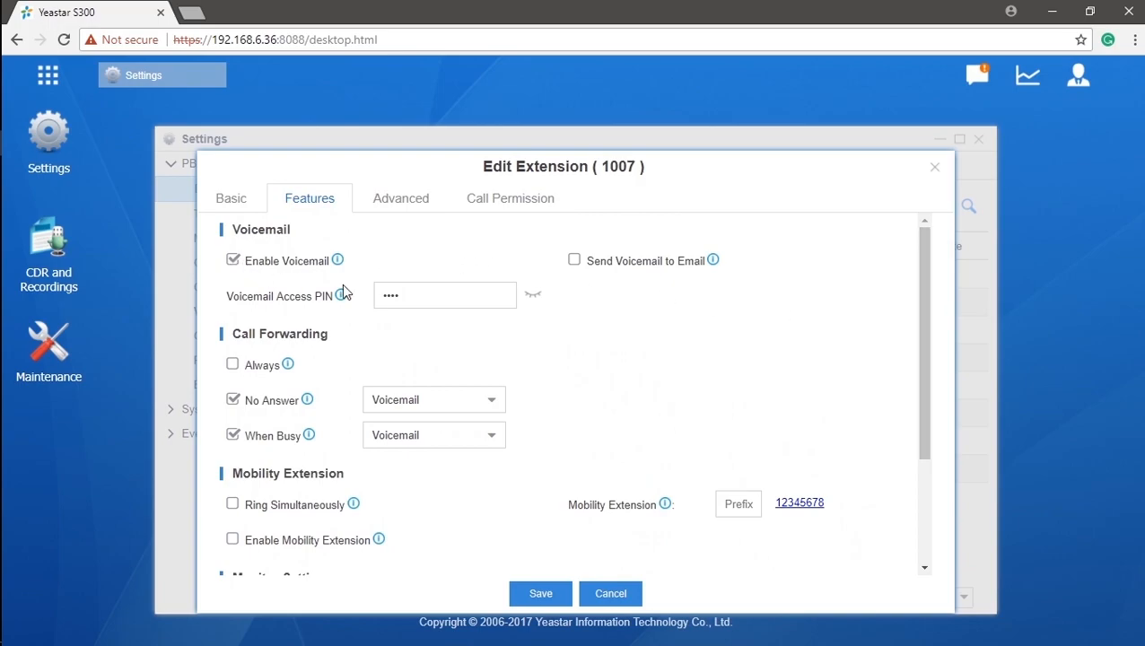
{"action": "type", "text": "1007"}
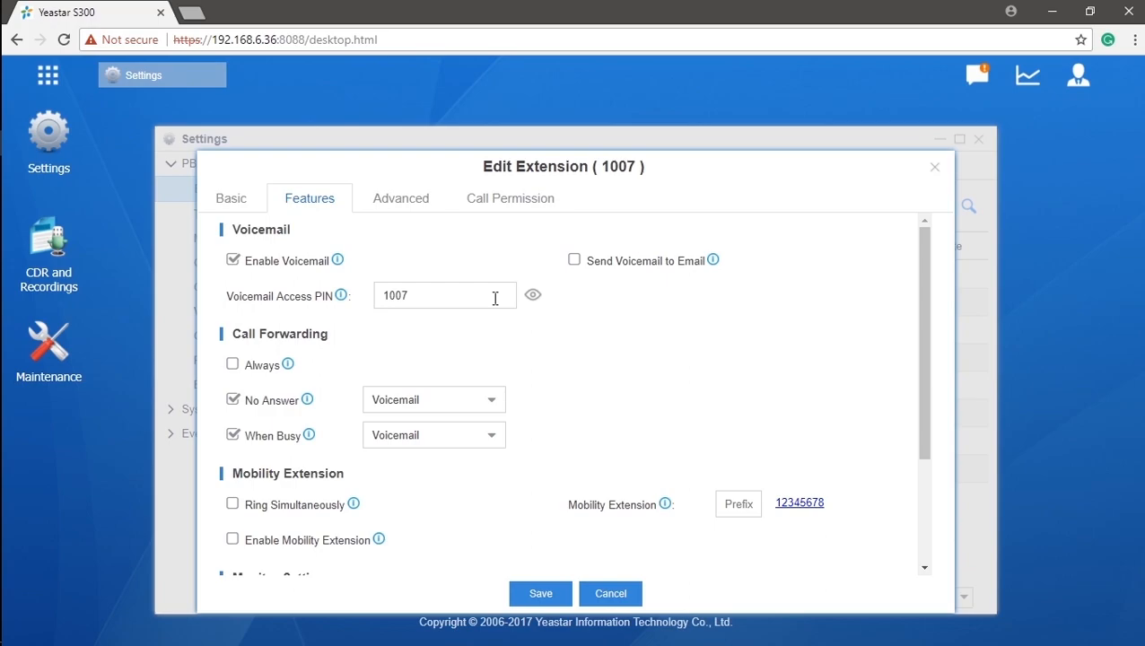
{"action": "left_click", "coordinate": [575, 260]}
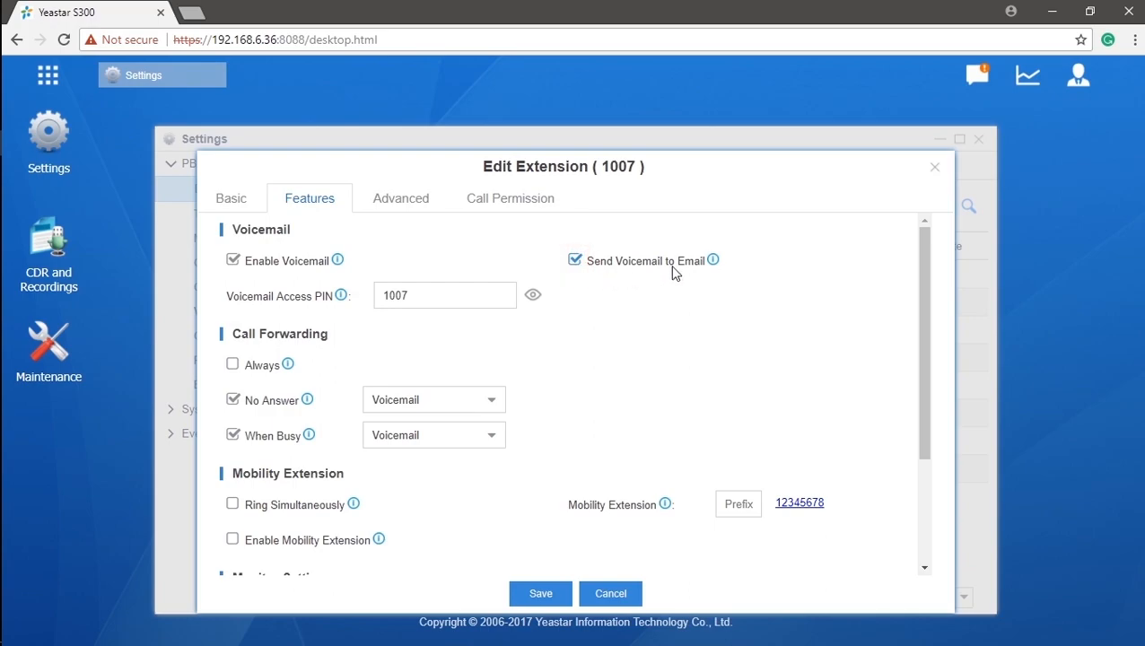
{"action": "mouse_move", "coordinate": [714, 260]}
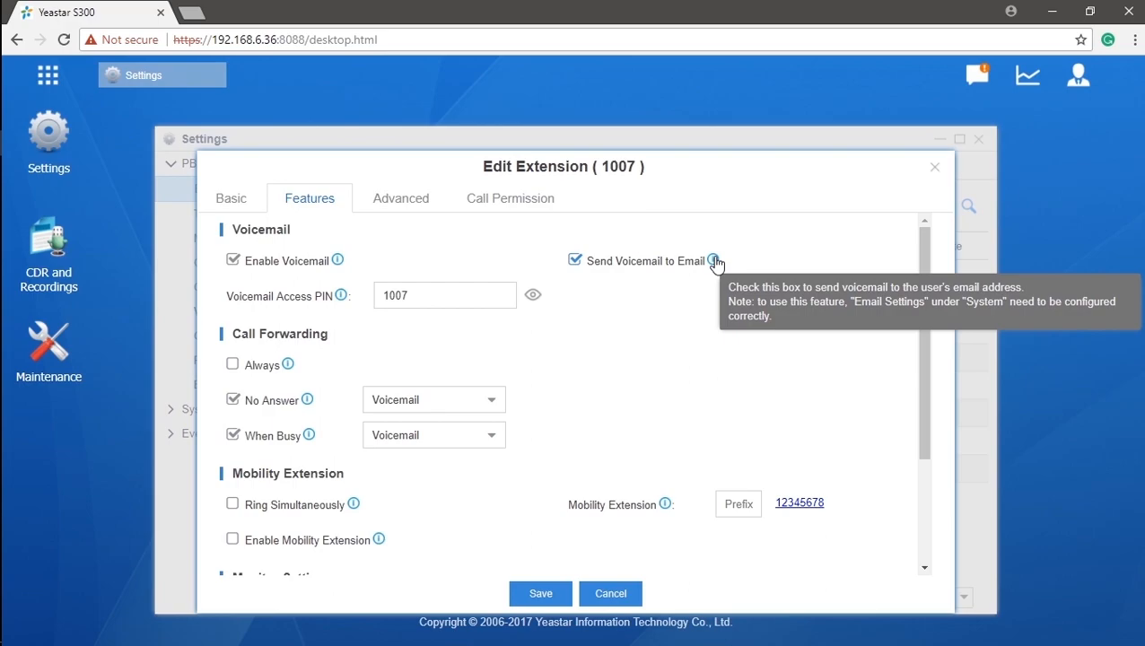
{"action": "mouse_move", "coordinate": [593, 378]}
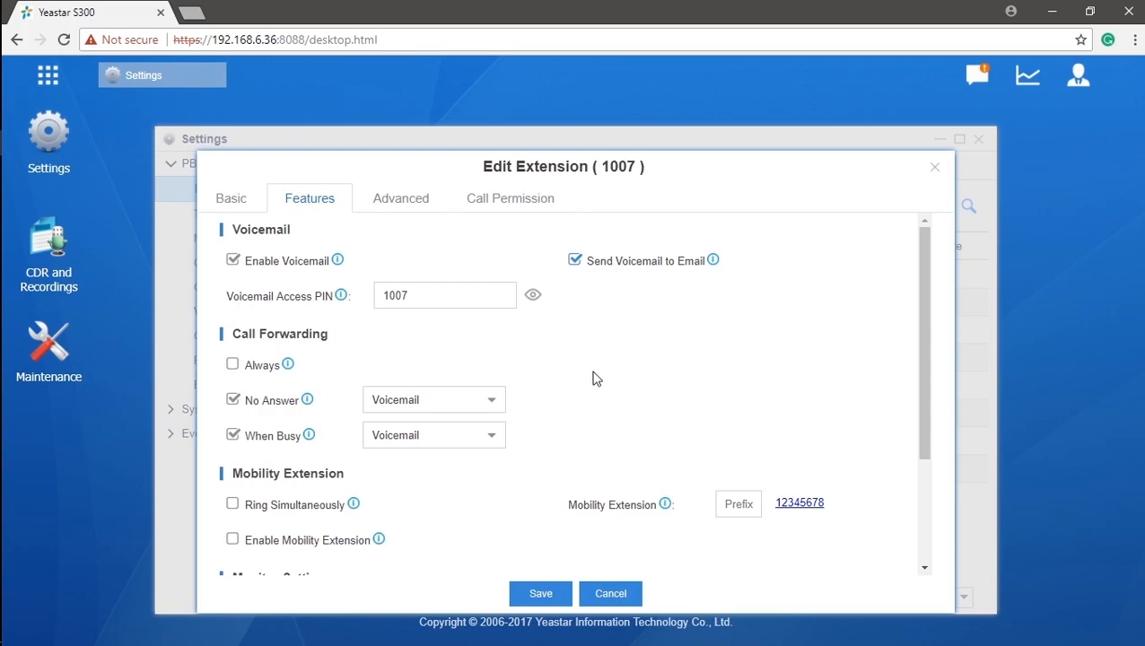
{"action": "mouse_move", "coordinate": [325, 409]}
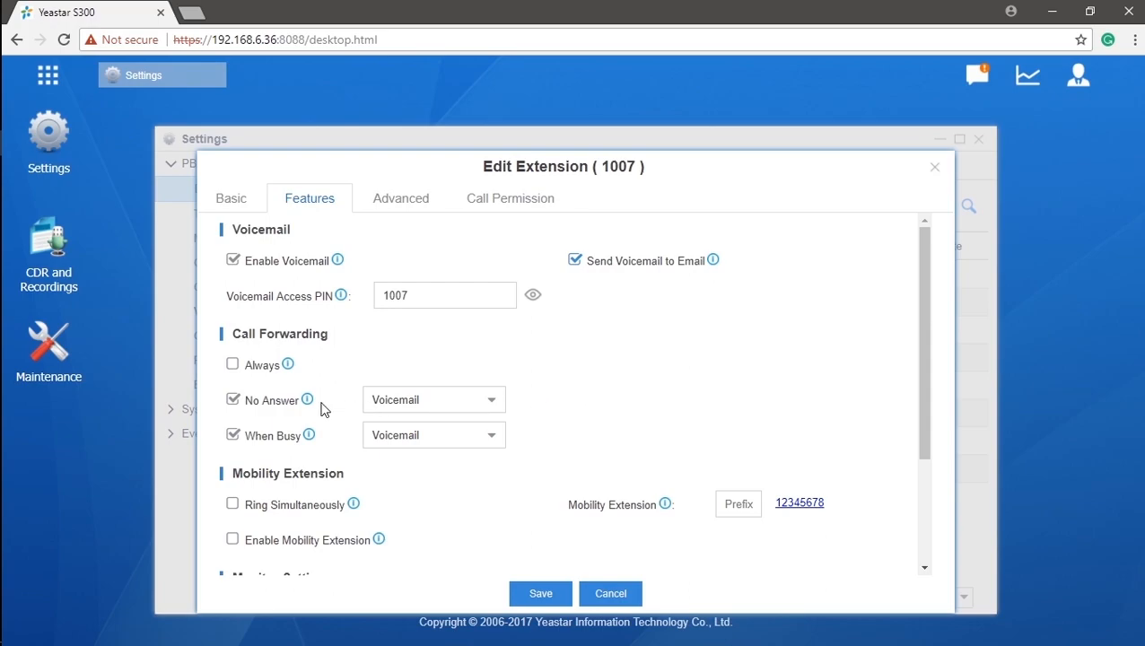
- Forward busy calls to the mobile number and unanswered calls to a custom number
{"action": "left_click", "coordinate": [433, 400]}
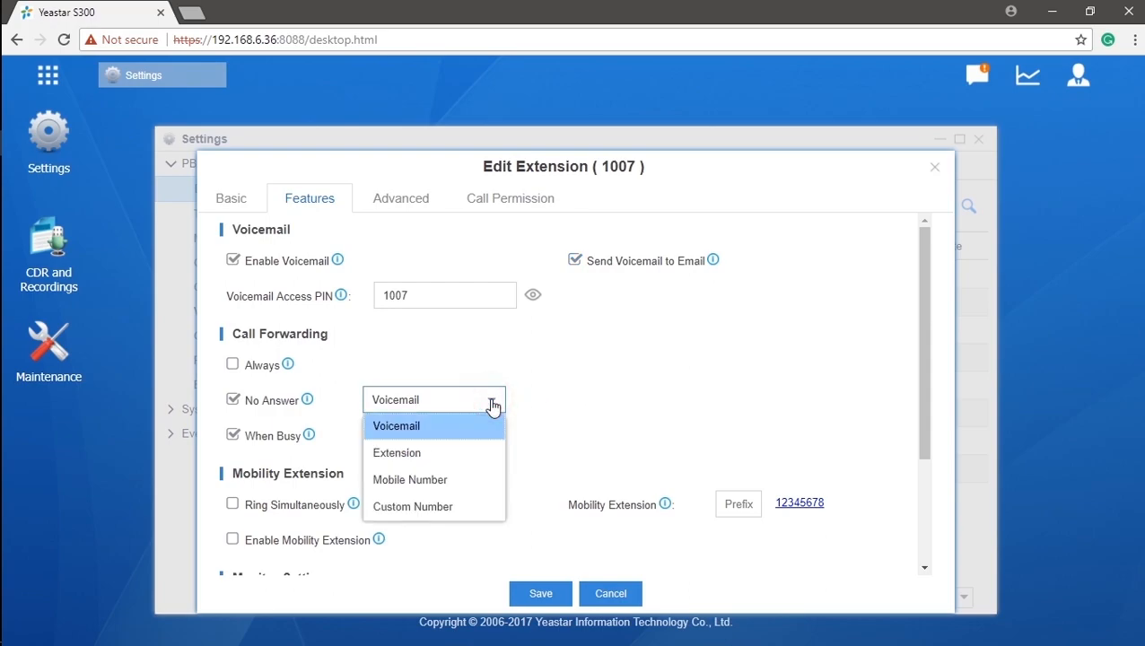
{"action": "mouse_move", "coordinate": [501, 440]}
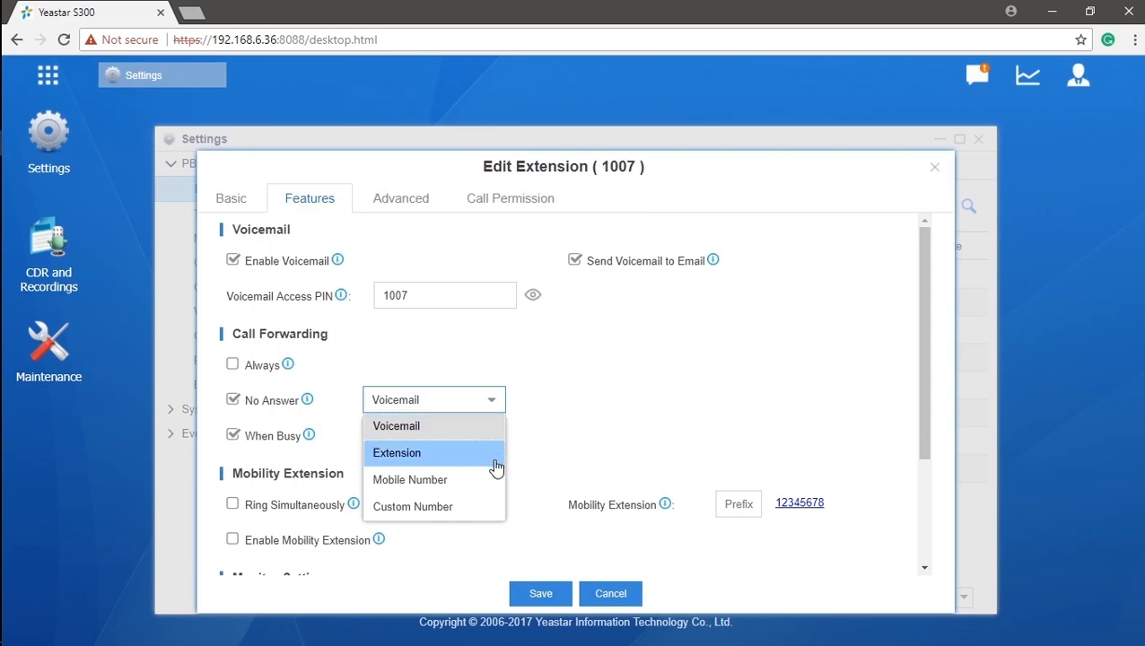
{"action": "mouse_move", "coordinate": [486, 506]}
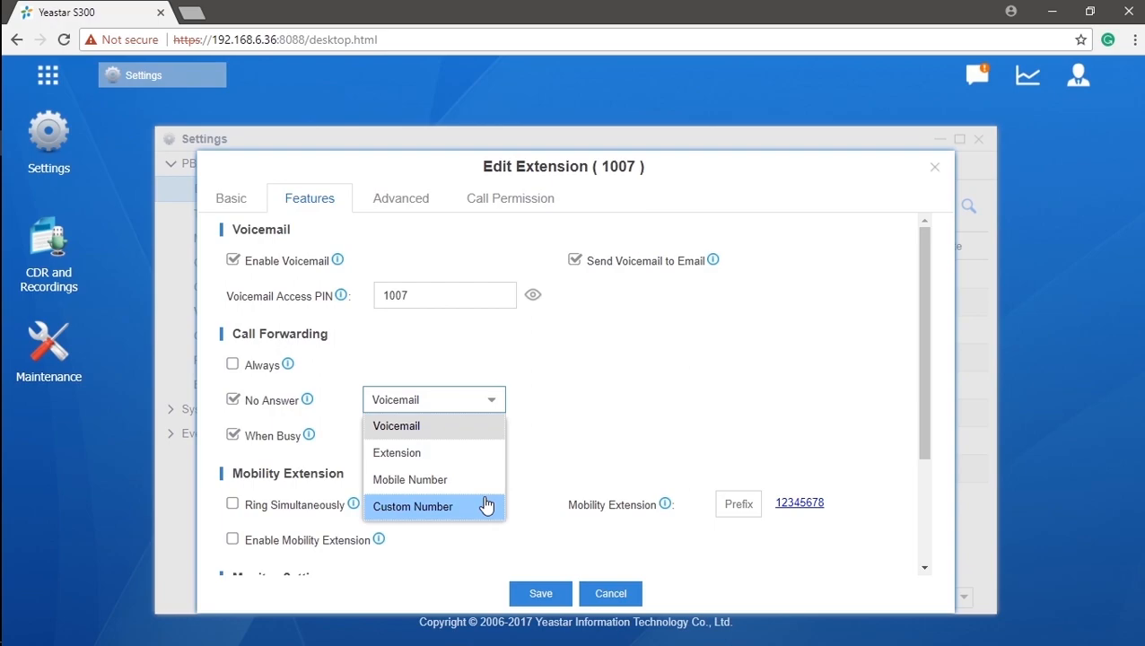
{"action": "mouse_move", "coordinate": [483, 453]}
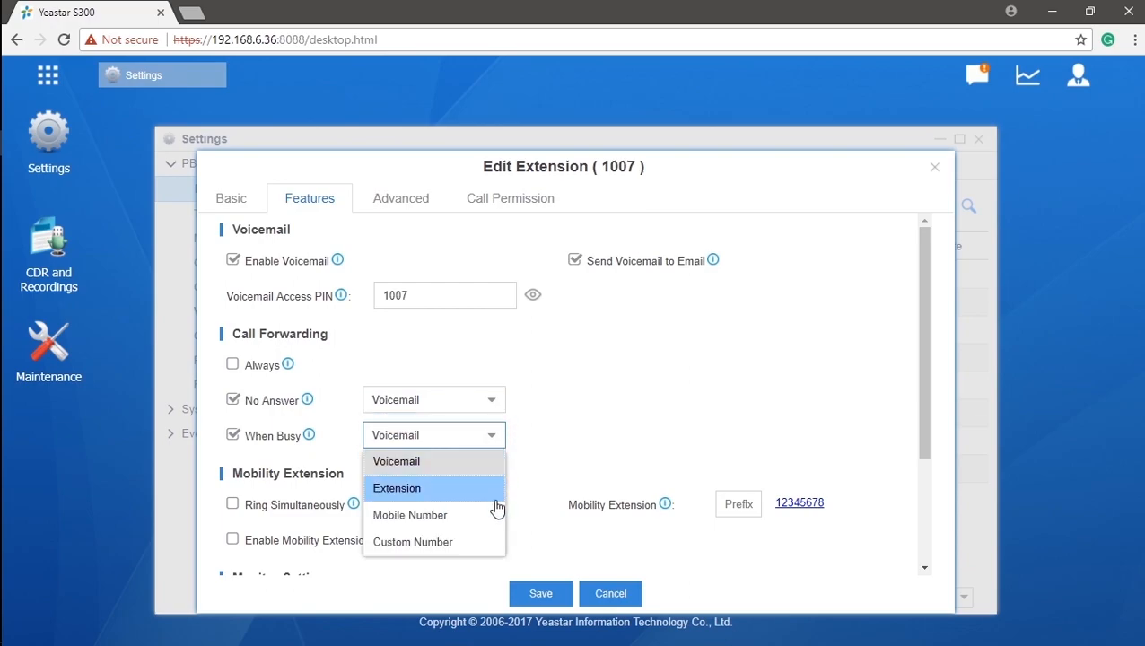
{"action": "left_click", "coordinate": [411, 515]}
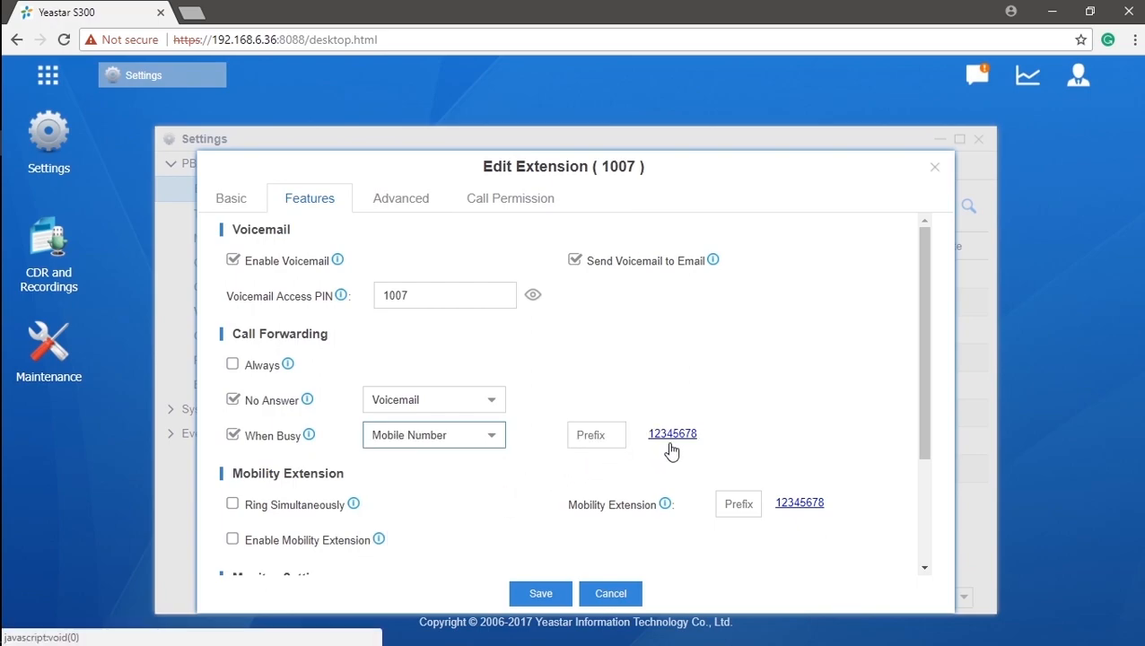
{"action": "left_click", "coordinate": [434, 399]}
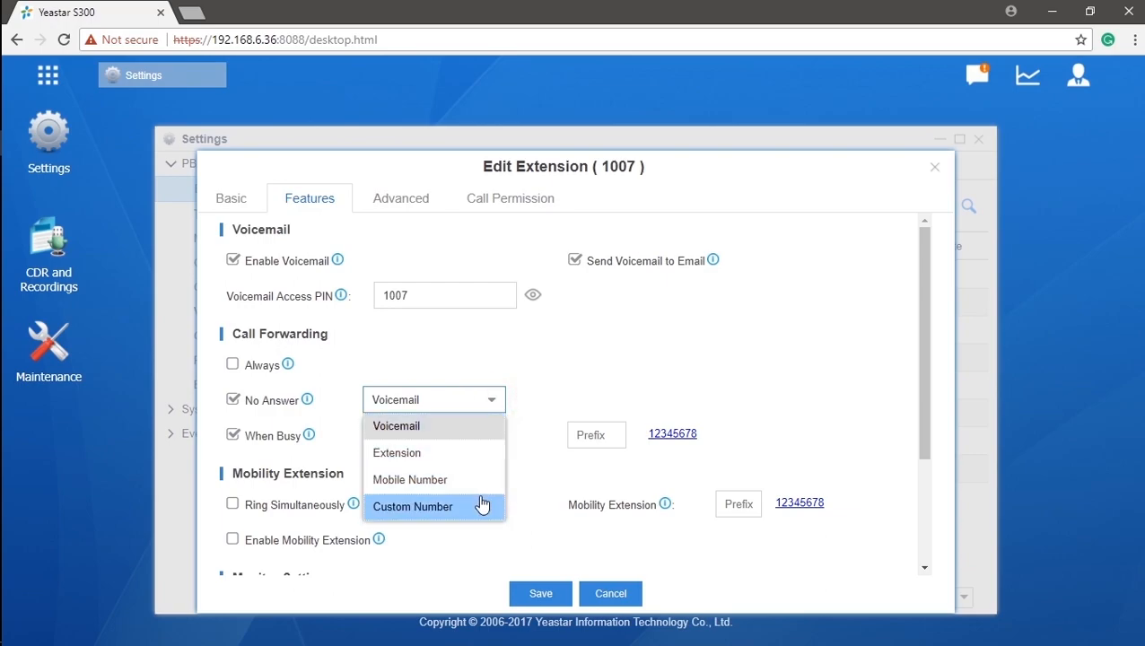
{"action": "left_click", "coordinate": [413, 507]}
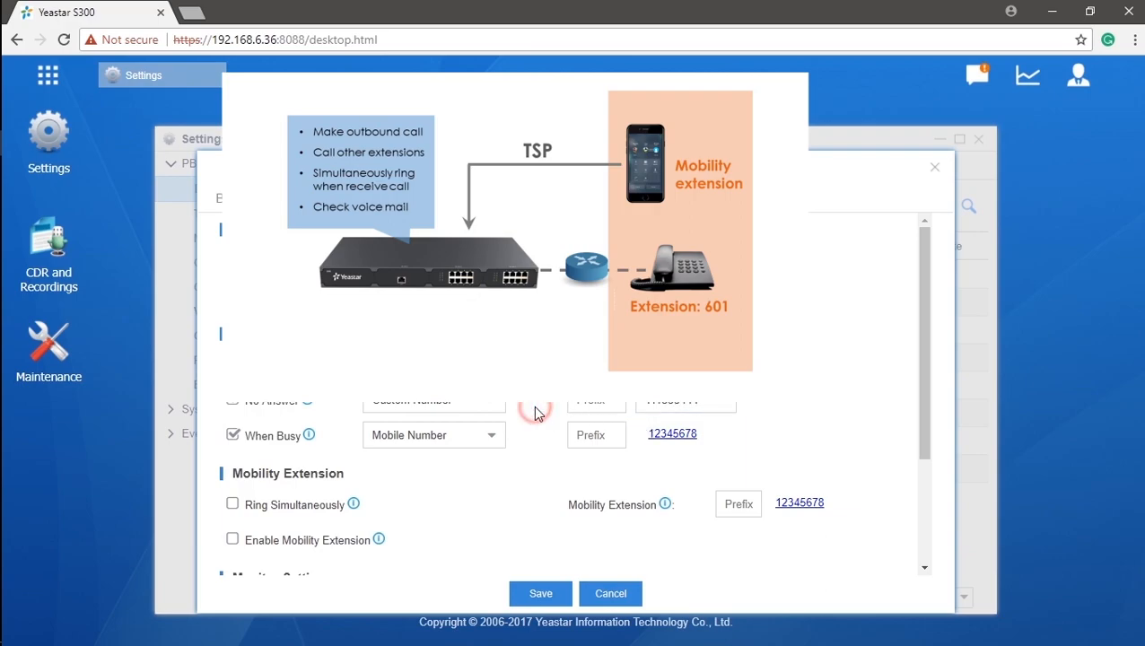
{"action": "mouse_move", "coordinate": [565, 431]}
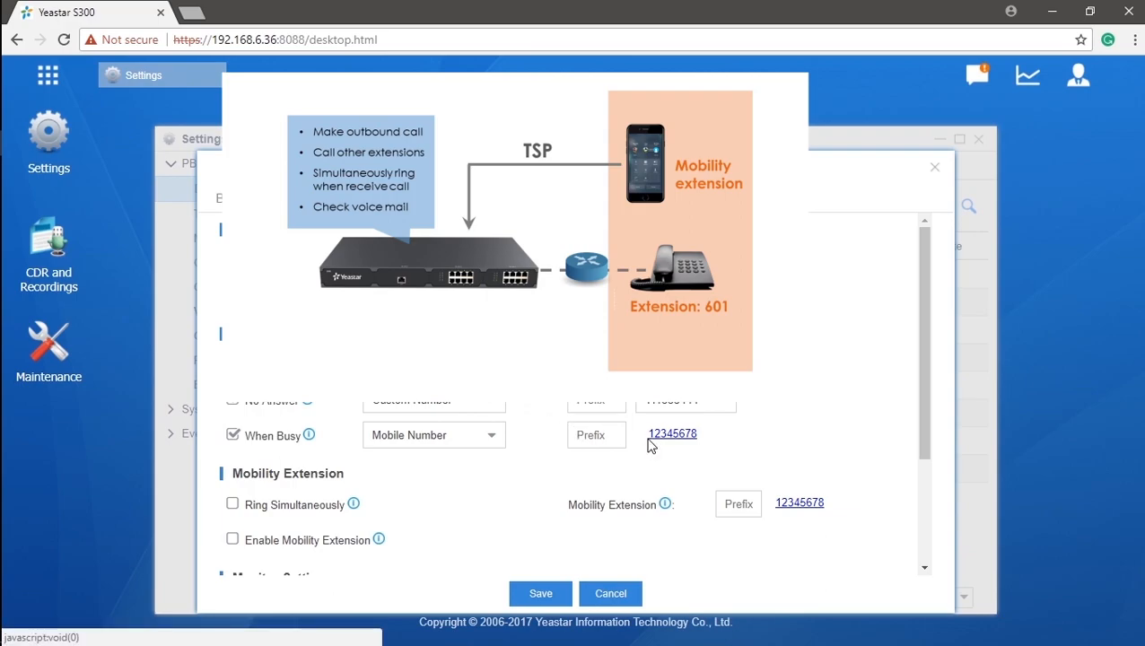
- Scroll down to extension 1007's Monitor and Other Settings section
{"action": "scroll", "scroll_direction": "down", "scroll_amount": 3}
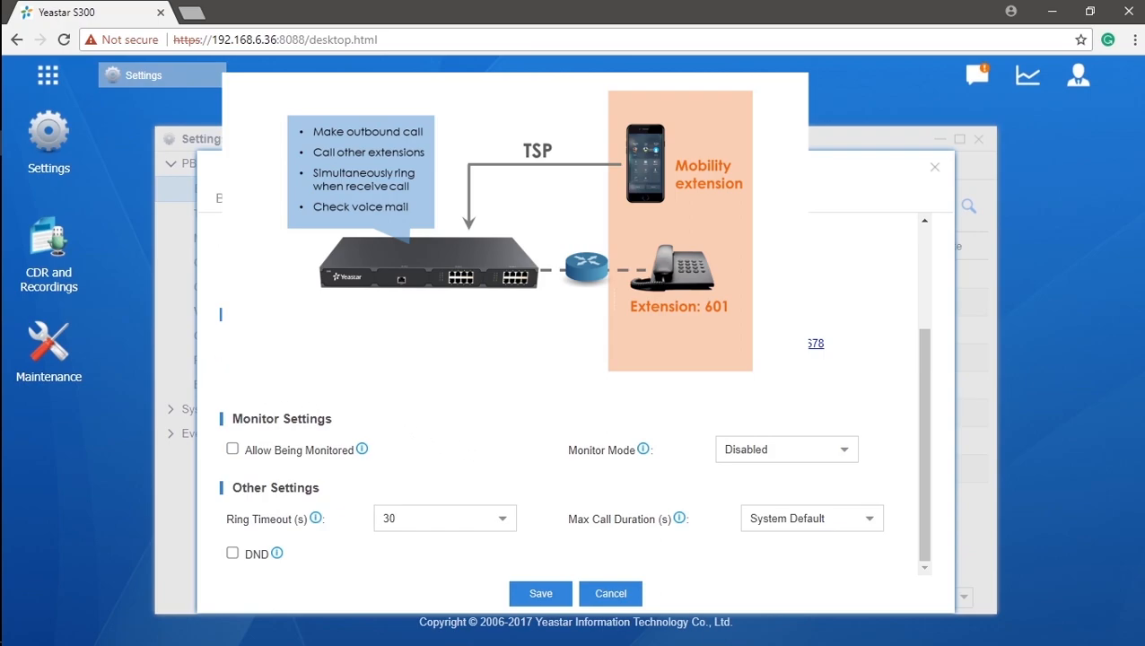
{"action": "mouse_move", "coordinate": [822, 349]}
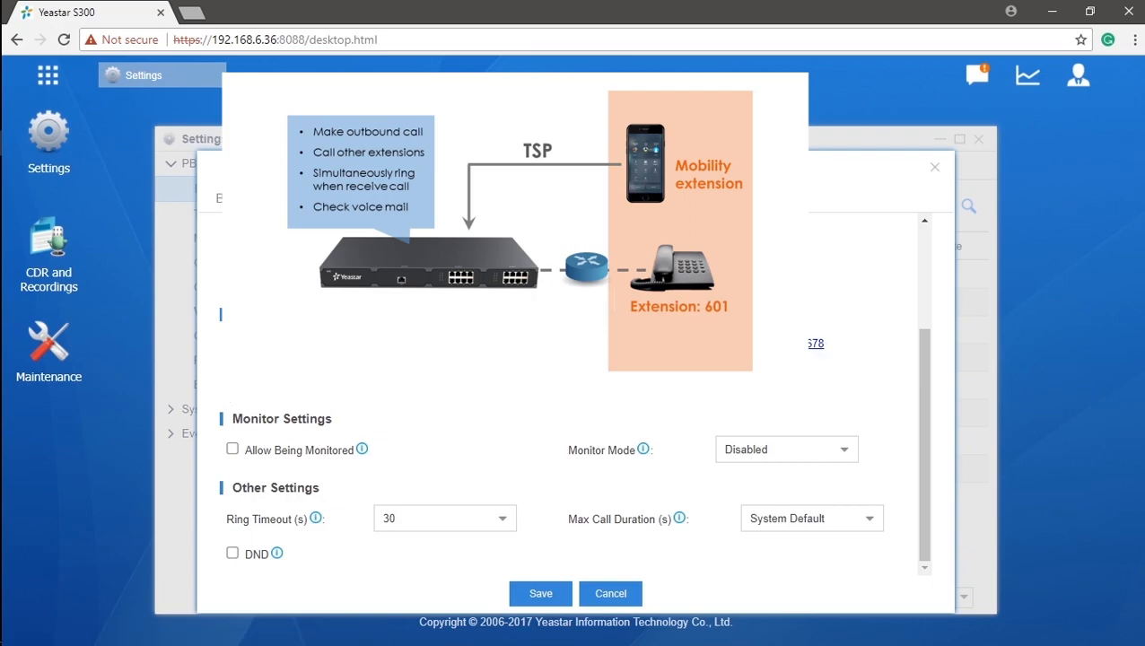
{"action": "mouse_move", "coordinate": [645, 450]}
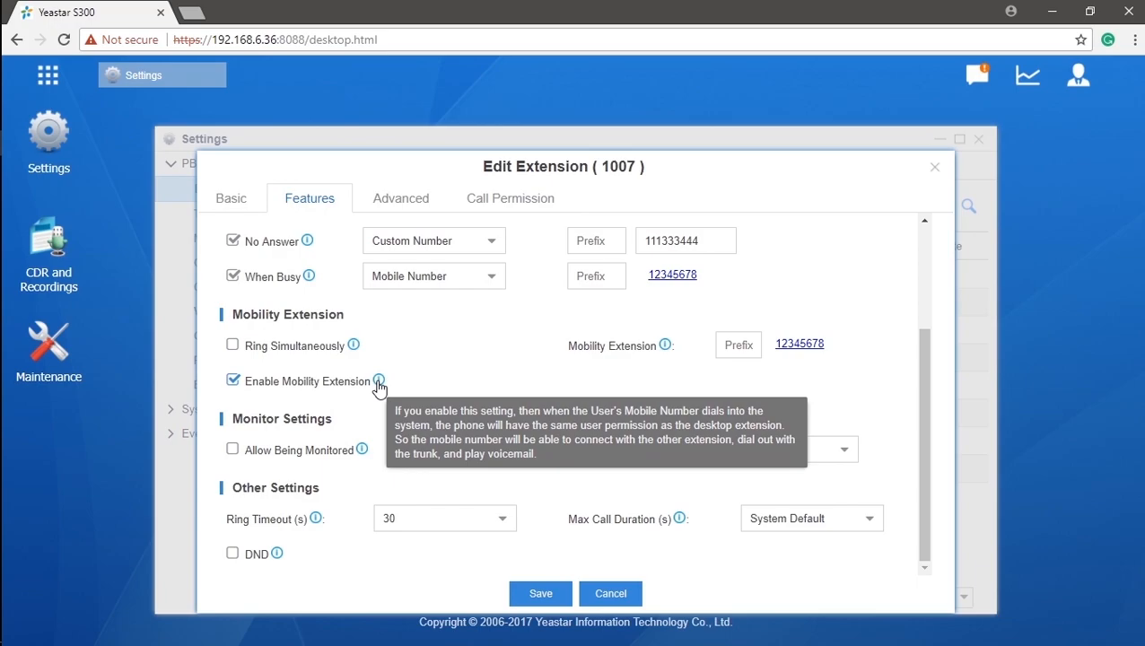
{"action": "mouse_move", "coordinate": [376, 433]}
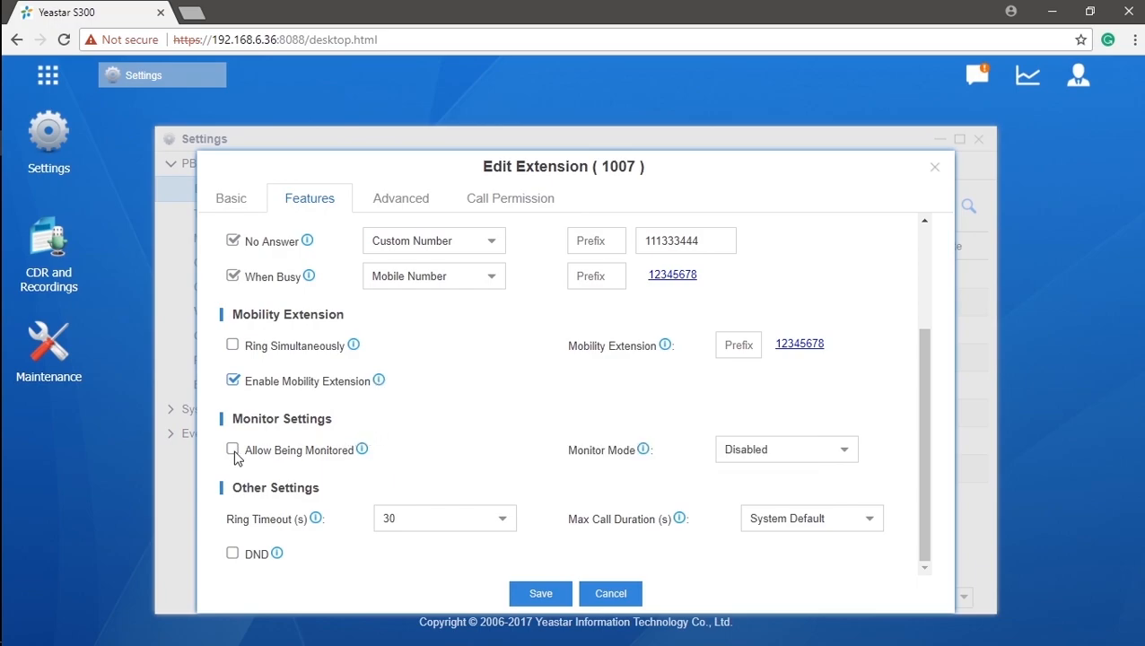
- Check Allow Being Monitored and review Monitor Mode options, leaving it Disabled
{"action": "left_click", "coordinate": [233, 450]}
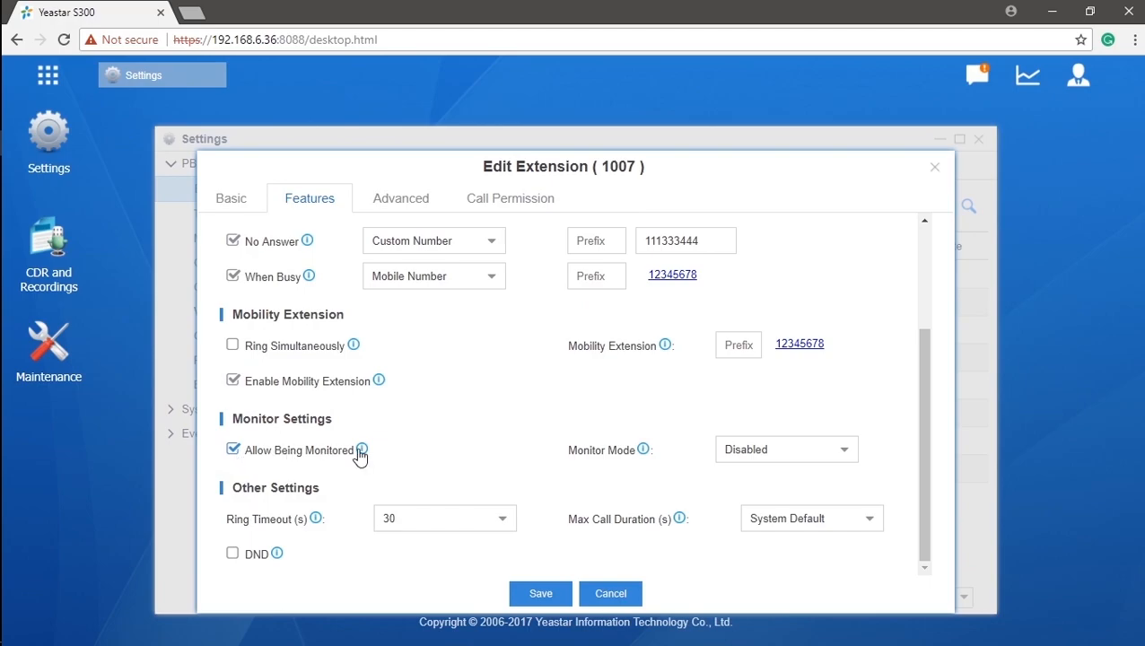
{"action": "mouse_move", "coordinate": [362, 450]}
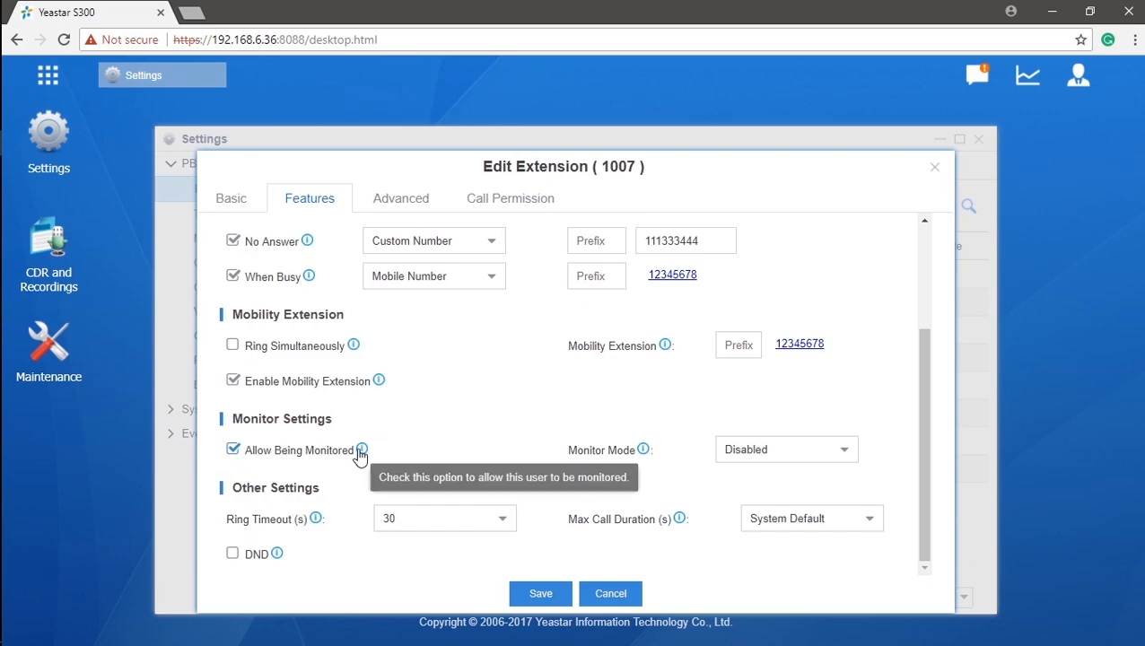
{"action": "mouse_move", "coordinate": [360, 449]}
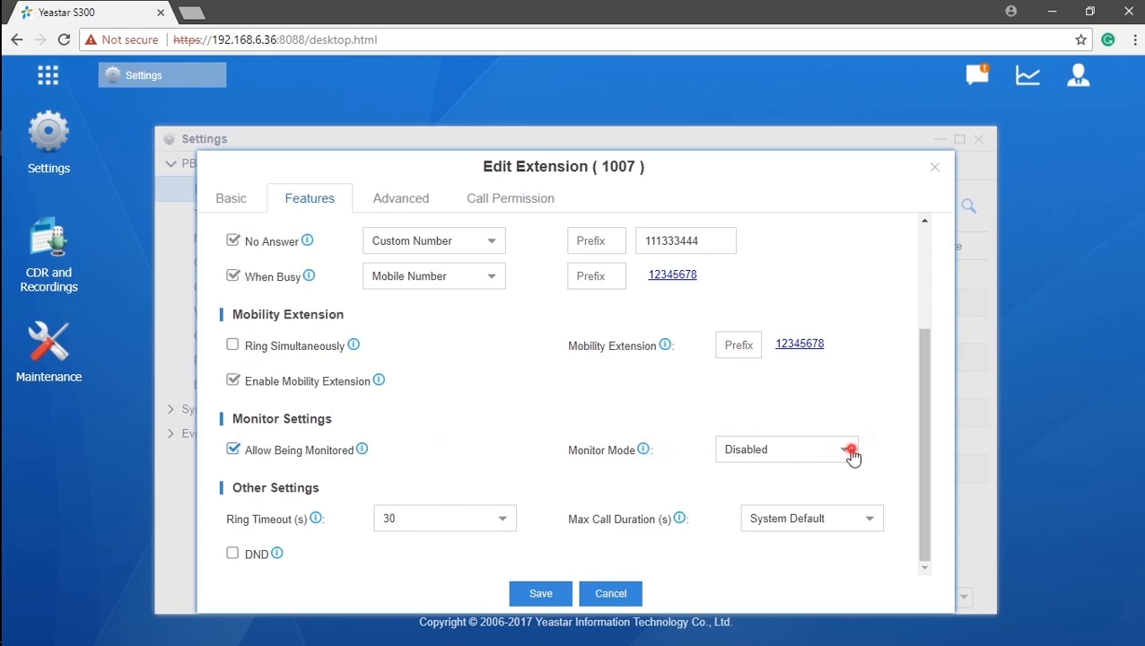
{"action": "left_click", "coordinate": [786, 449]}
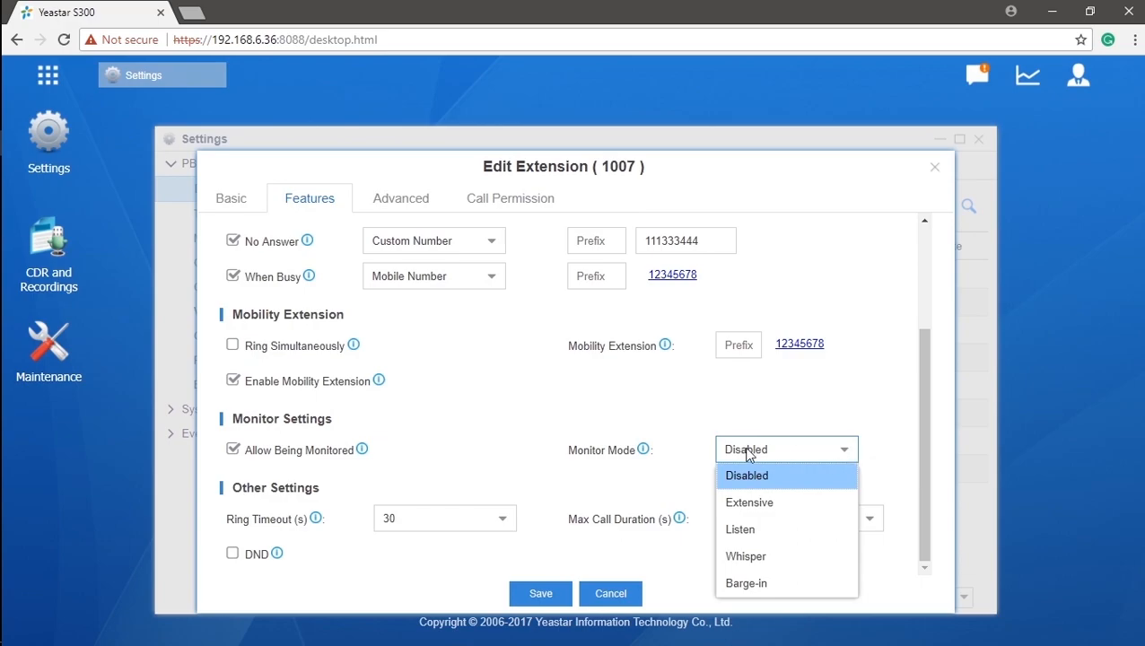
{"action": "mouse_move", "coordinate": [661, 462]}
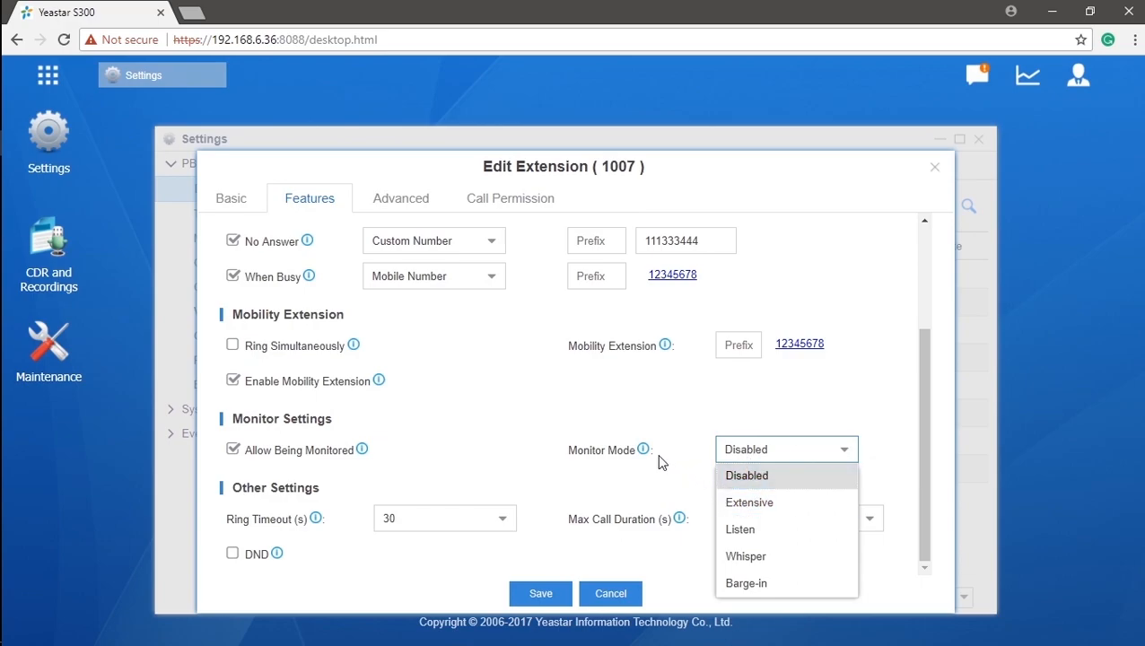
{"action": "mouse_move", "coordinate": [646, 457]}
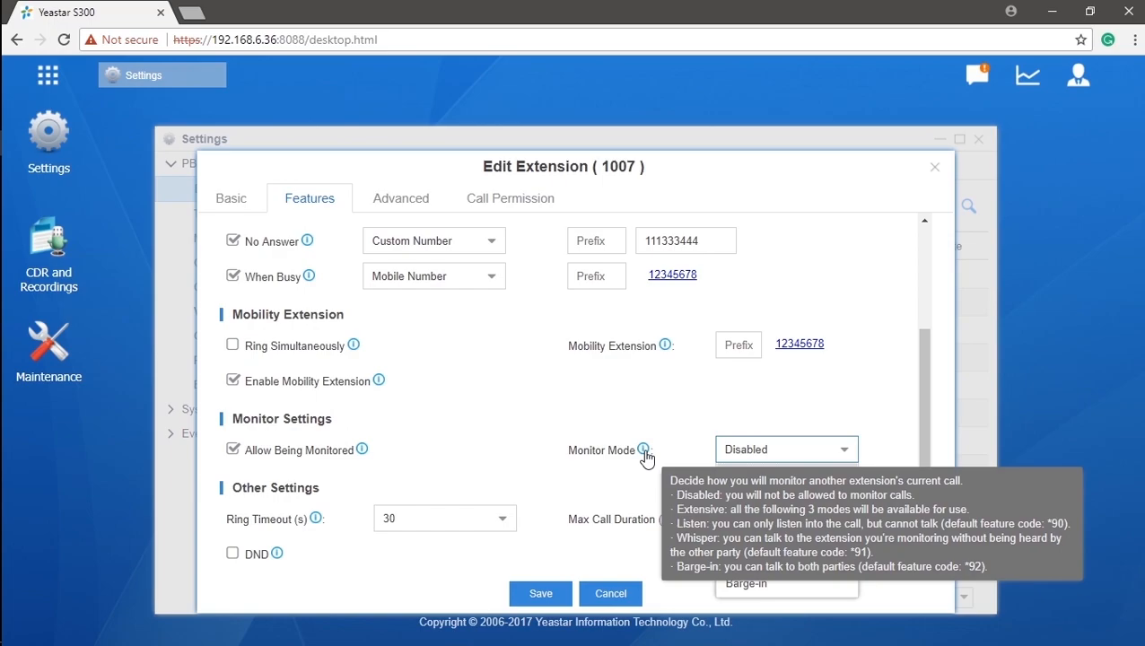
{"action": "left_click", "coordinate": [786, 449]}
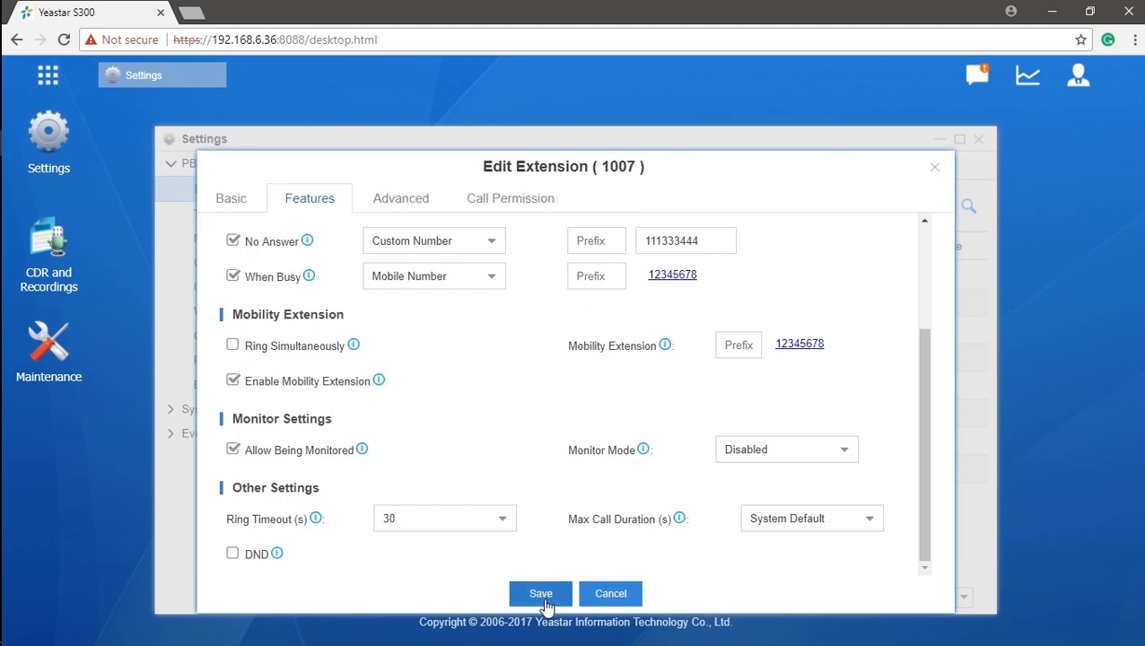
- Save extension 1007, then preview Bulk Add for five extensions from 1008 and cancel
{"action": "left_click", "coordinate": [540, 593]}
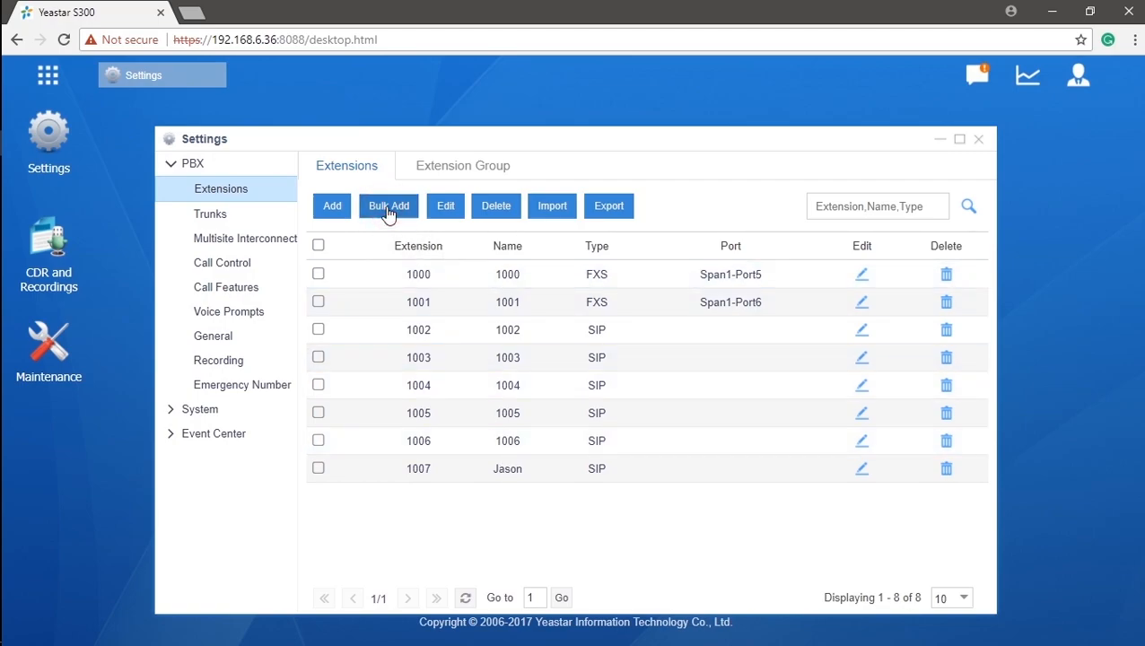
{"action": "left_click", "coordinate": [387, 206]}
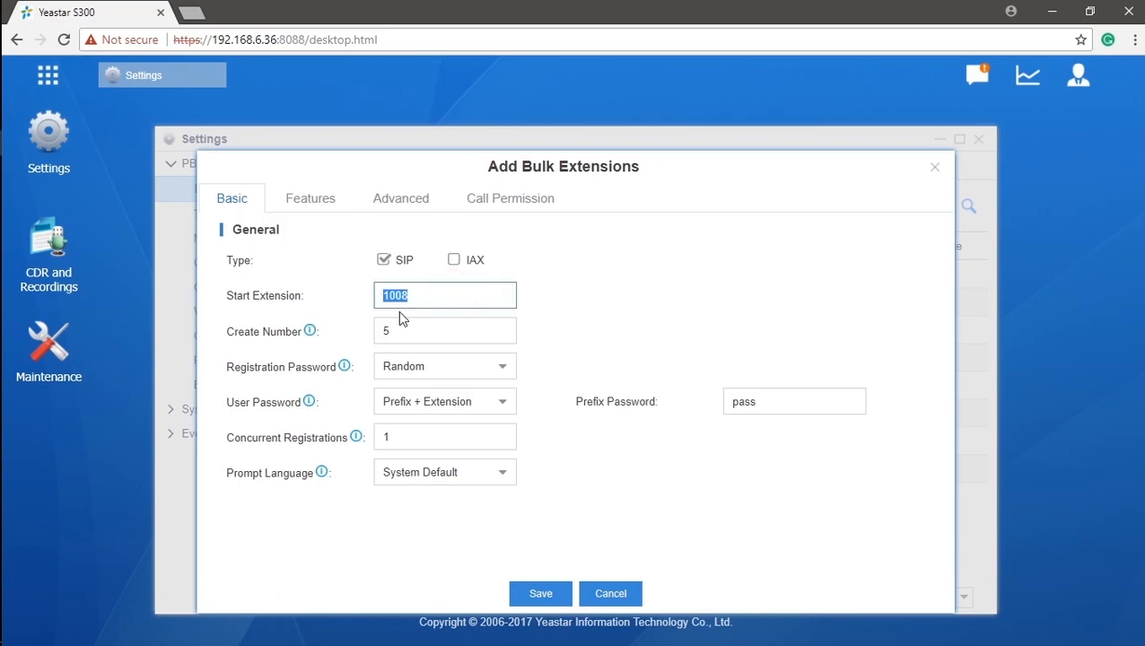
{"action": "mouse_move", "coordinate": [512, 439]}
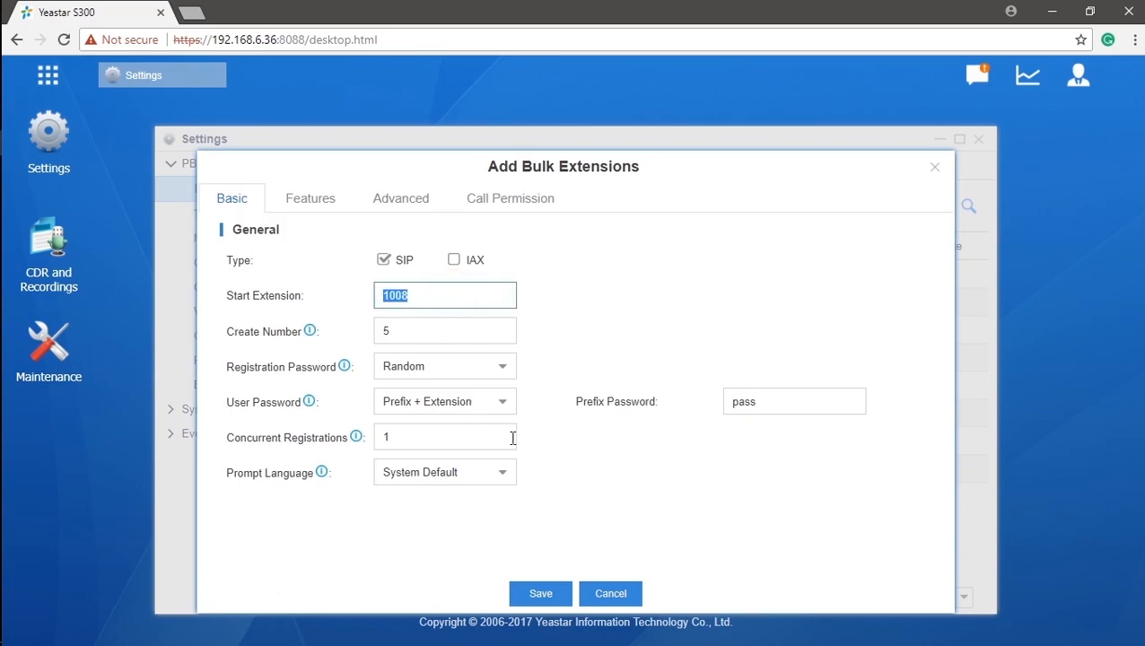
{"action": "mouse_move", "coordinate": [532, 468]}
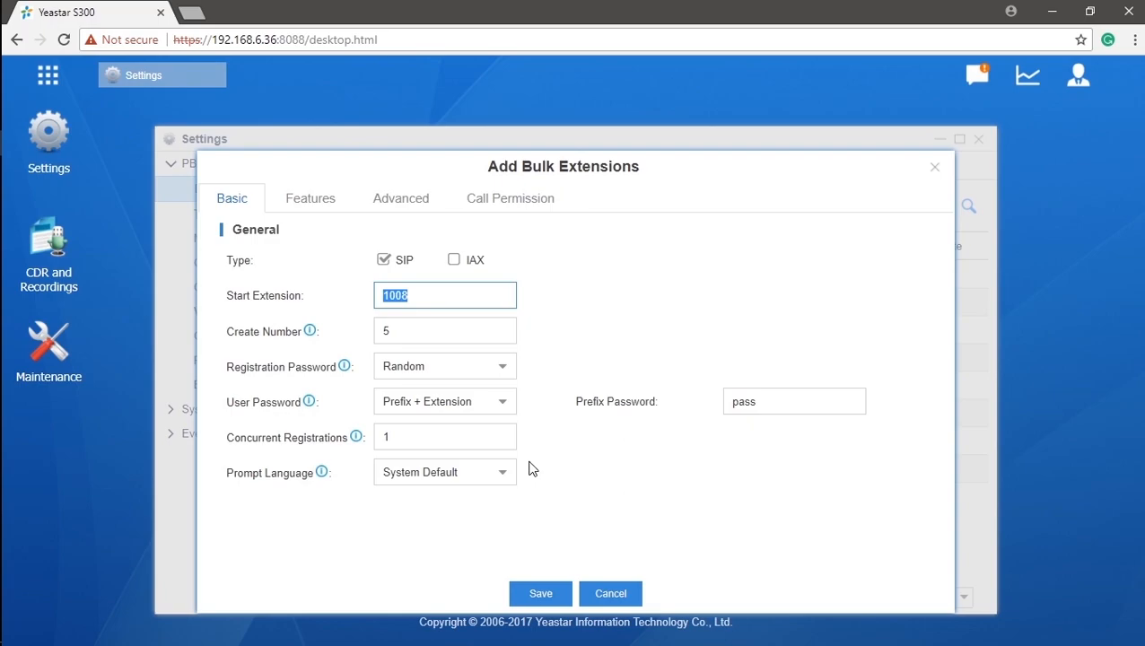
{"action": "mouse_move", "coordinate": [494, 462]}
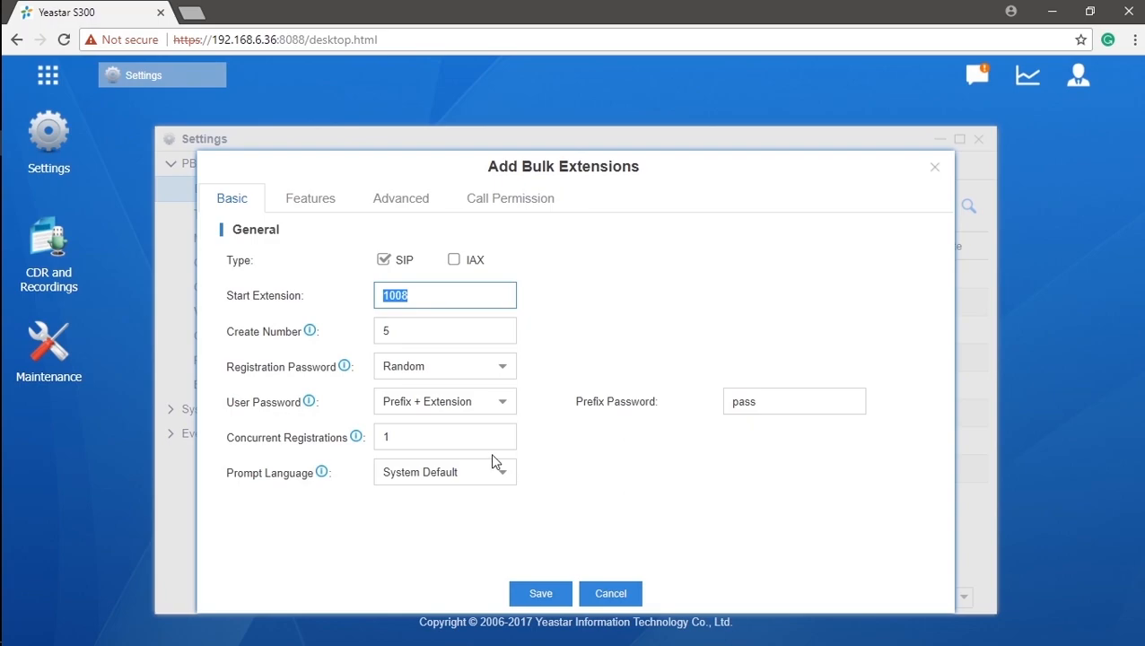
{"action": "left_click", "coordinate": [611, 594]}
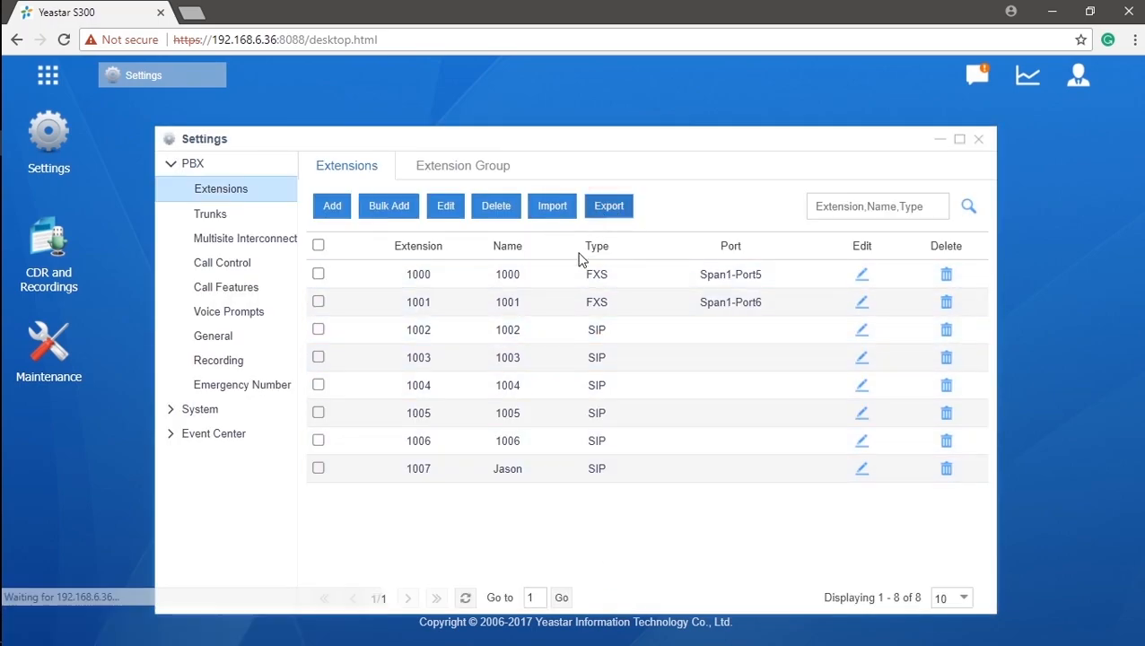
- Reveal the downloaded extension.csv in the Downloads folder, then close File Explorer
{"action": "left_click", "coordinate": [179, 627]}
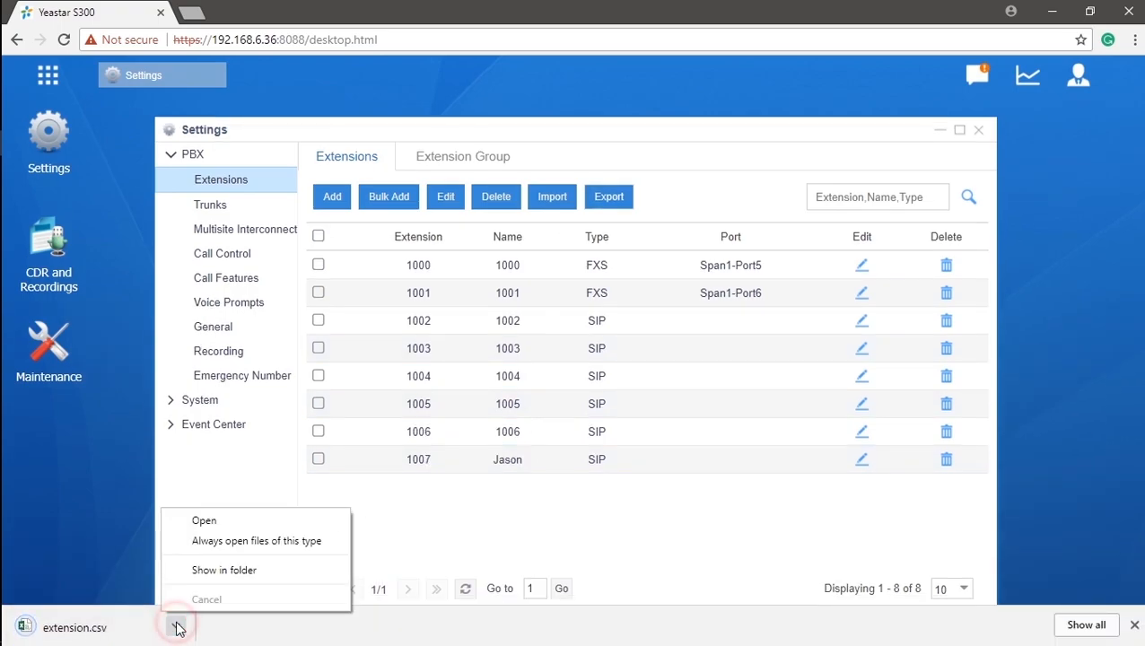
{"action": "left_click", "coordinate": [203, 520]}
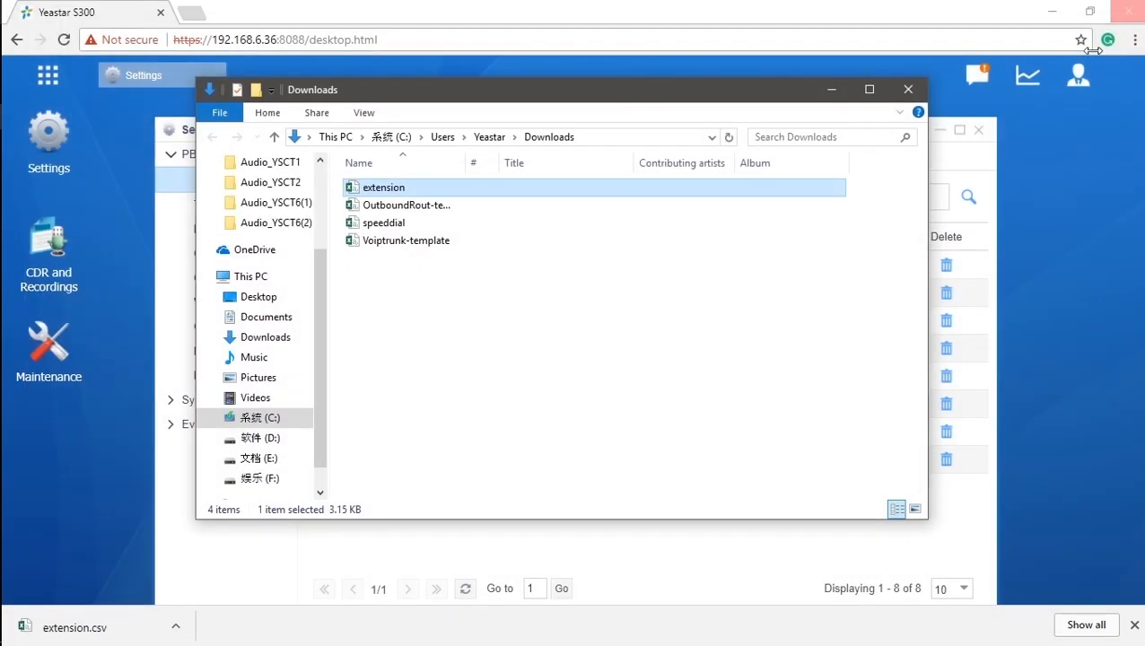
{"action": "left_click", "coordinate": [908, 89]}
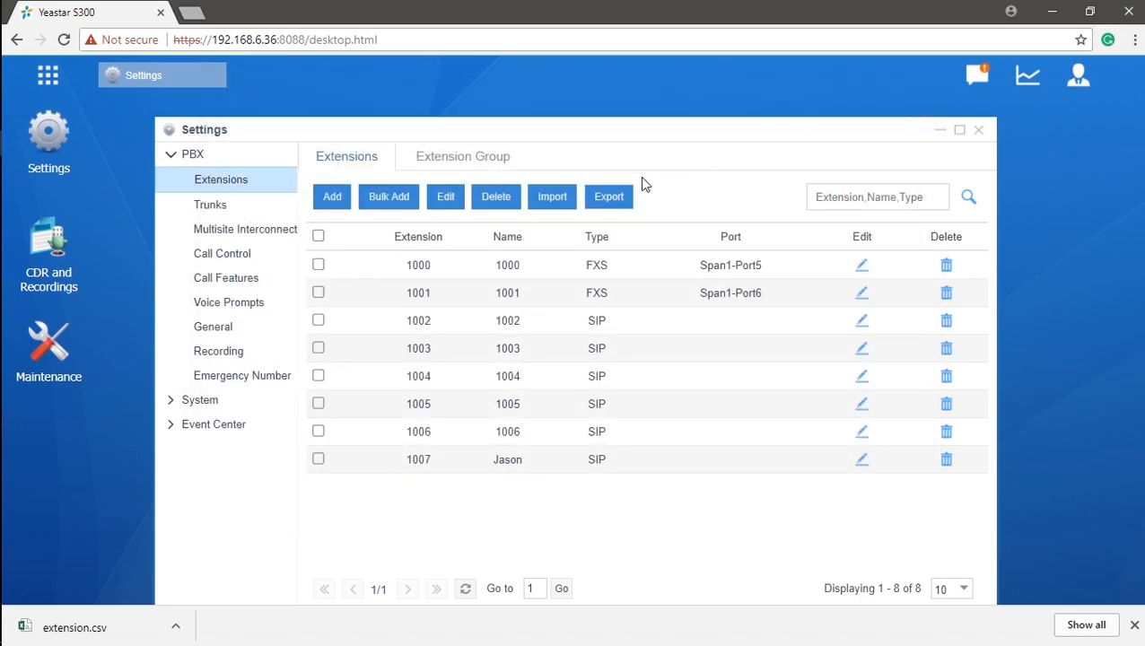
- Close the Settings window and launch Auto Provisioning from the apps grid
{"action": "left_click", "coordinate": [552, 197]}
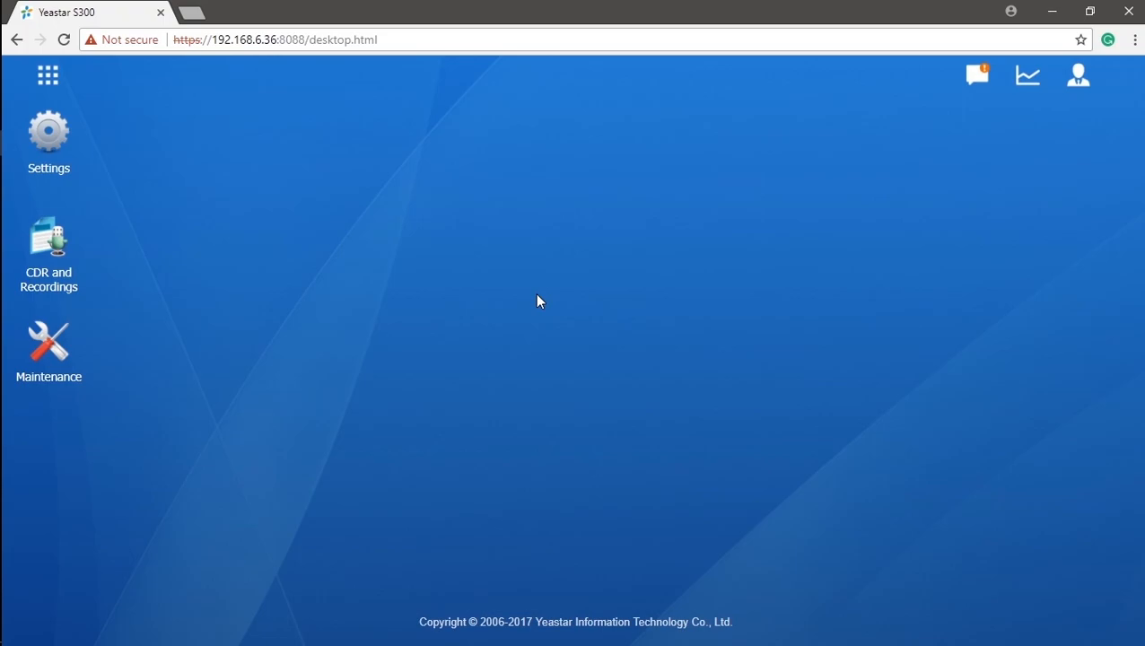
{"action": "mouse_move", "coordinate": [366, 241]}
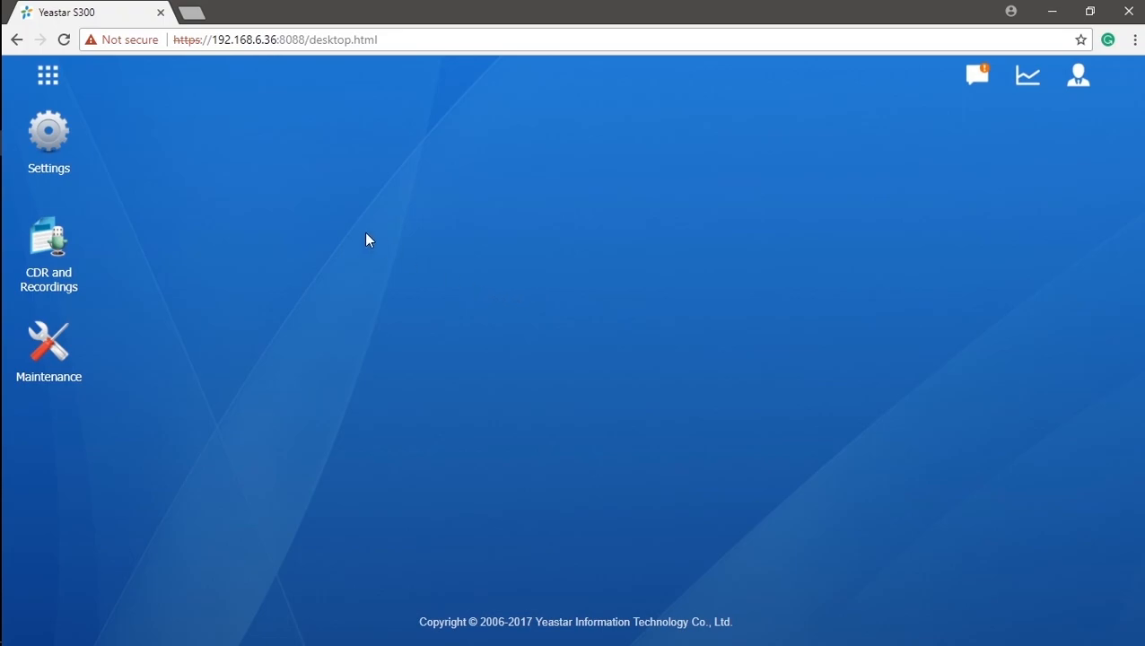
{"action": "left_click", "coordinate": [48, 76]}
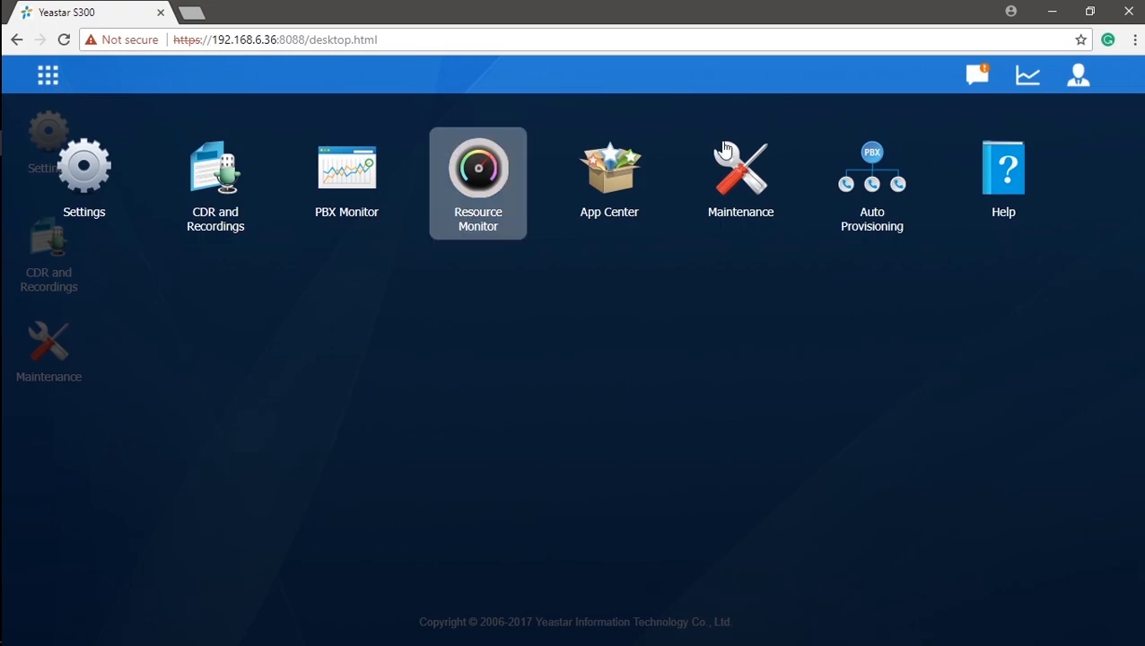
{"action": "mouse_move", "coordinate": [904, 198]}
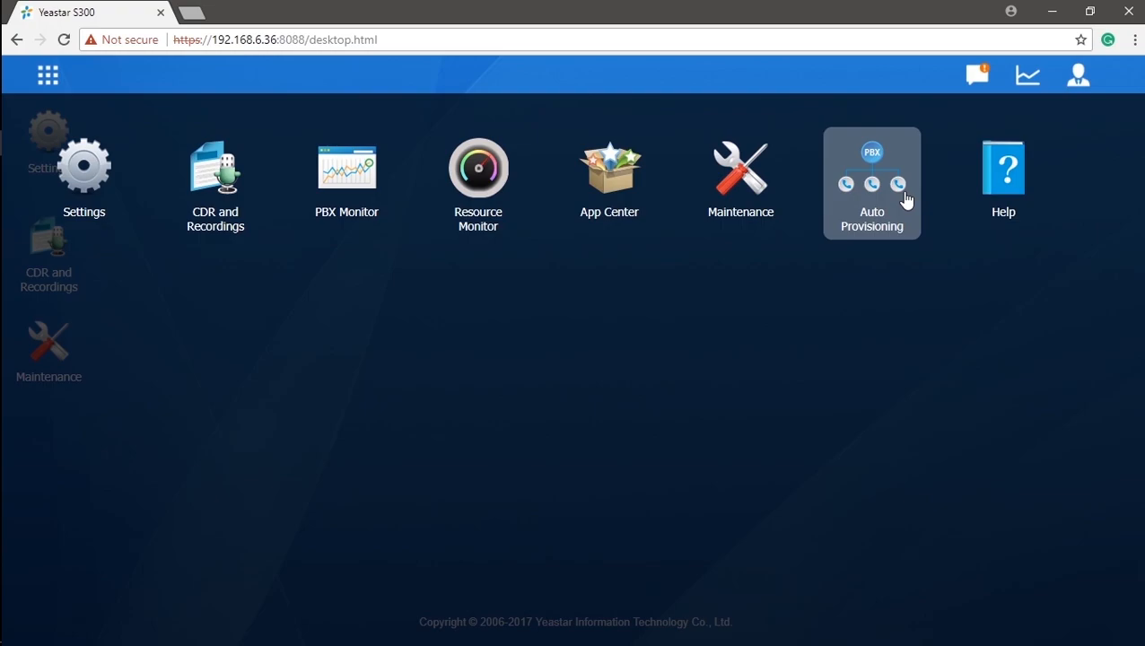
{"action": "left_click", "coordinate": [872, 170]}
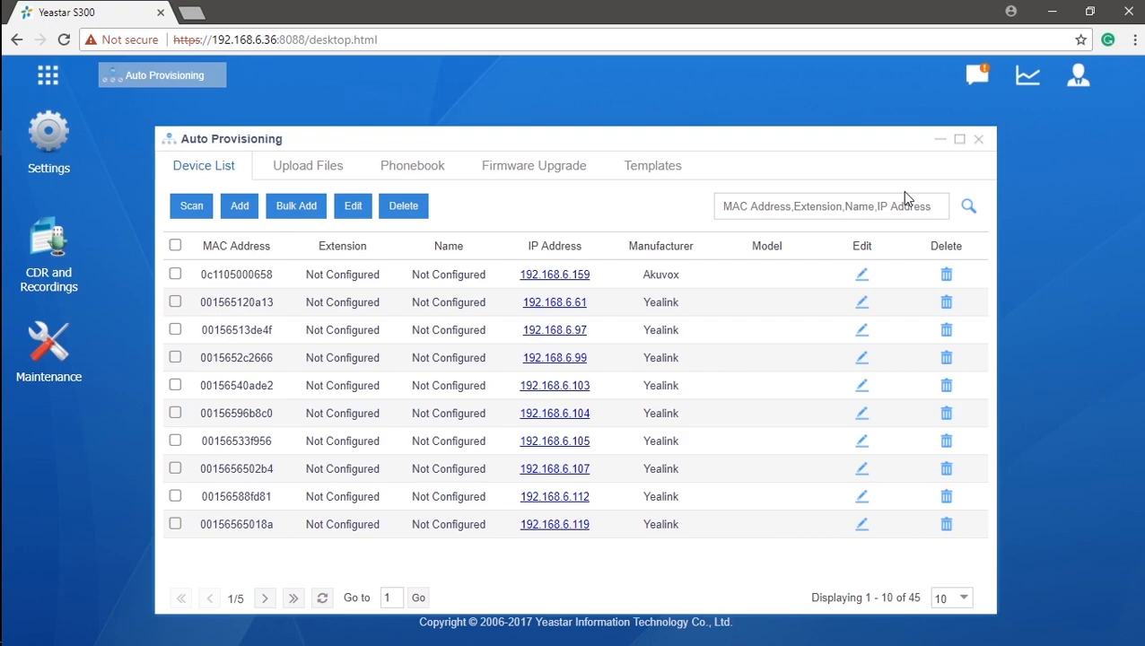
{"action": "mouse_move", "coordinate": [525, 202]}
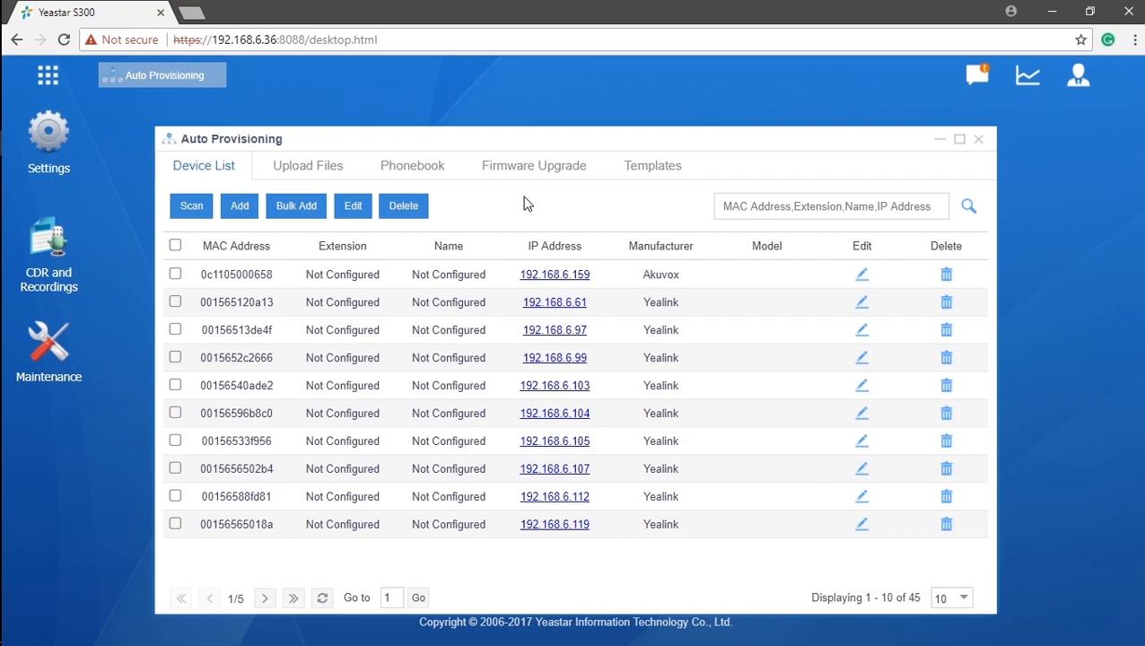
{"action": "mouse_move", "coordinate": [512, 211]}
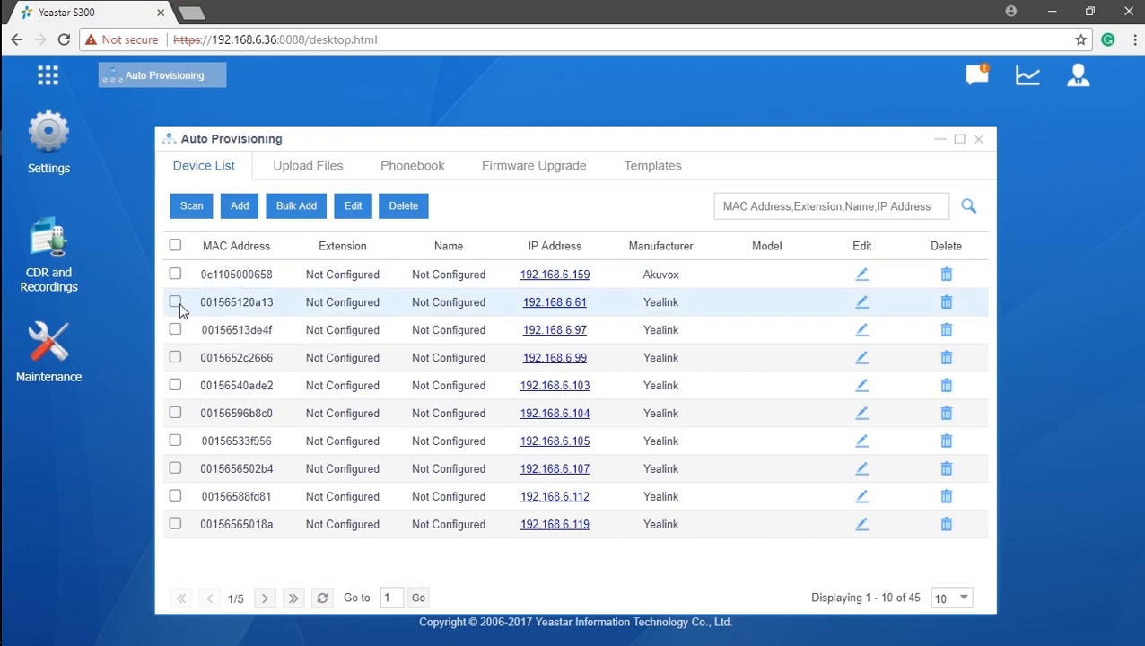
- Tick Yealink phone 001565120a13 and Bulk Add the four selected Yealink devices
{"action": "left_click", "coordinate": [175, 330]}
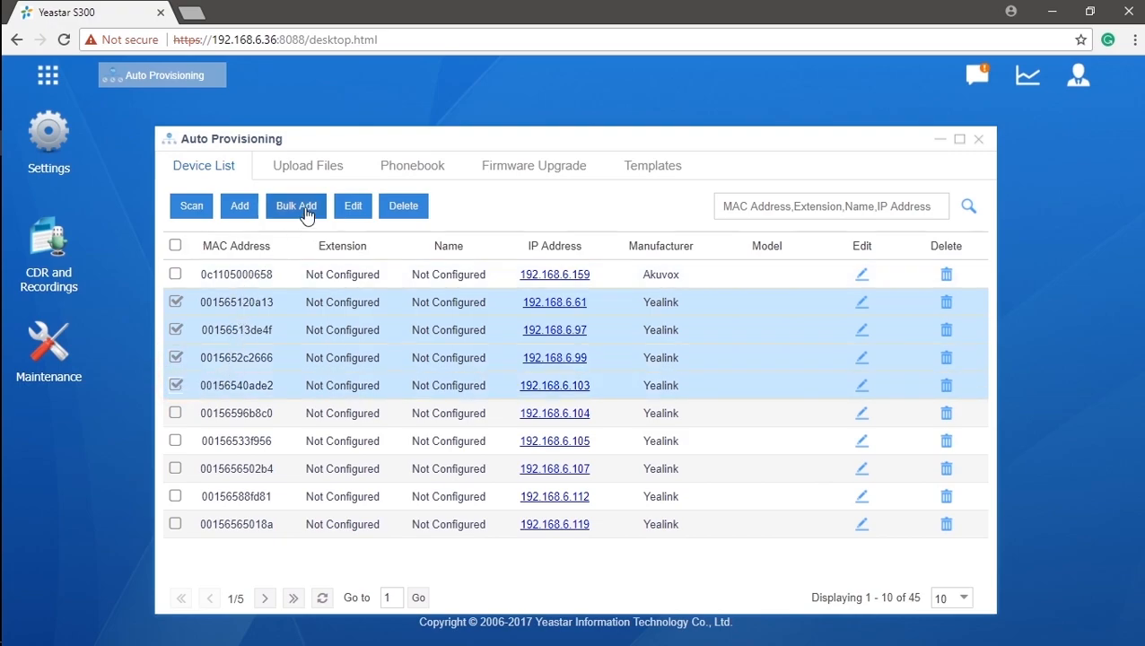
{"action": "left_click", "coordinate": [294, 206]}
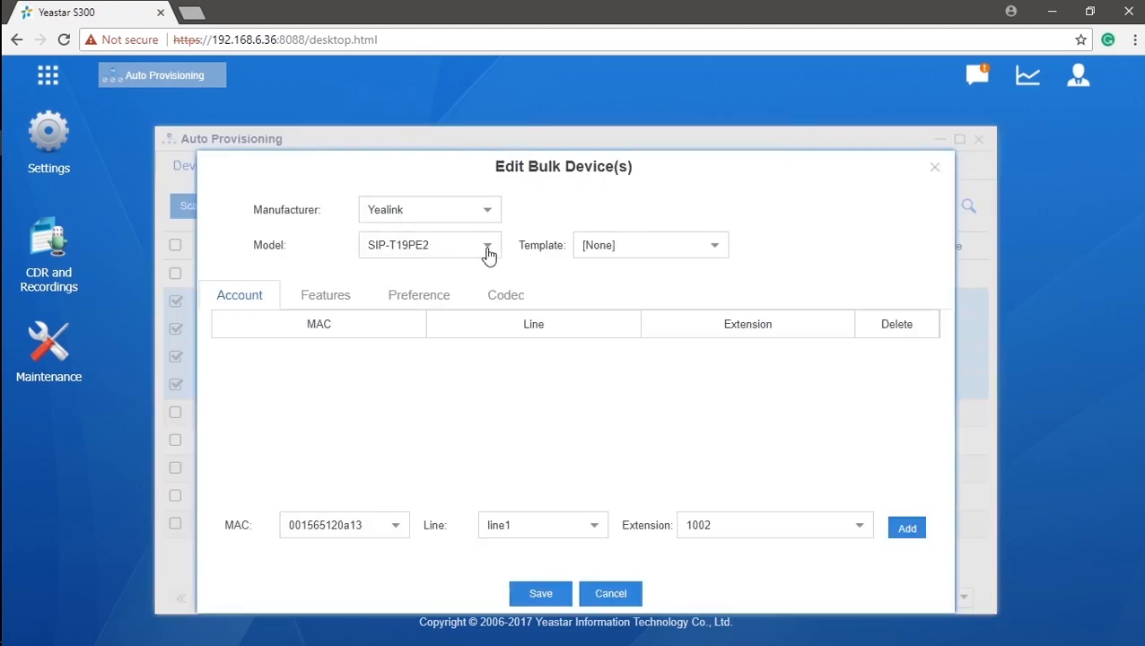
{"action": "mouse_move", "coordinate": [498, 222]}
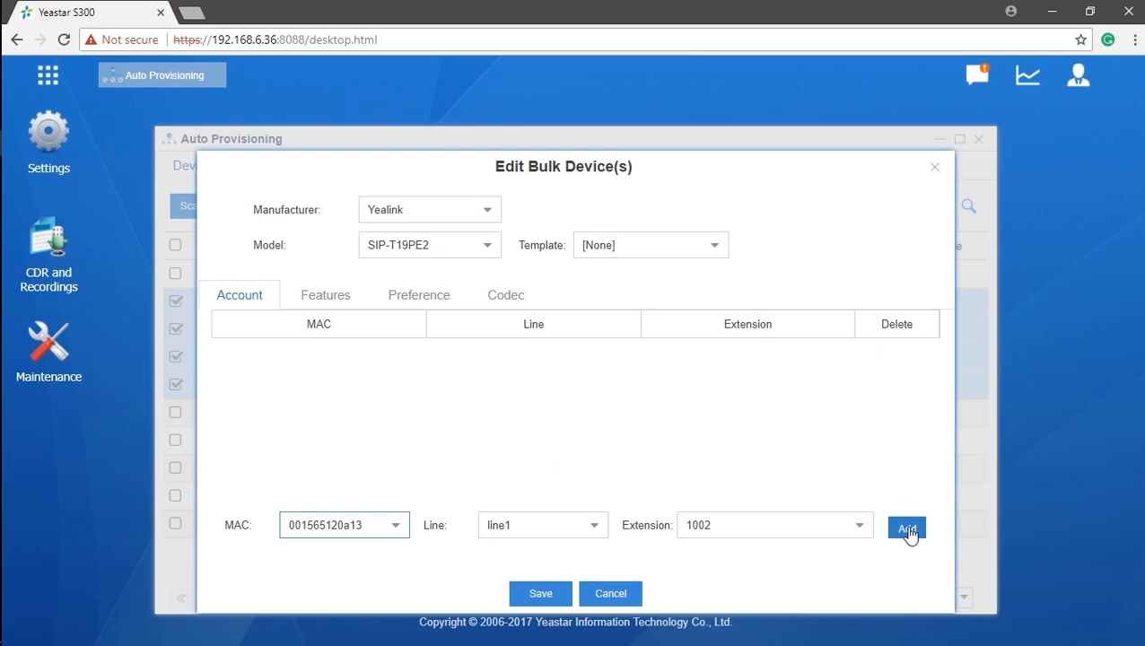
- Bind the four SIP-T19PE2 phones to line1 extensions 1002–1005 and save
{"action": "left_click", "coordinate": [907, 527]}
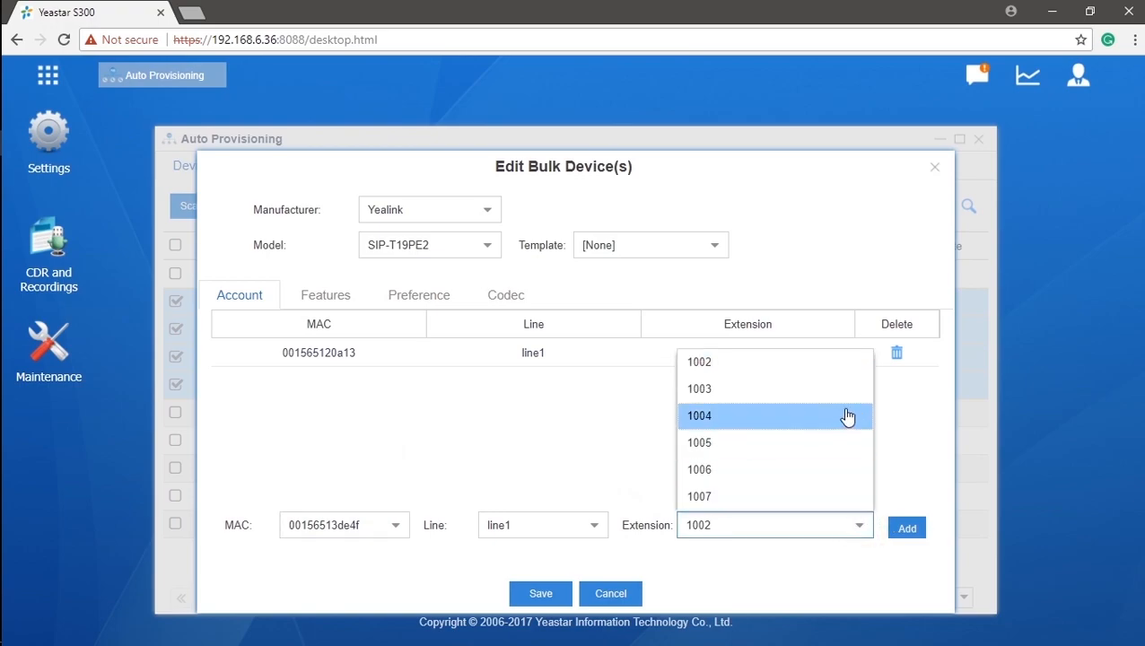
{"action": "left_click", "coordinate": [906, 528]}
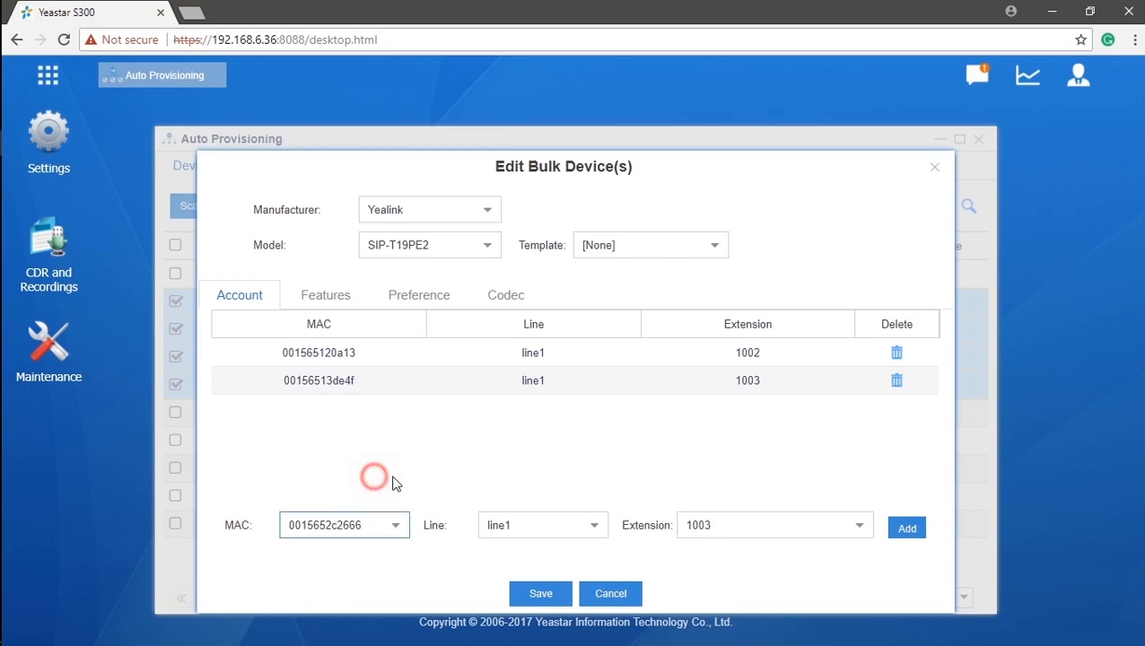
{"action": "type", "text": "1004"}
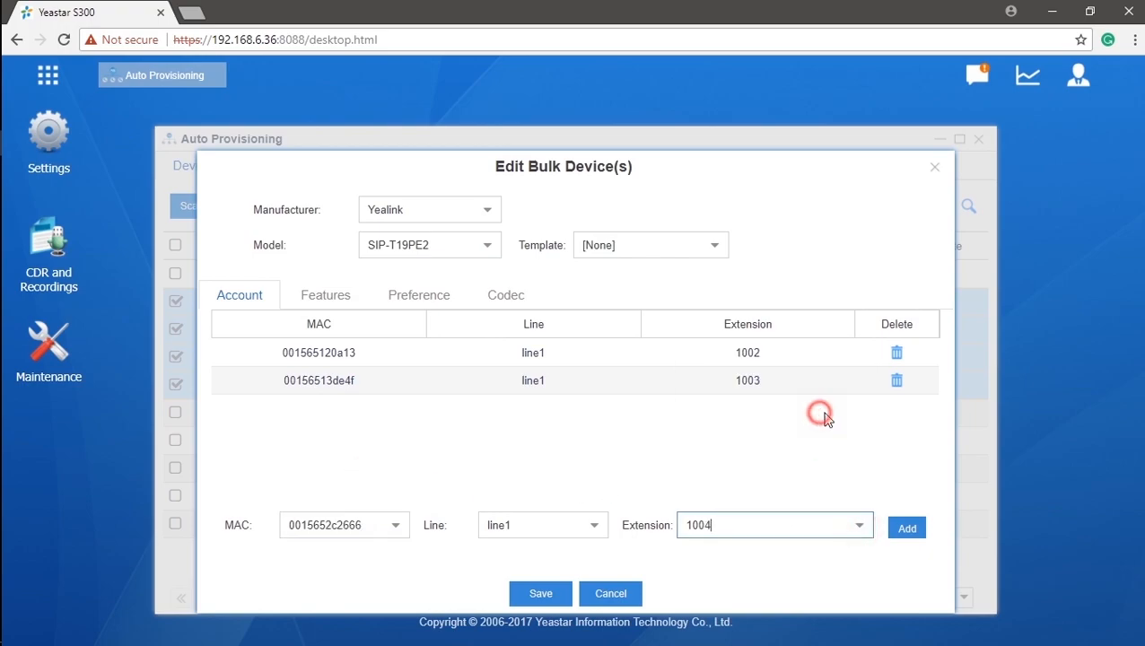
{"action": "left_click", "coordinate": [906, 528]}
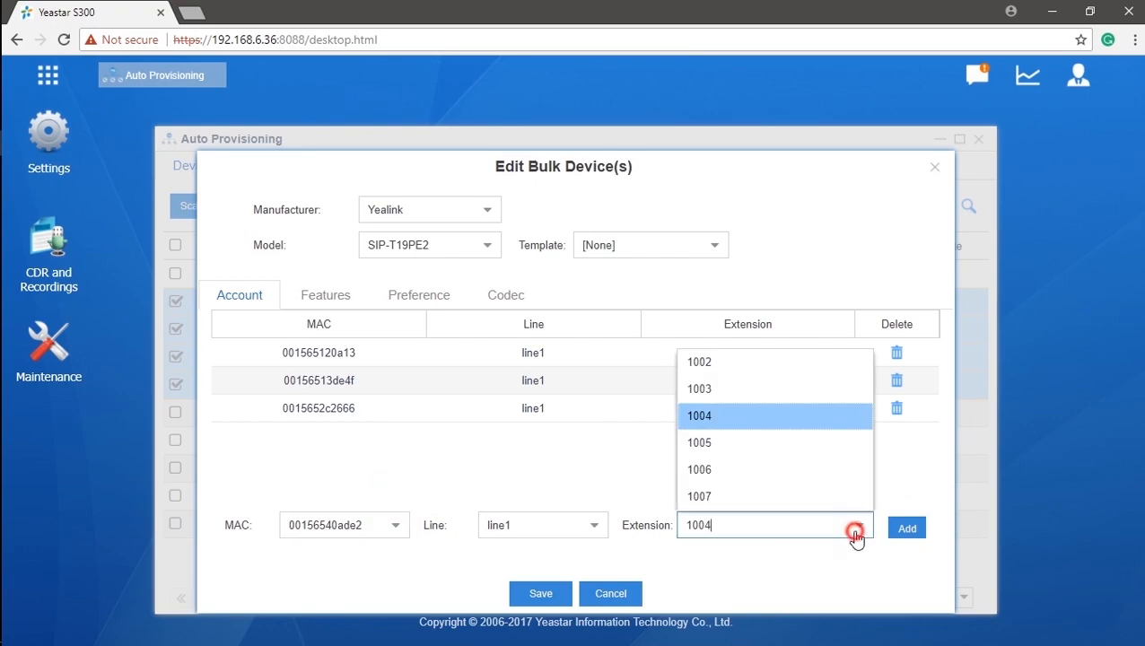
{"action": "left_click", "coordinate": [907, 528]}
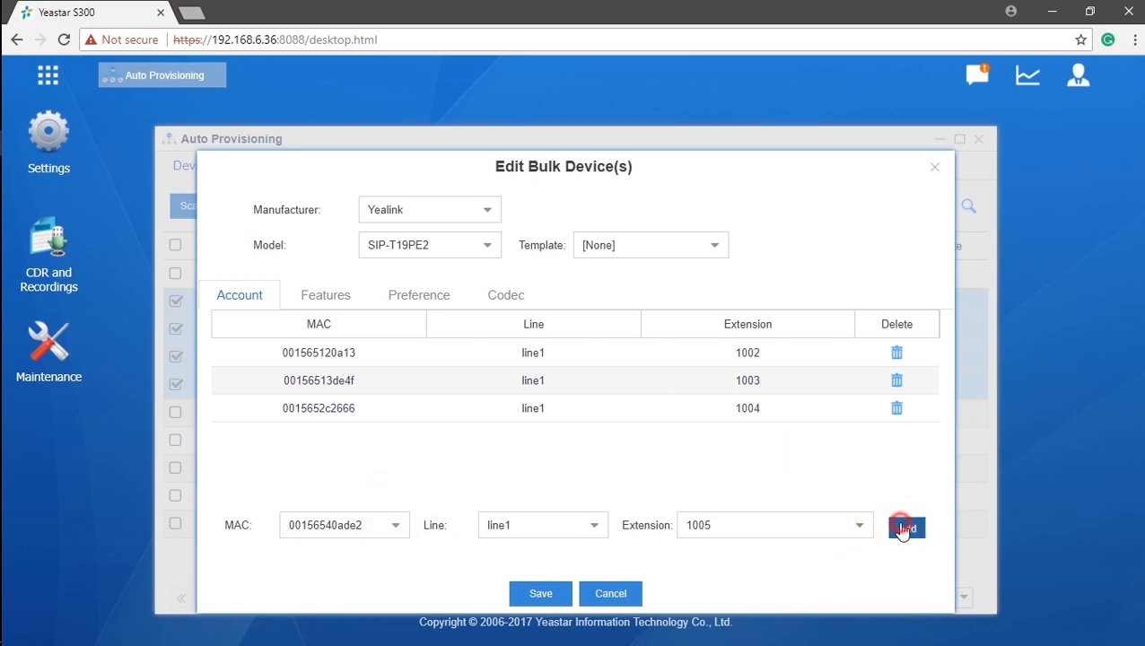
{"action": "left_click", "coordinate": [906, 525]}
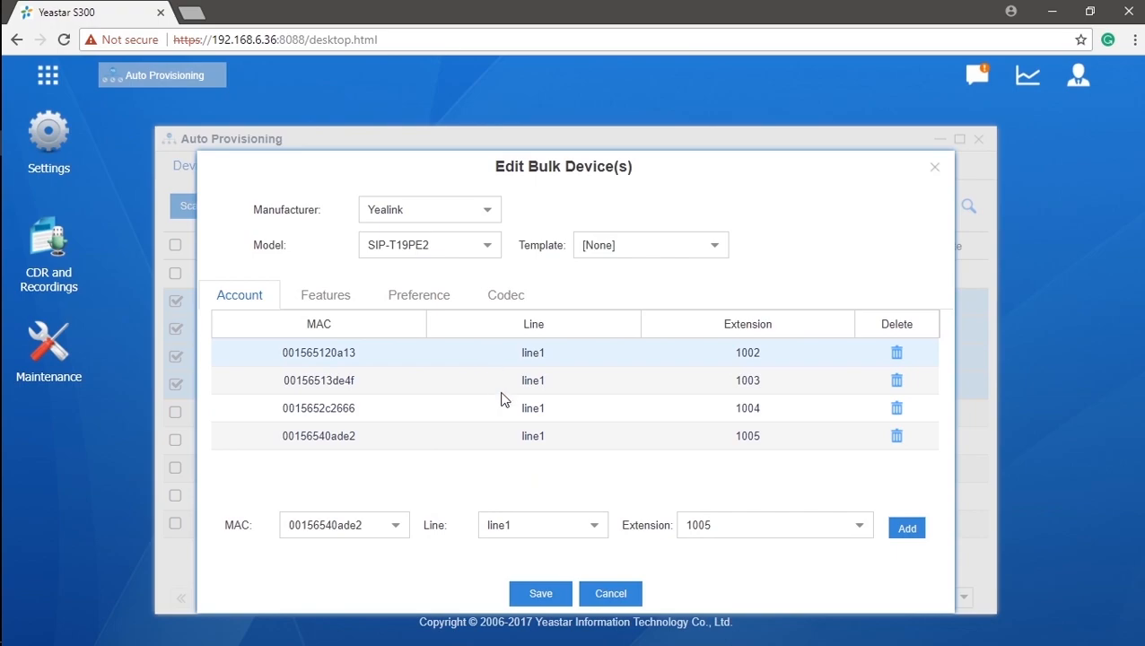
{"action": "left_click", "coordinate": [541, 593]}
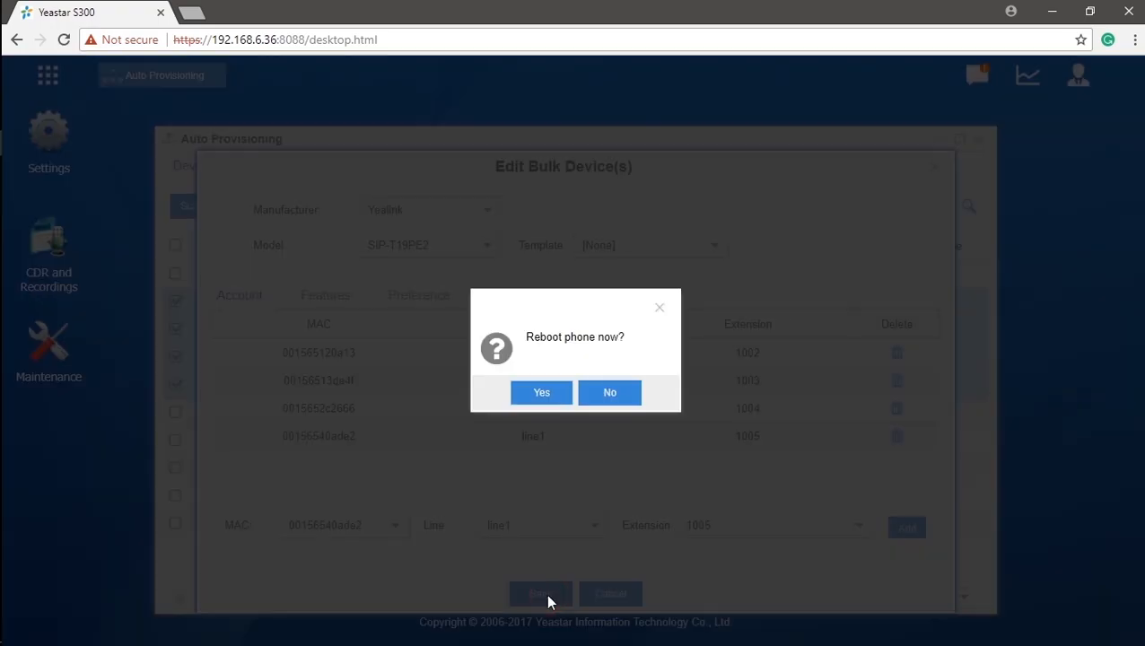